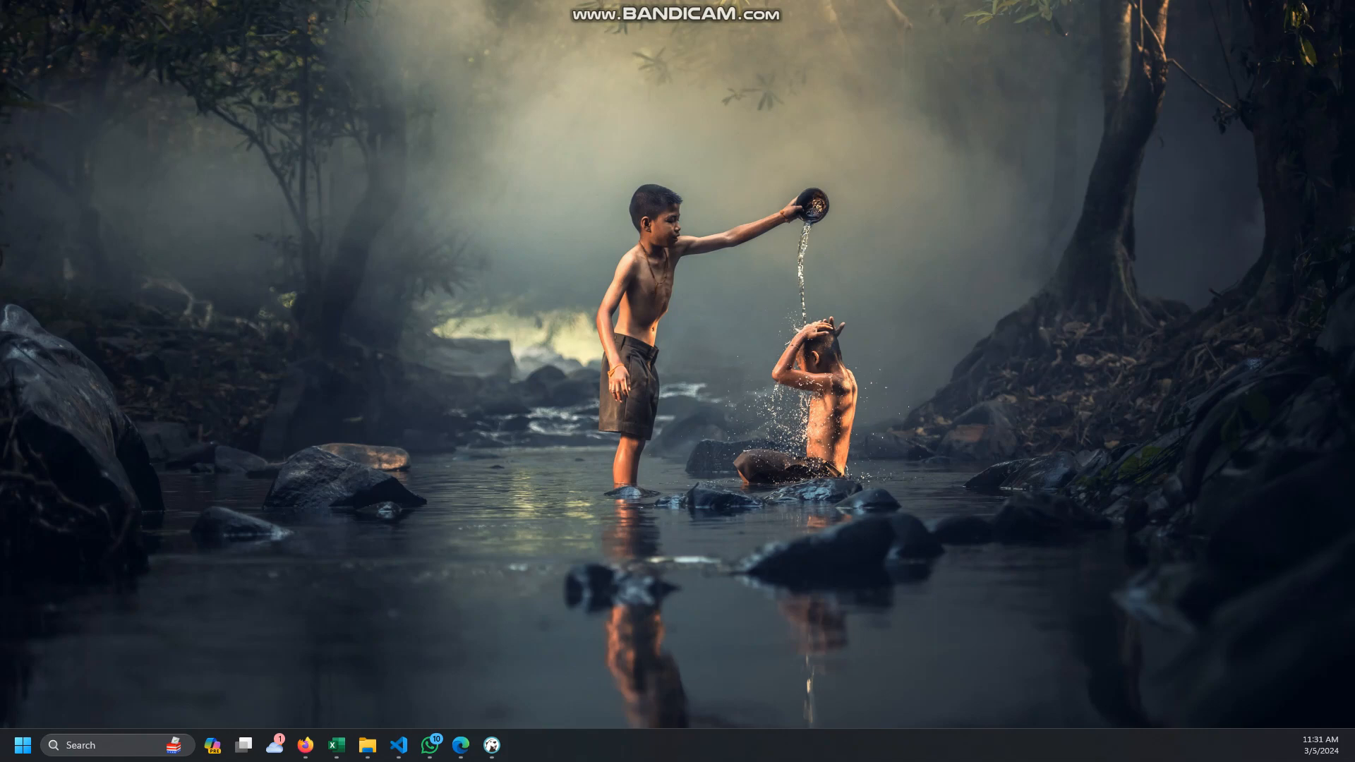
Launch DBeaver 24.0.0 showing the sample database and two localhost PostgreSQL connections.
left_click(491, 745)
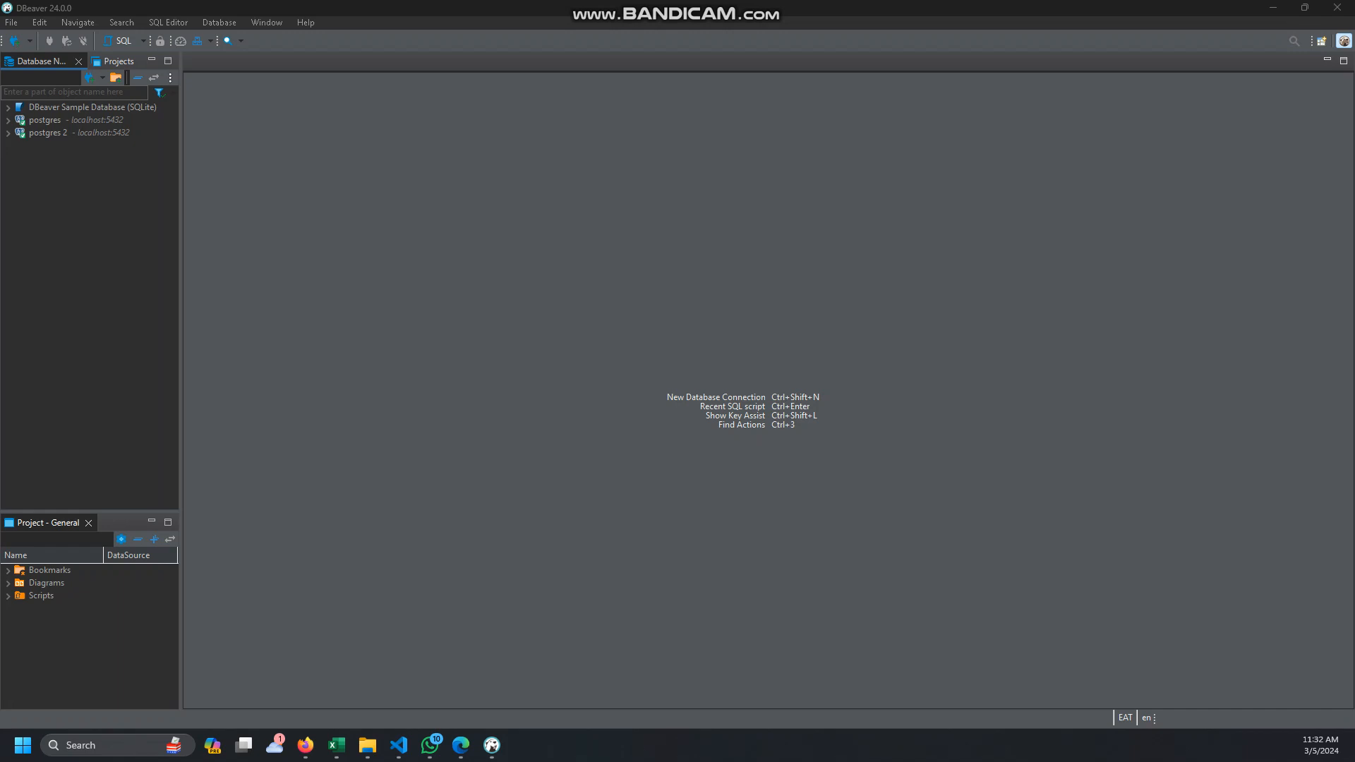
Connect with mysql -u martin -p -h '192.168.123.145' and authenticate to the MariaDB 10.4.17 server.
left_click(521, 745)
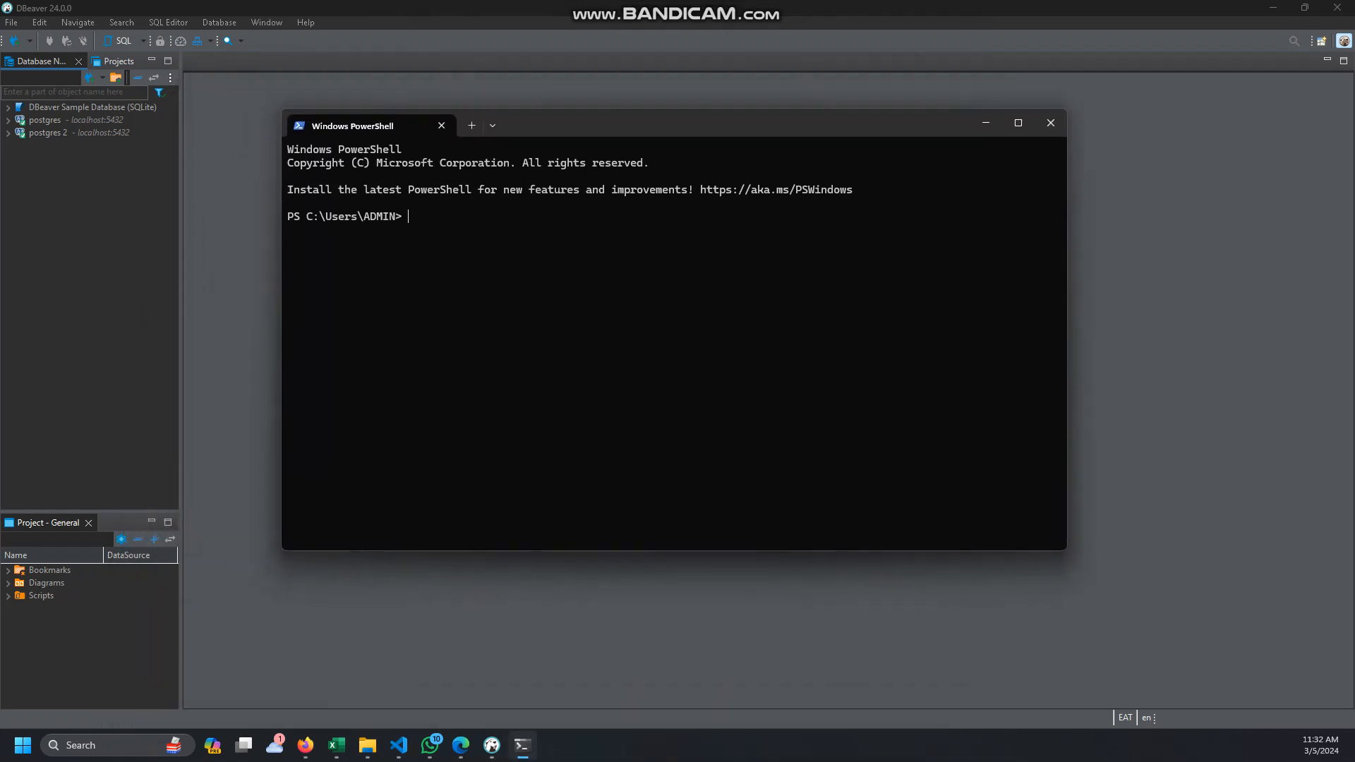
type("mysql")
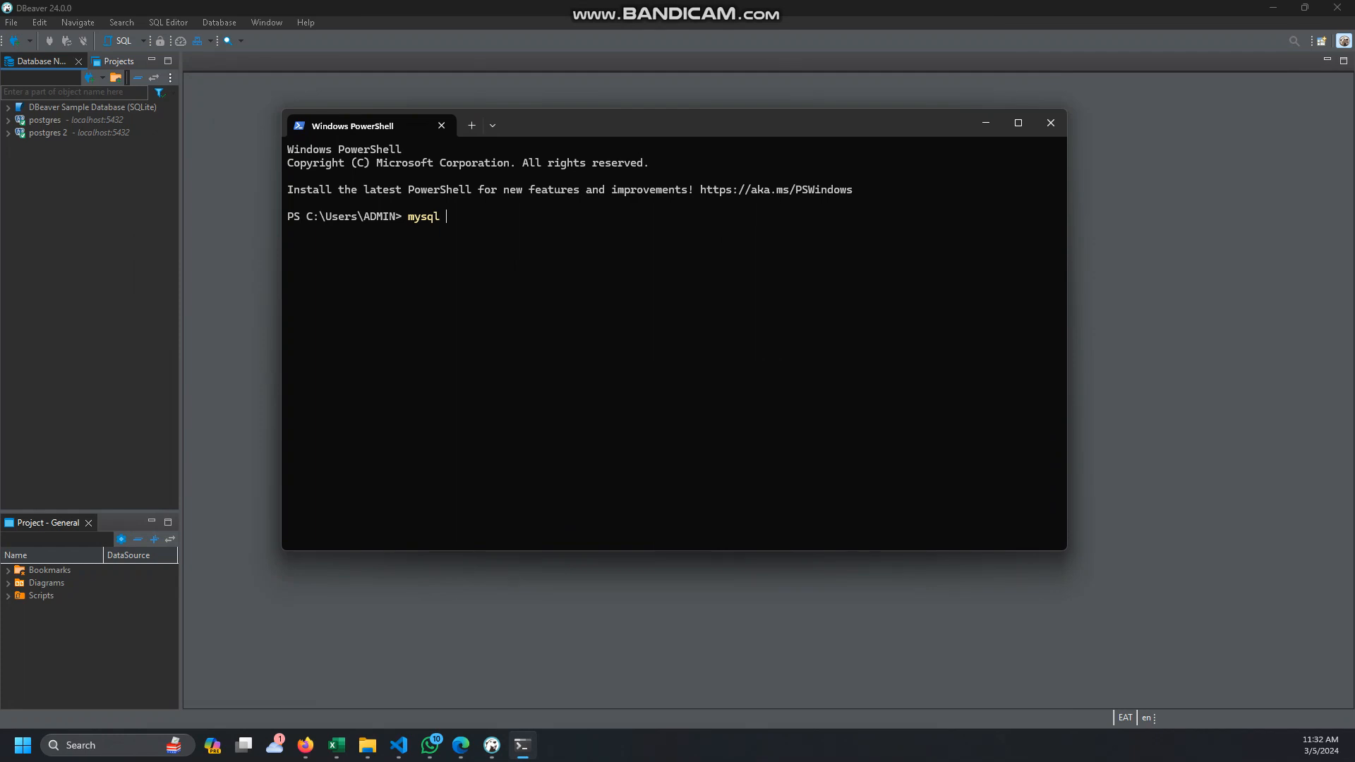
type("-u")
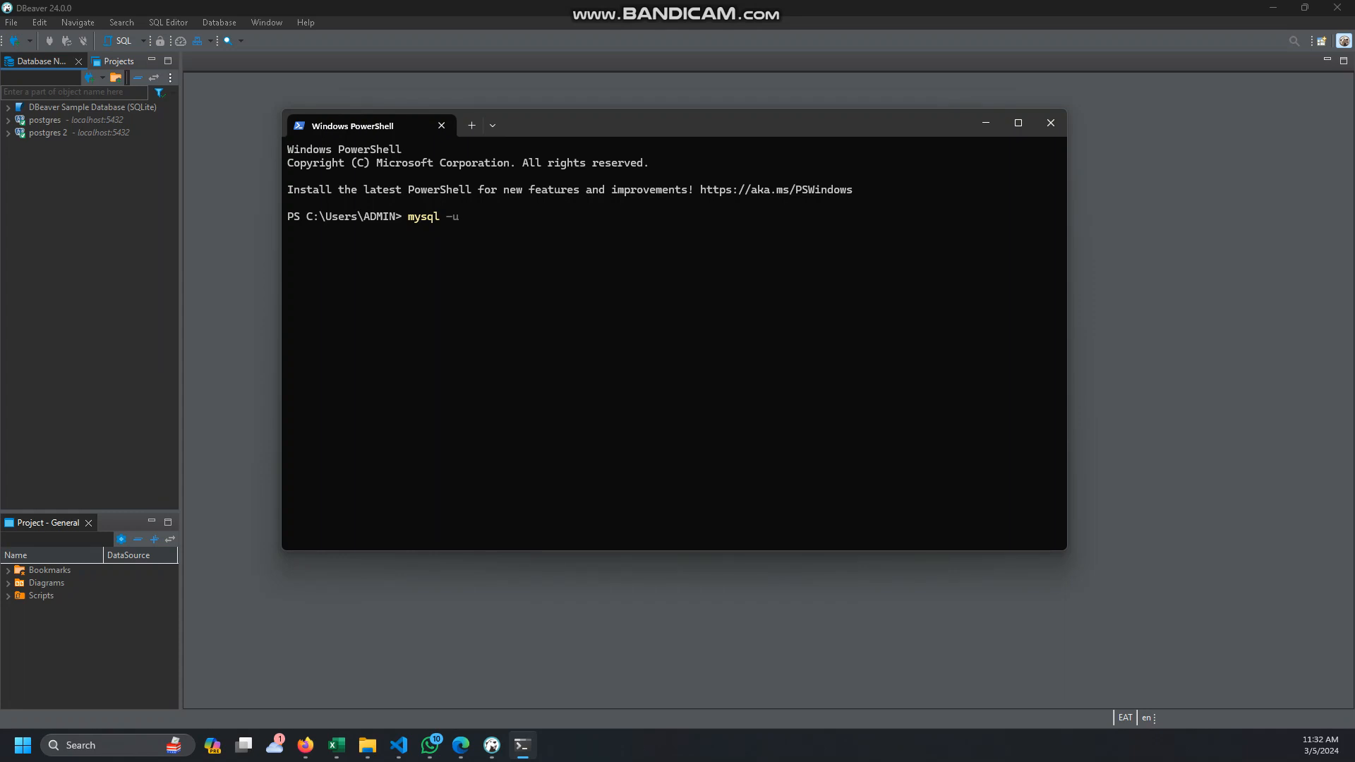
type("ma")
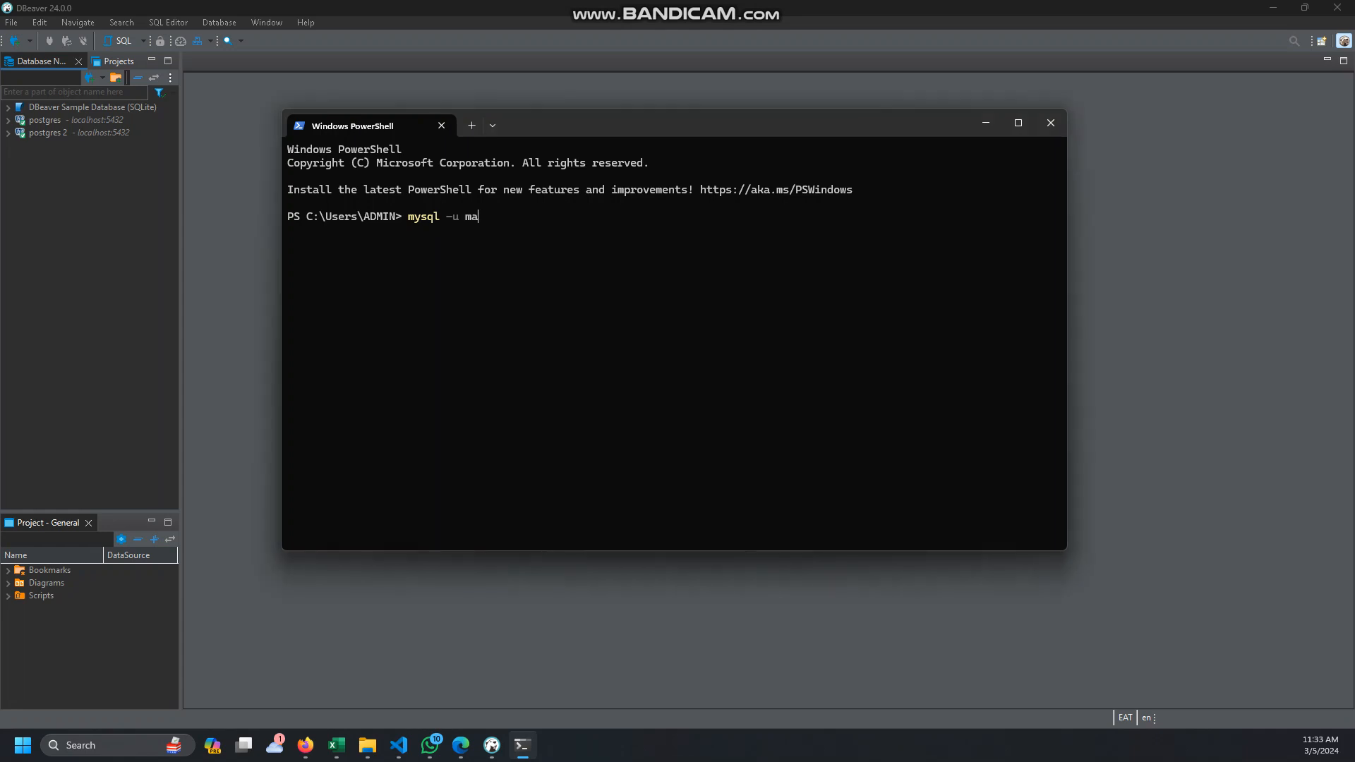
type("rtin -p")
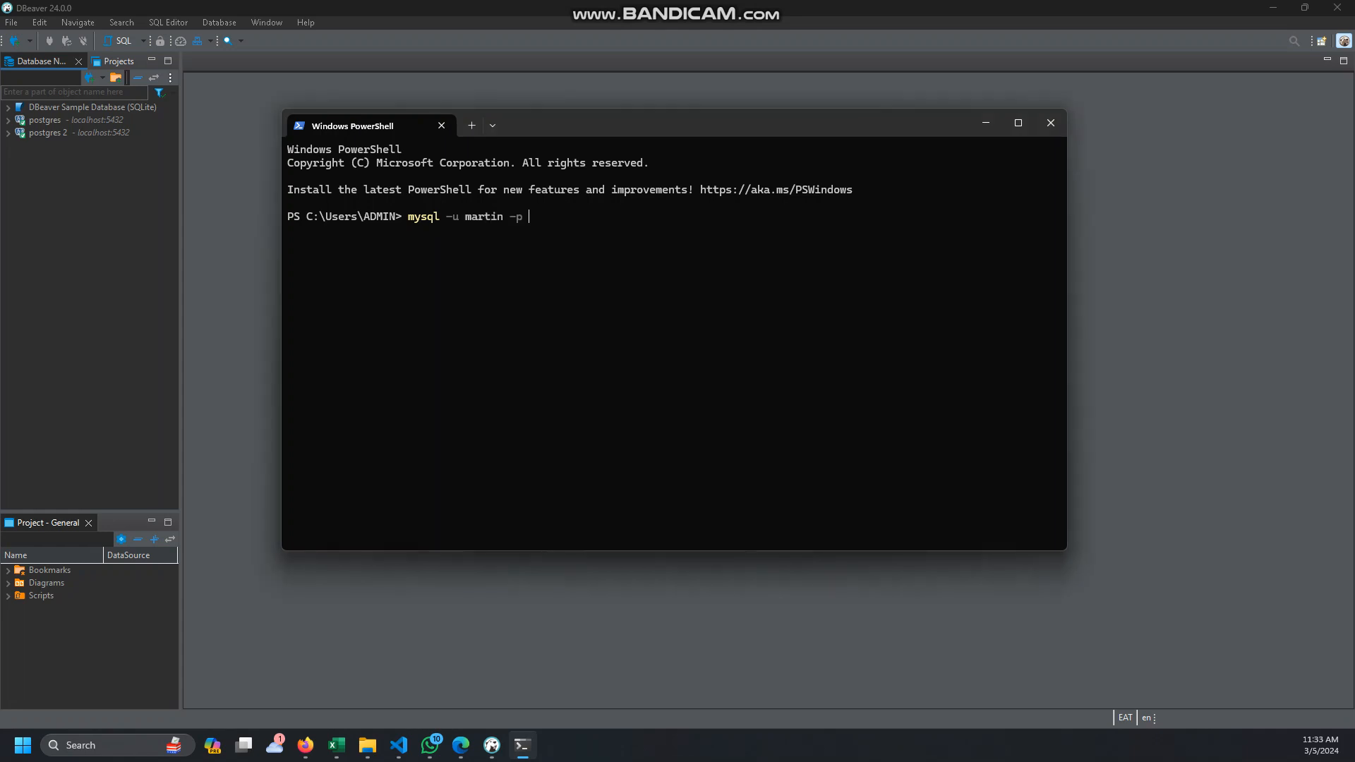
type("-h '")
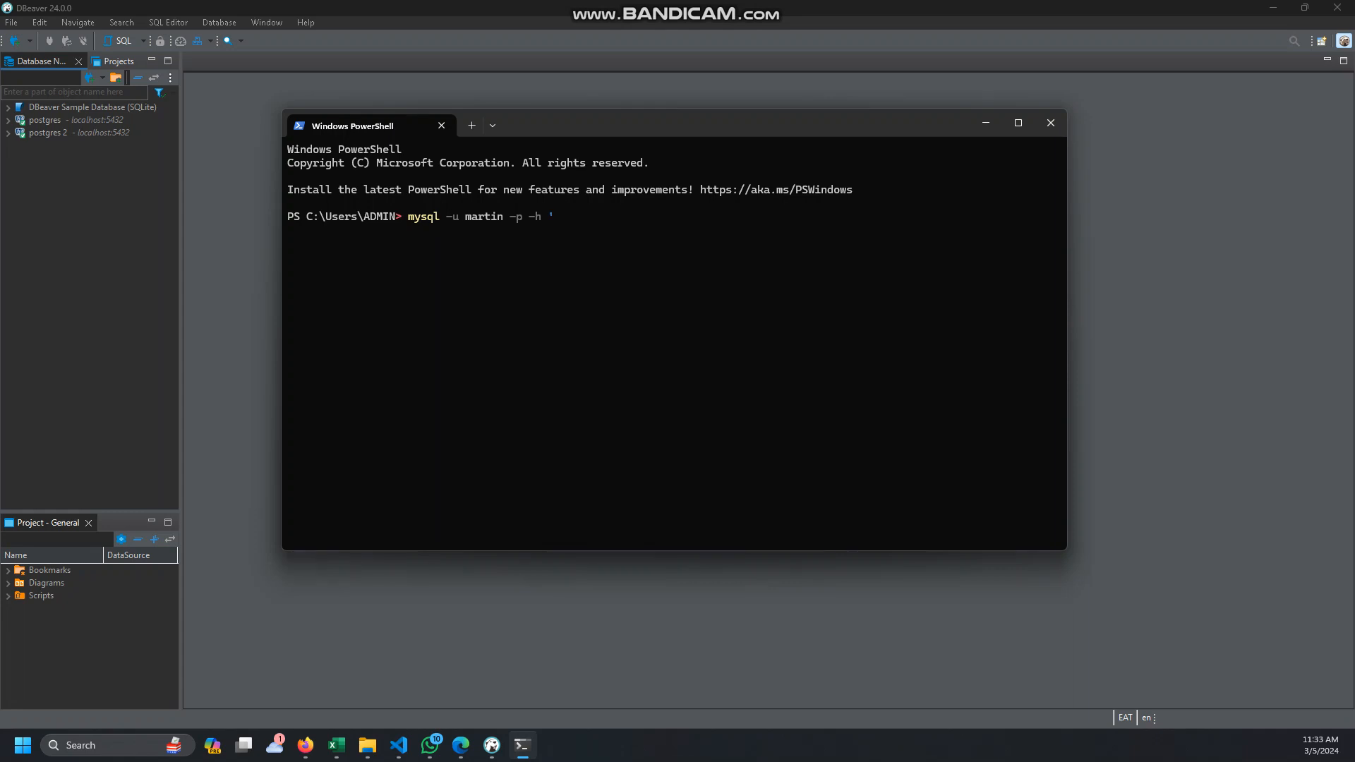
type("192.168")
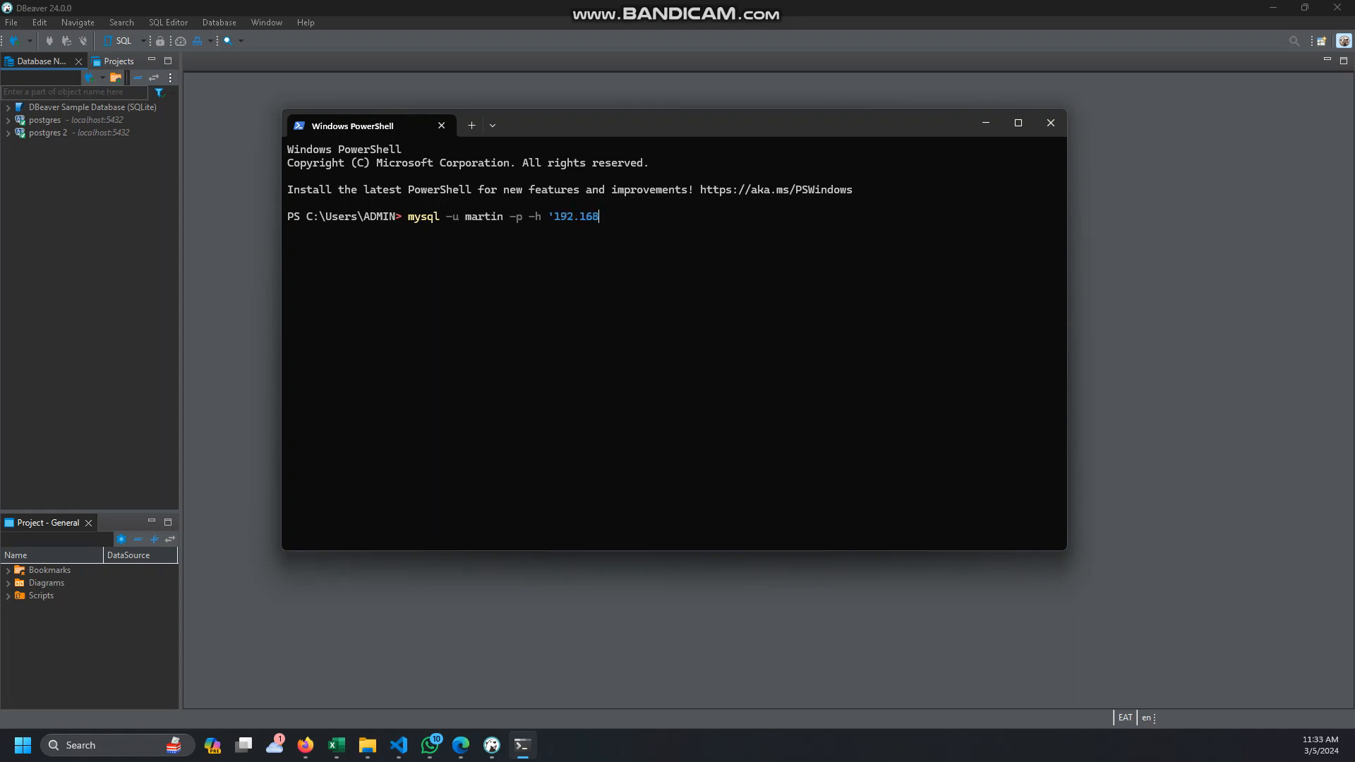
type(".123.145")
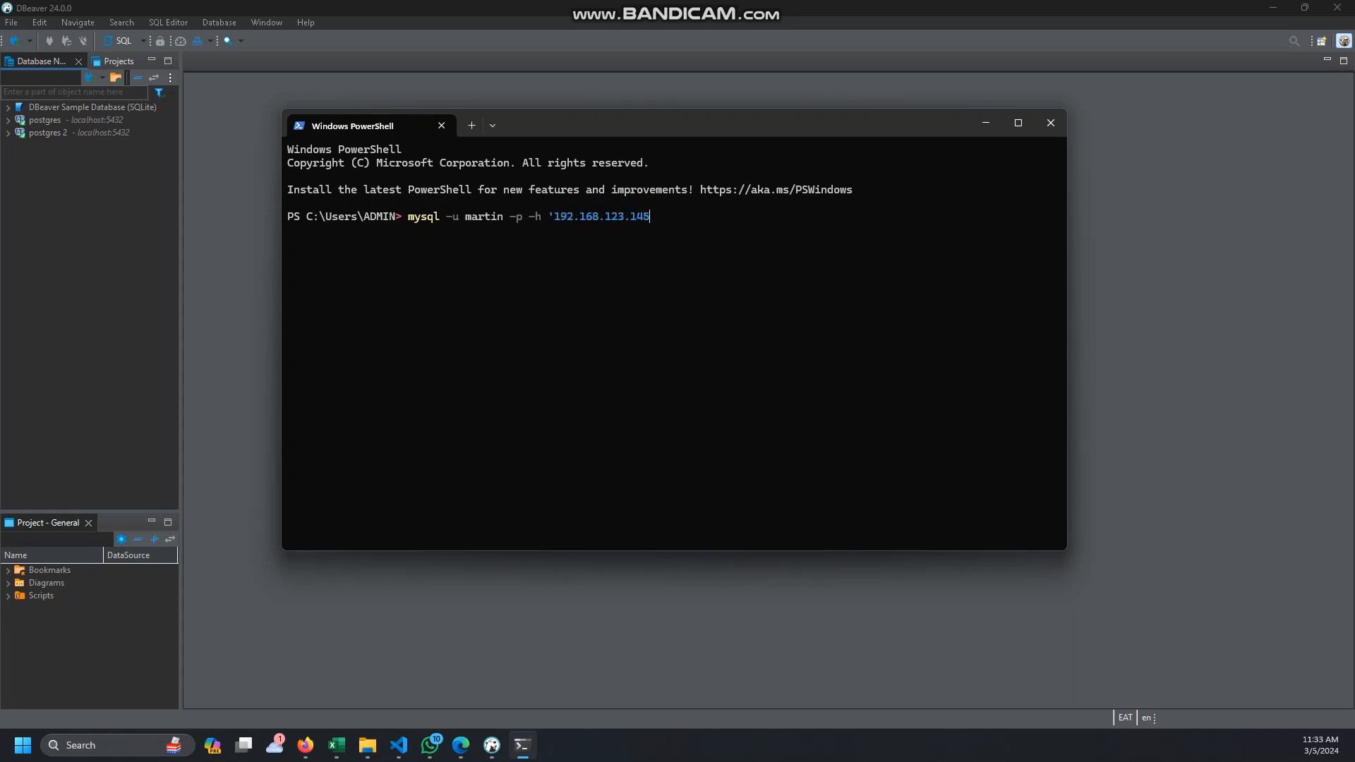
type("'")
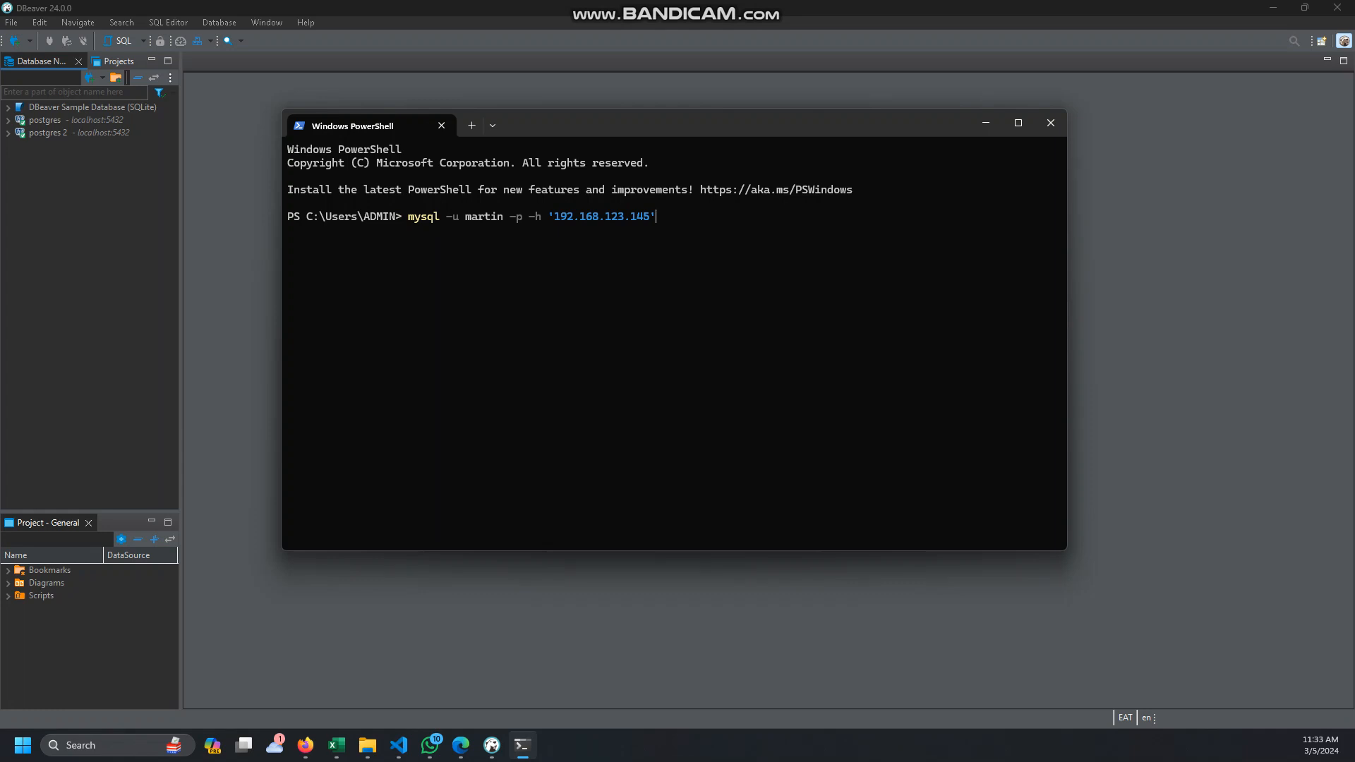
key("Return")
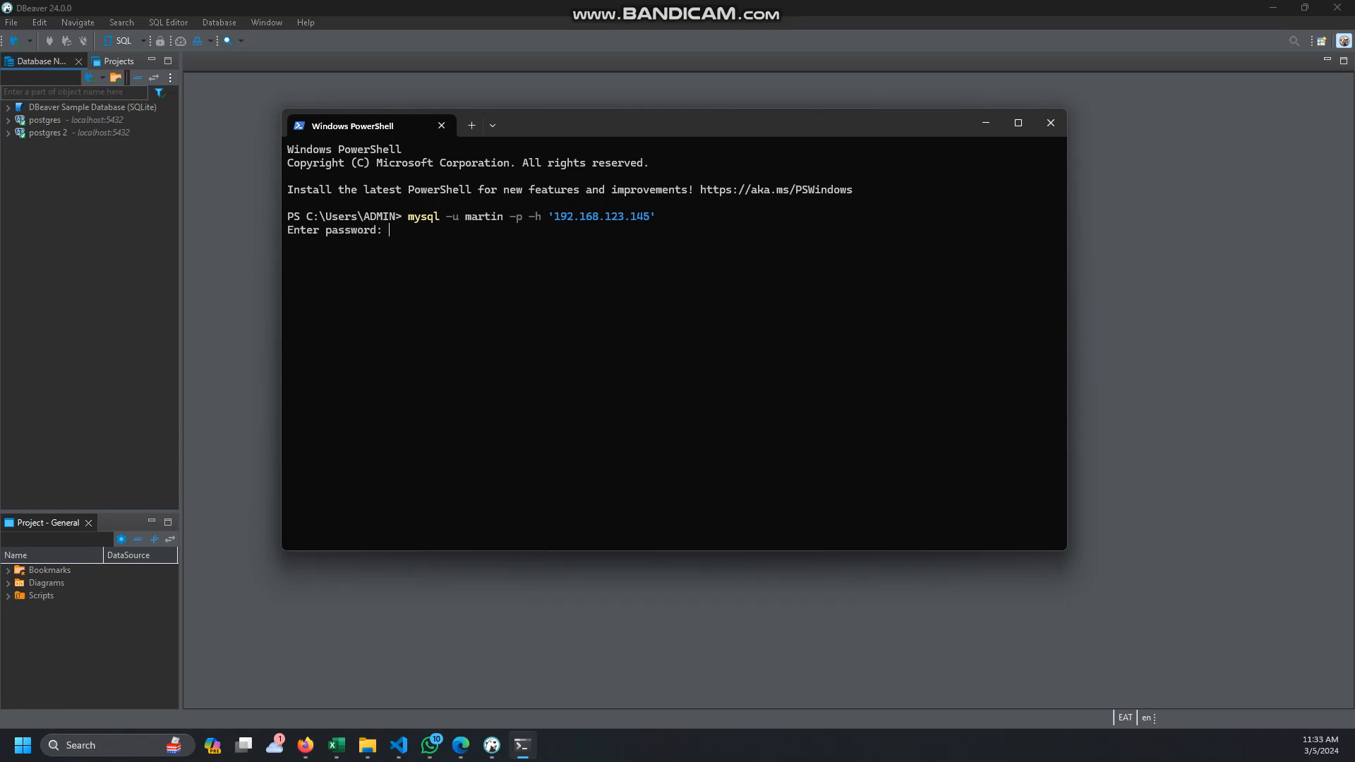
key("Return")
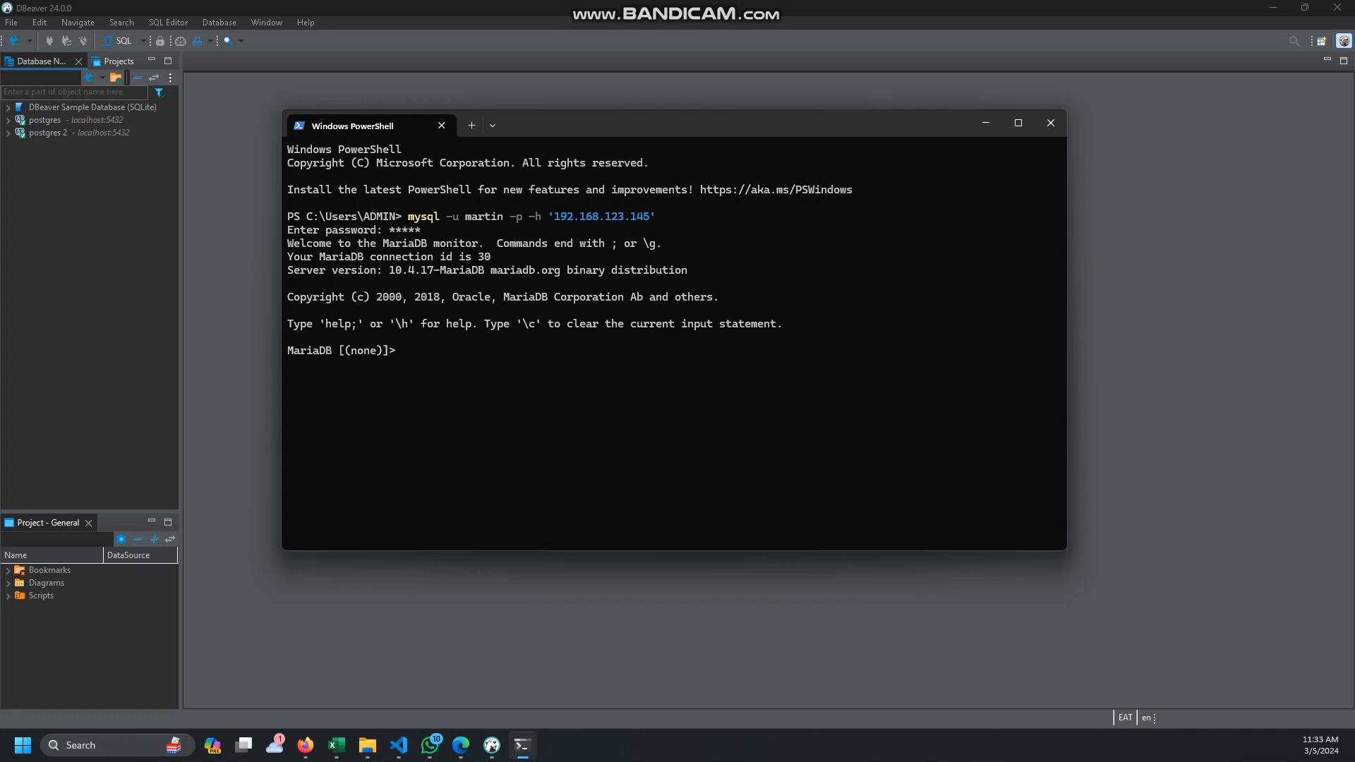
type("\\")
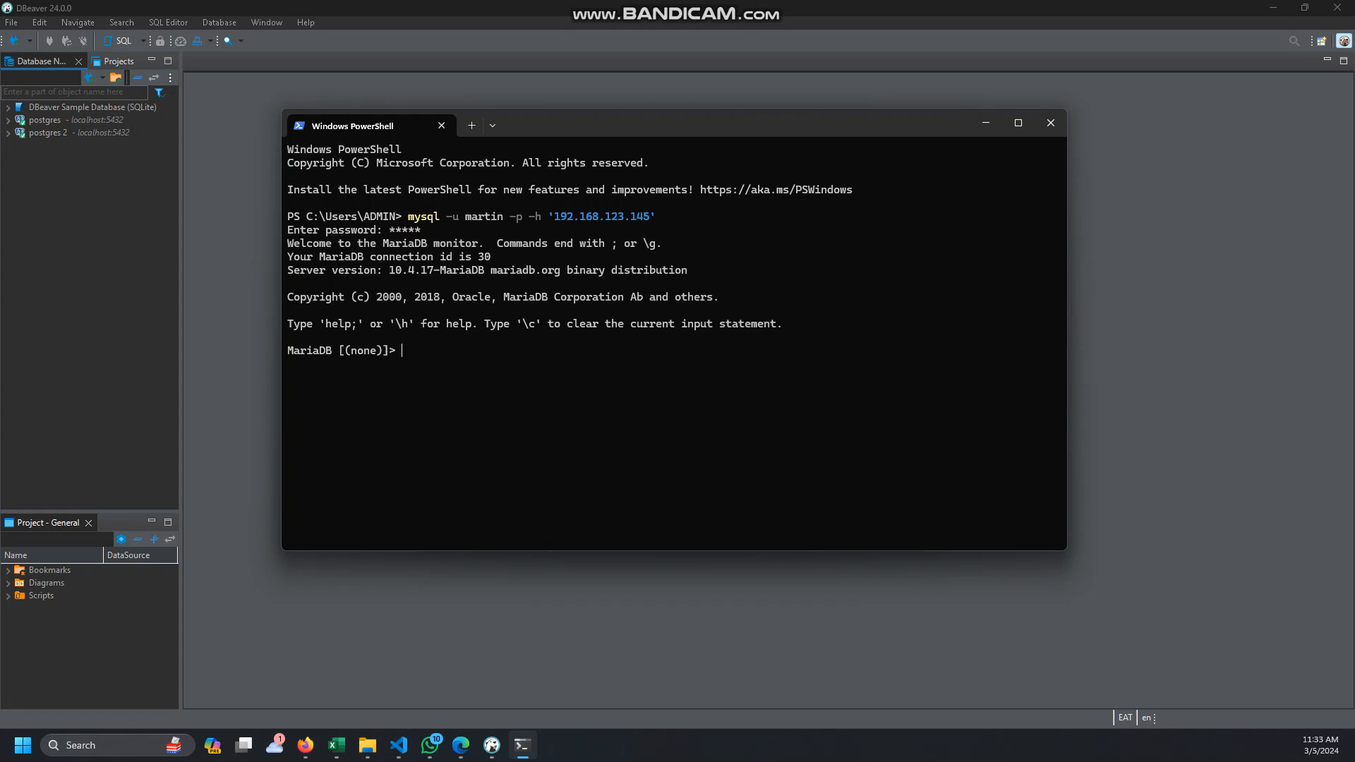
Select collaboradb and list its 45 tables with show tables.
type("use collab")
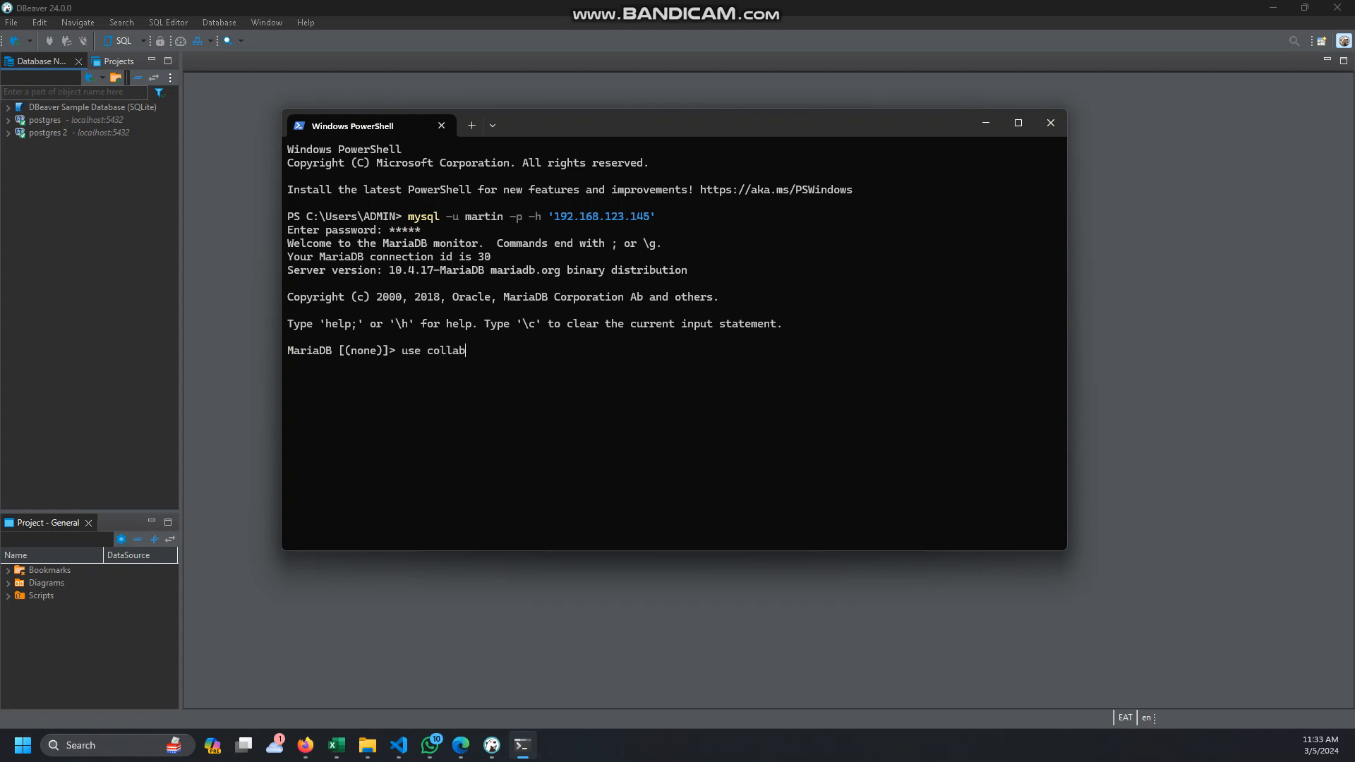
type("oradb;")
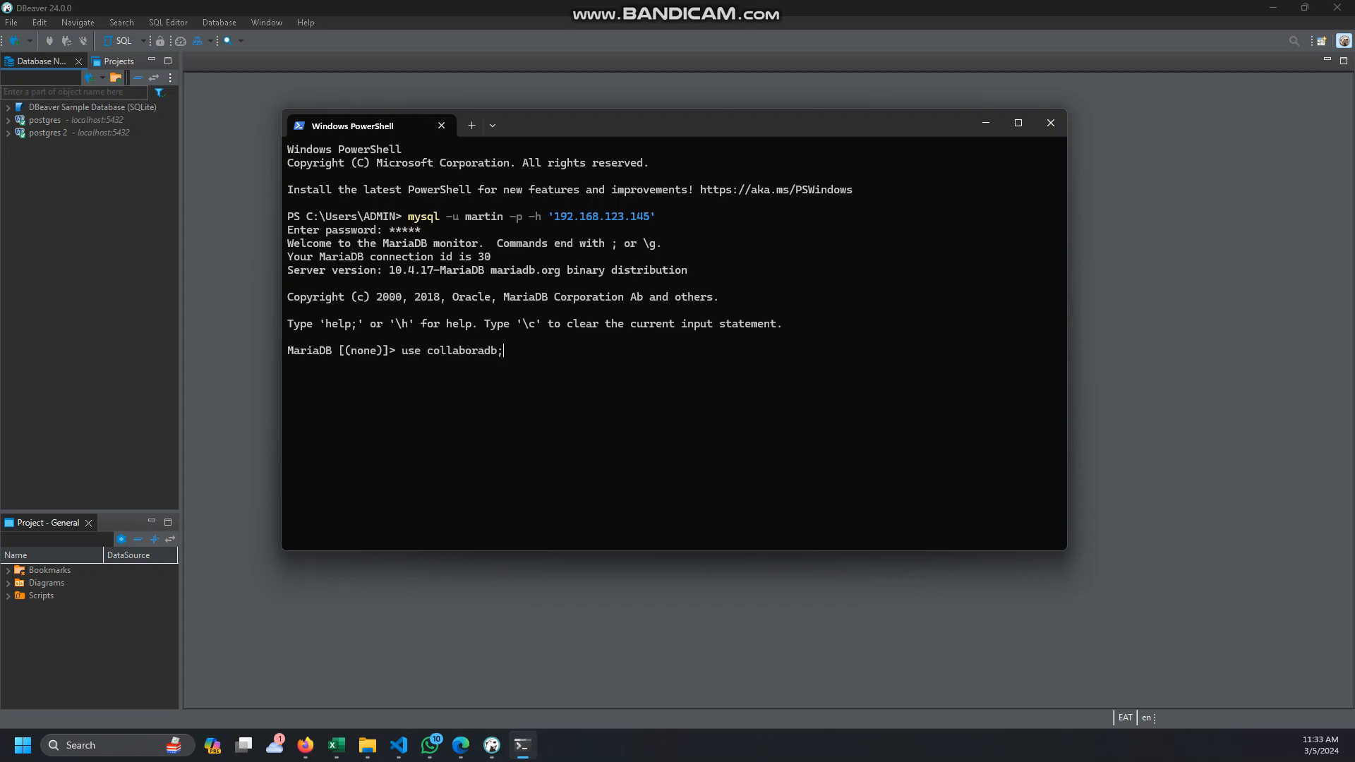
type("se")
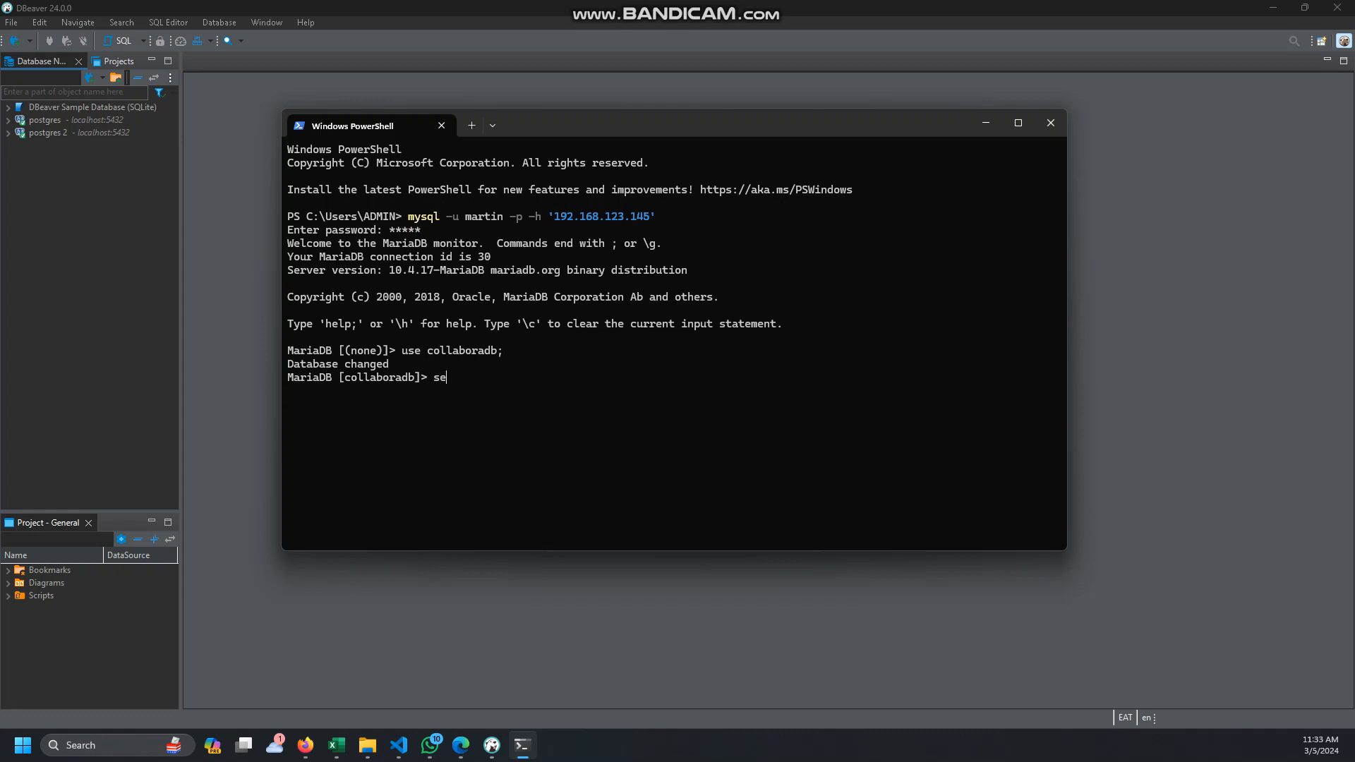
type("show")
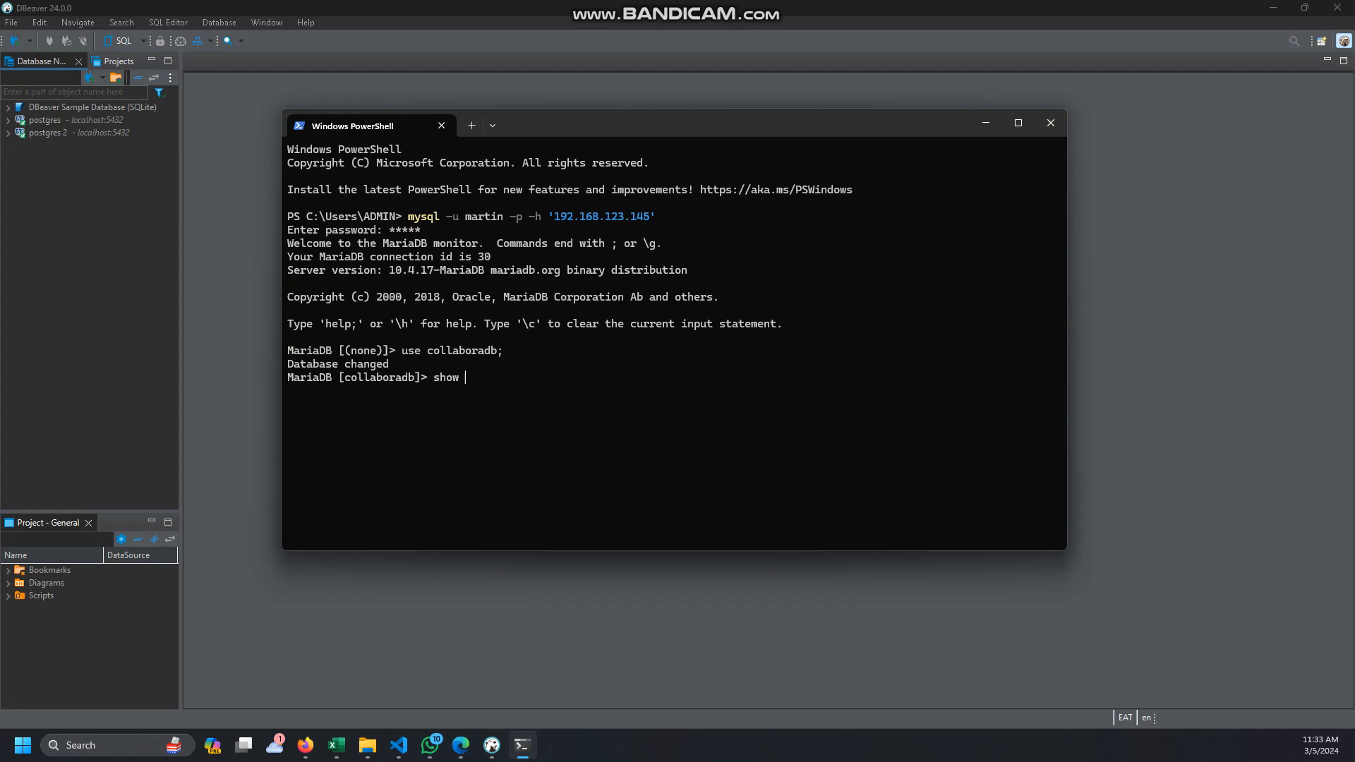
key("Return")
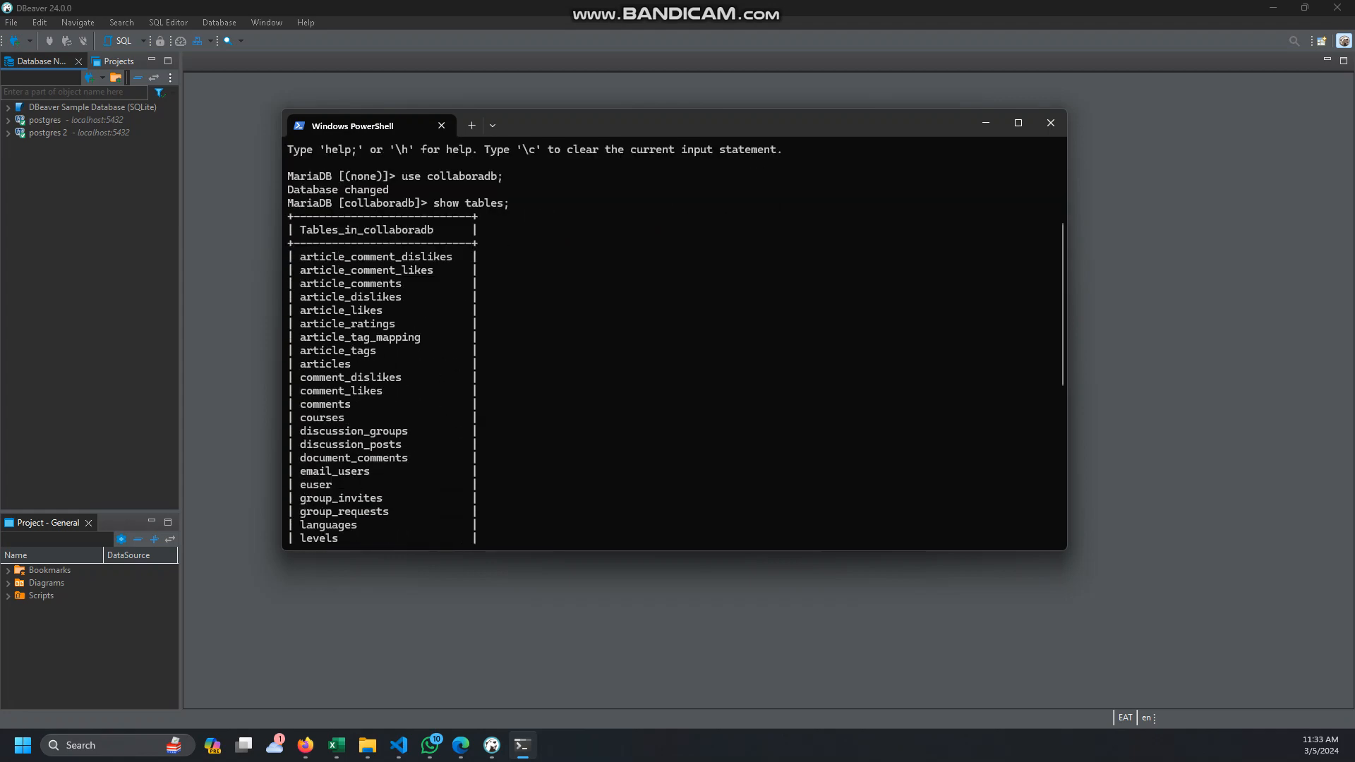
scroll("down", 3)
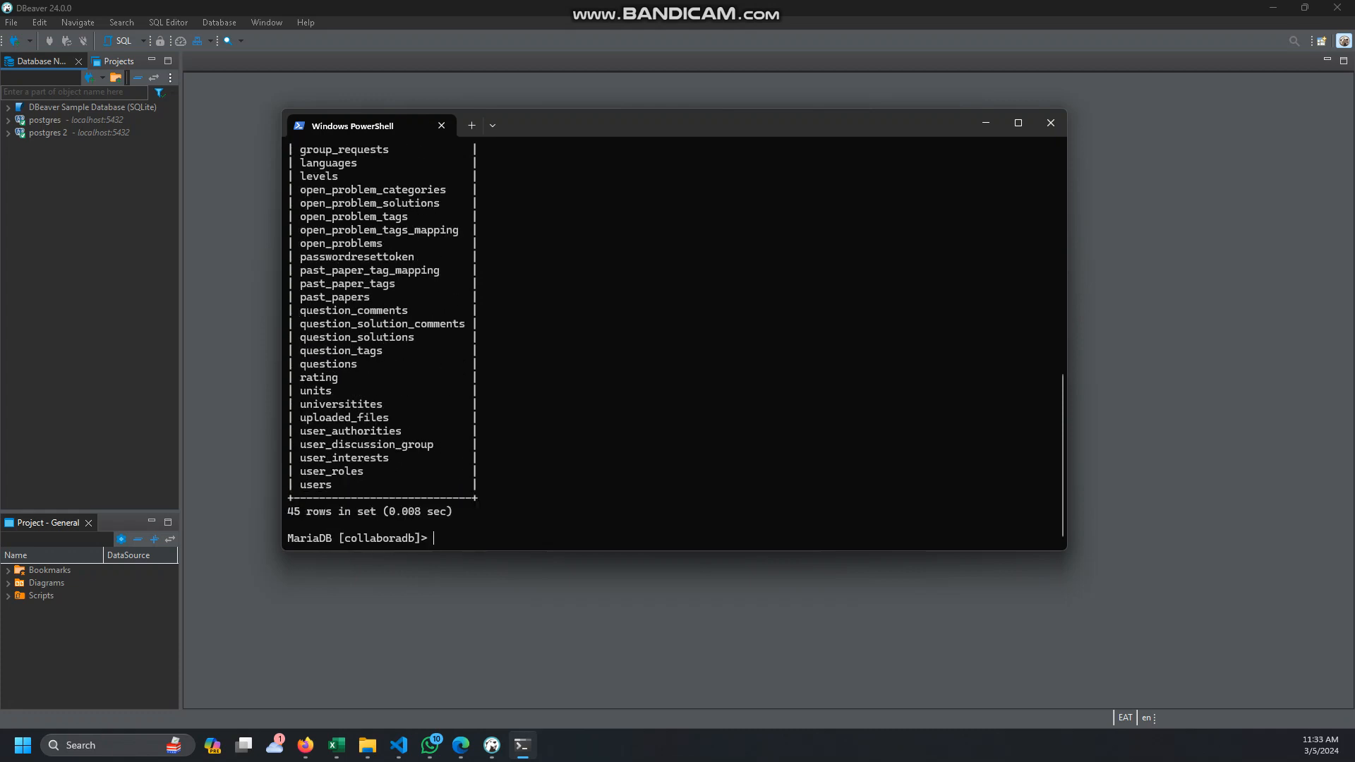
Describe the users table to show its 17 column definitions.
type("desc")
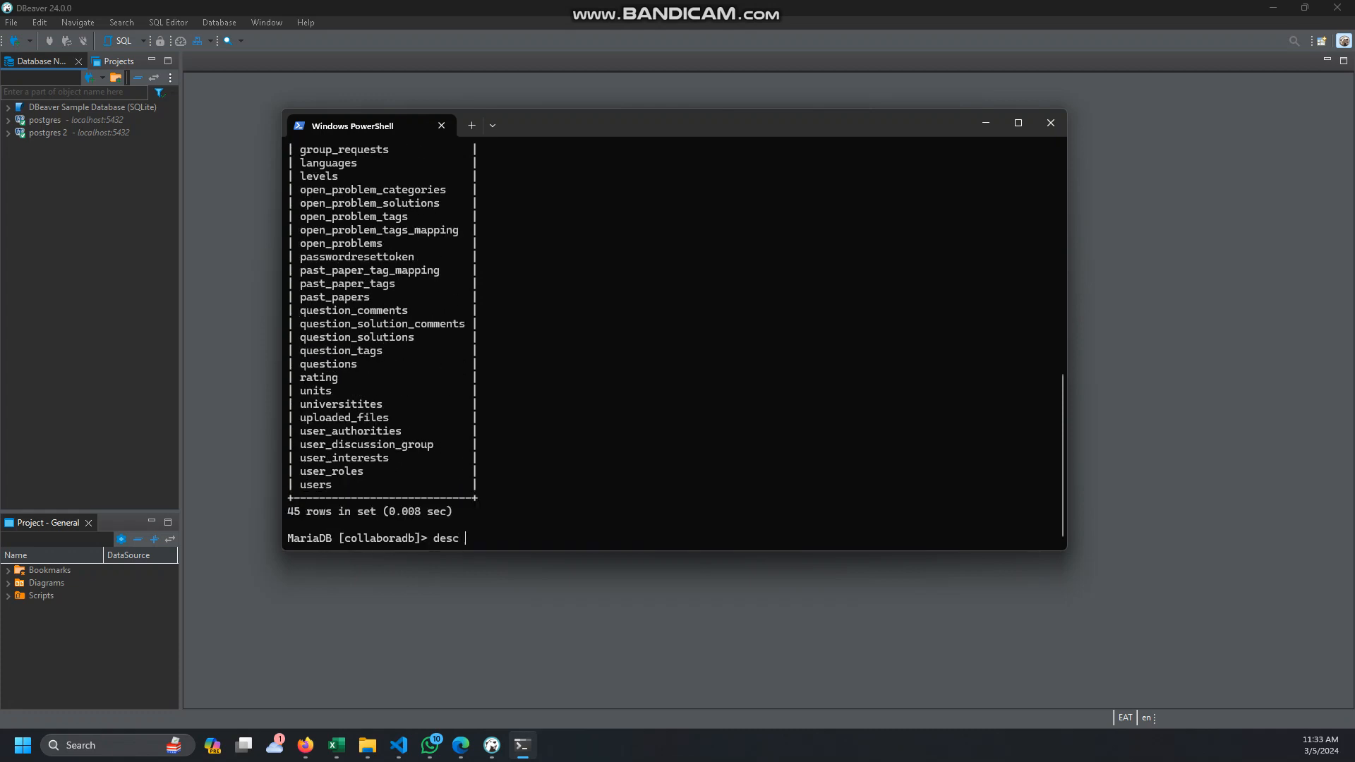
type("user")
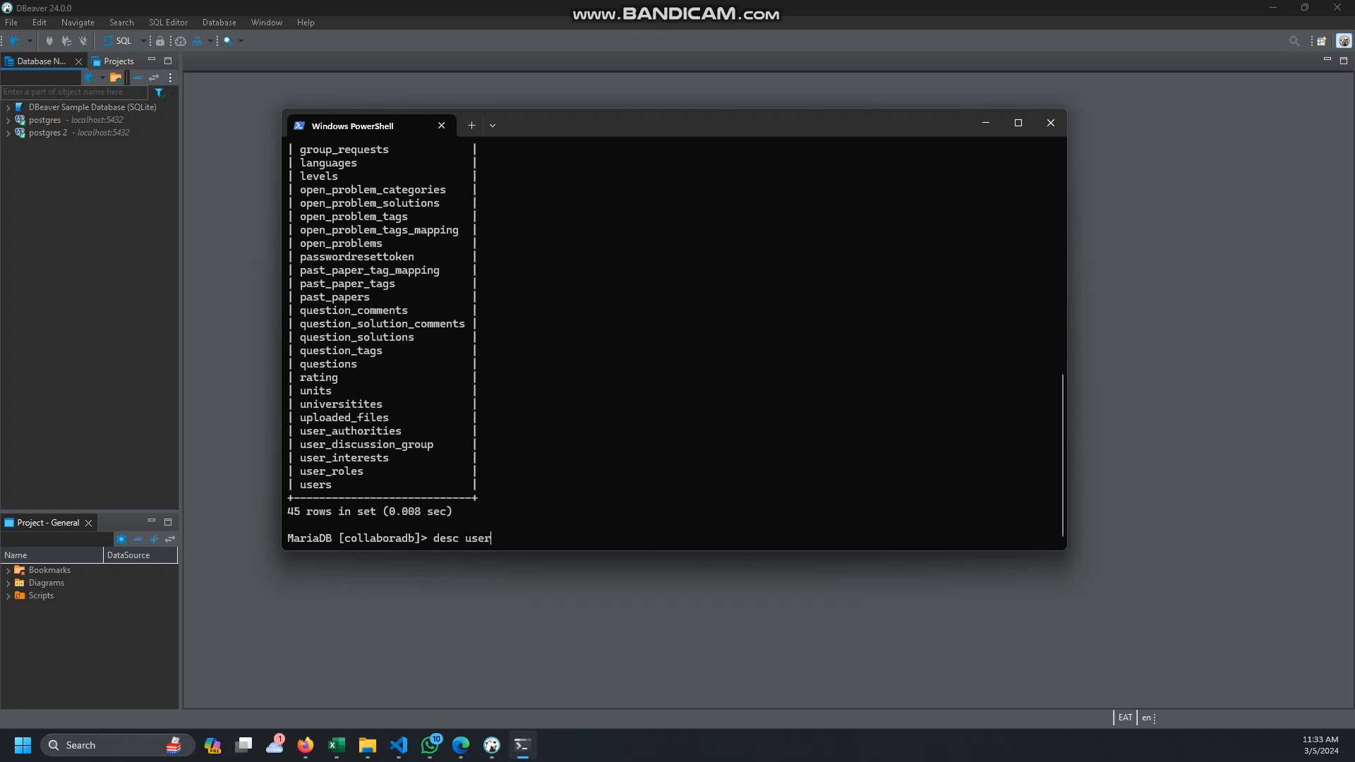
key("Return")
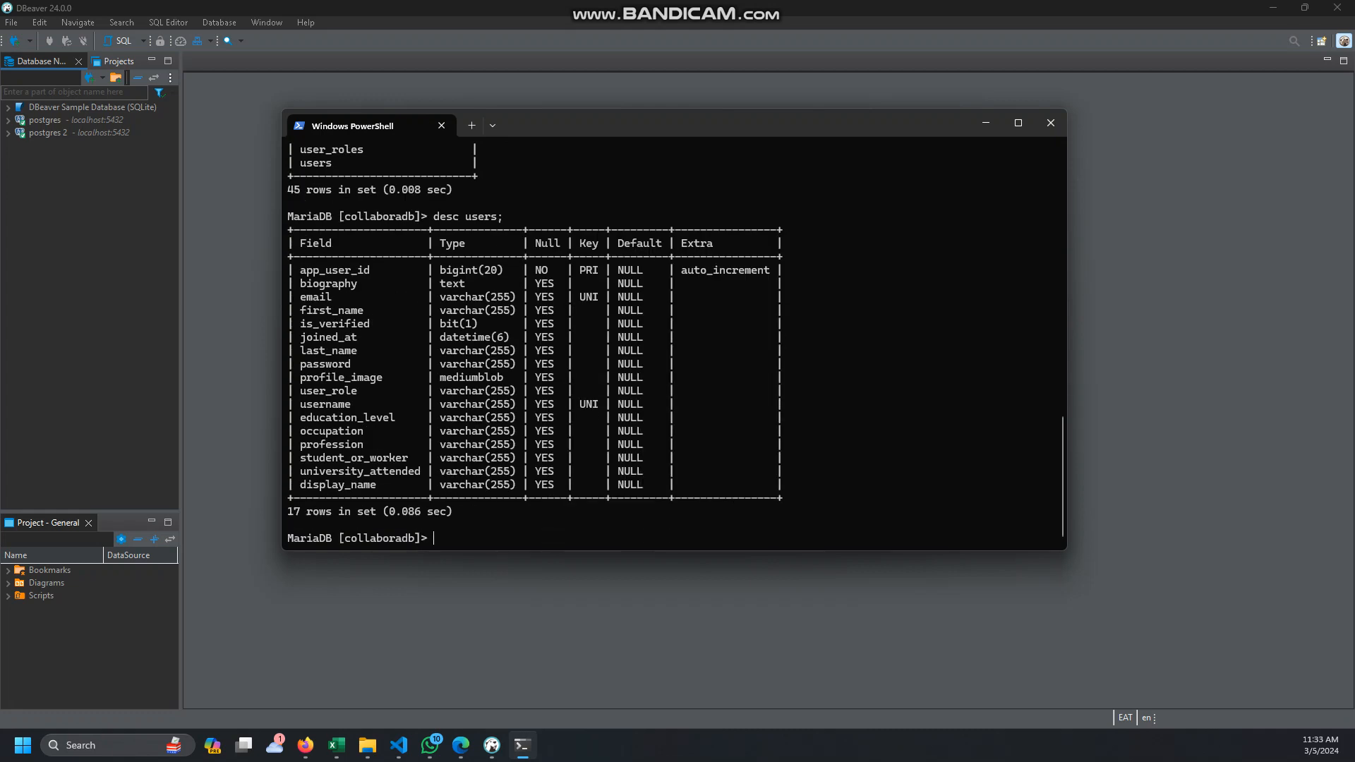
Print the full SHOW CREATE TABLE users statement, then exit to a fresh PowerShell session.
type("show cre")
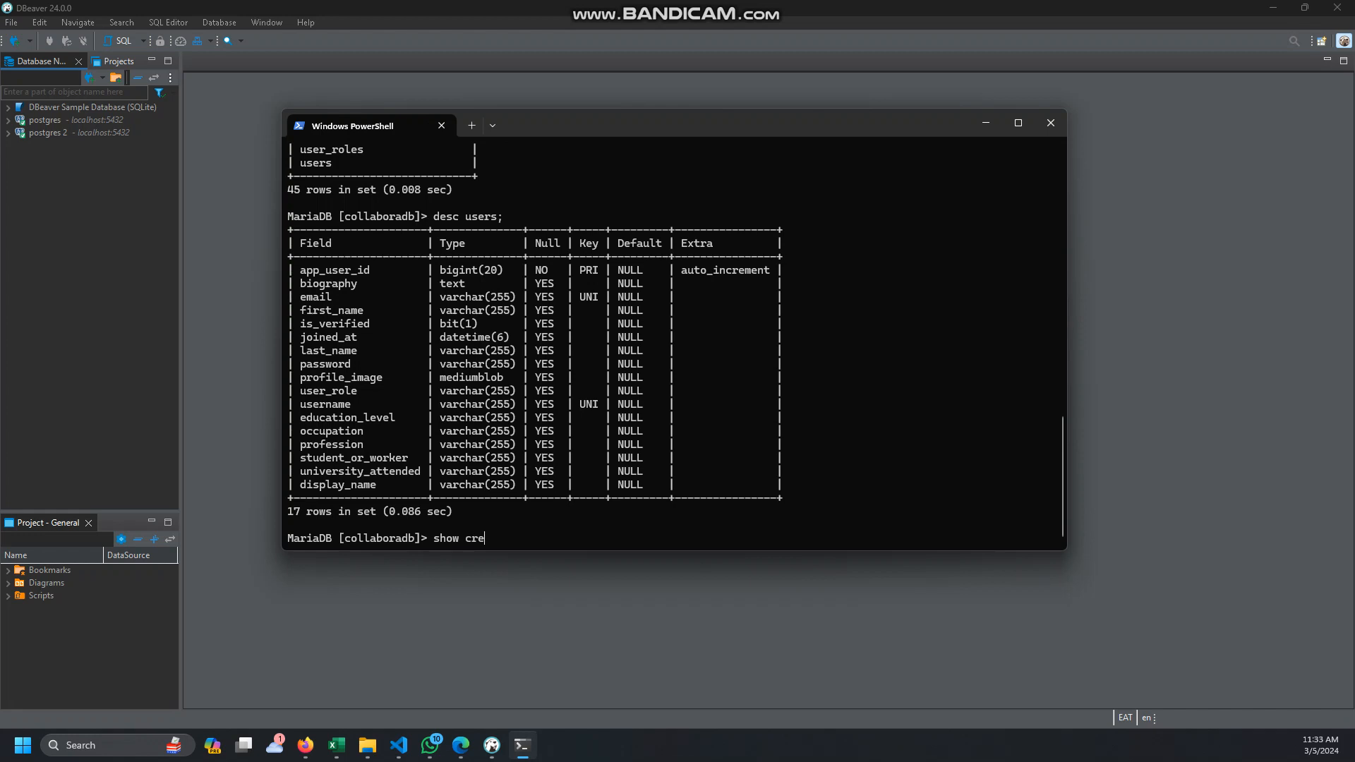
key("Return")
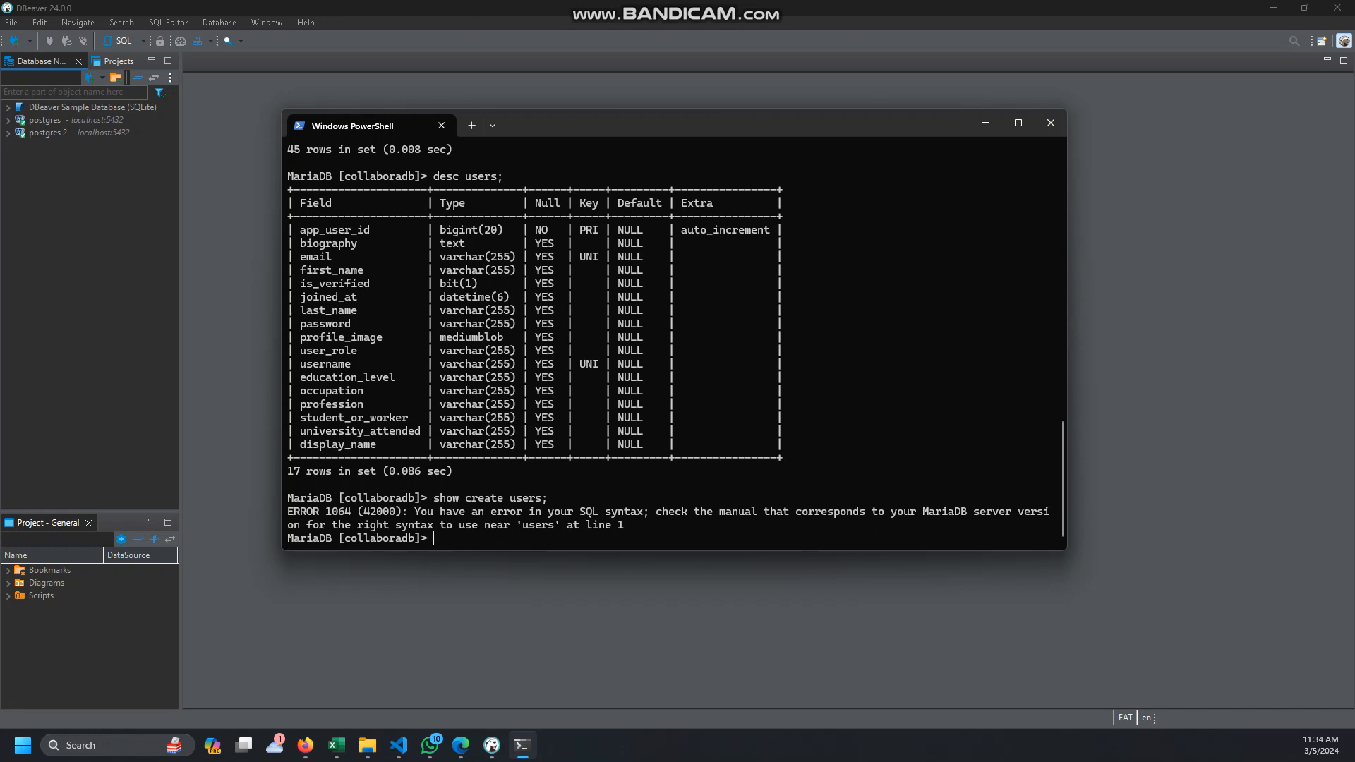
type("show create users;")
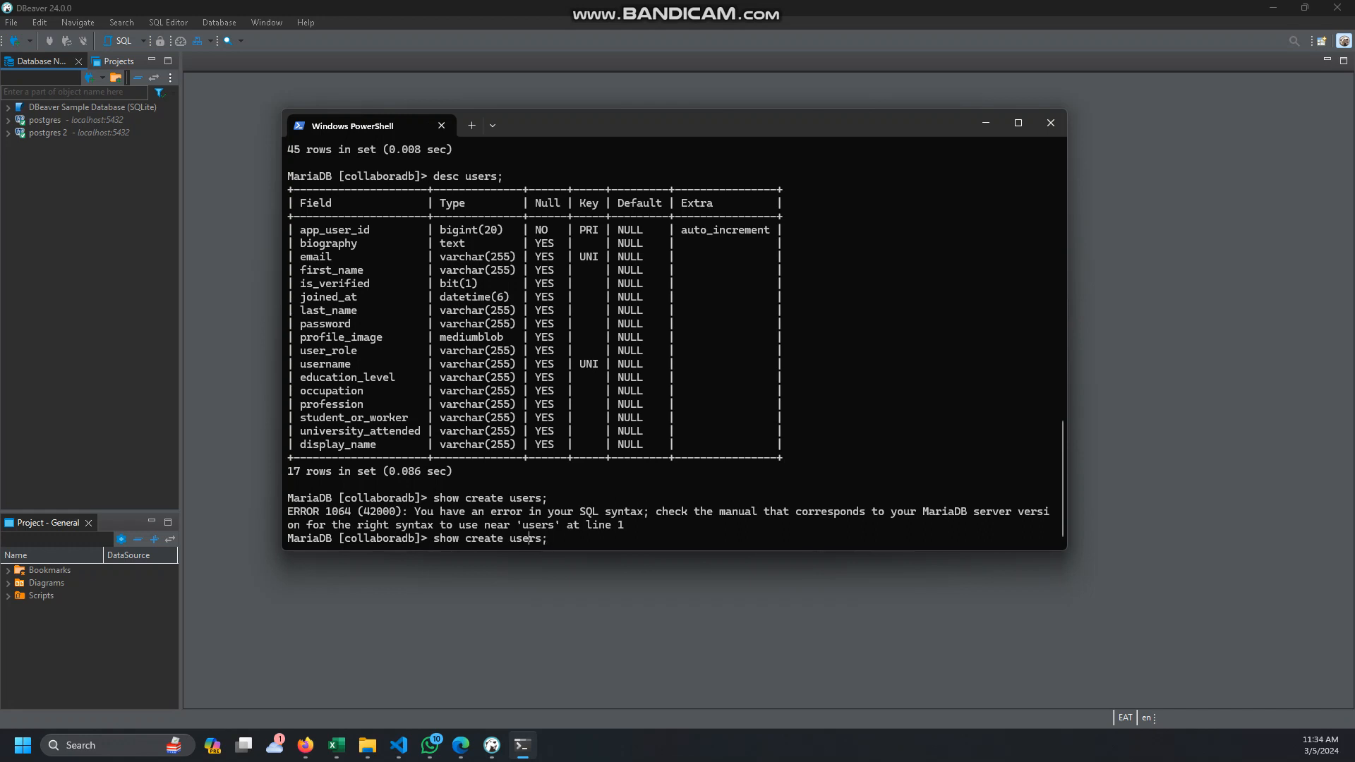
type("table")
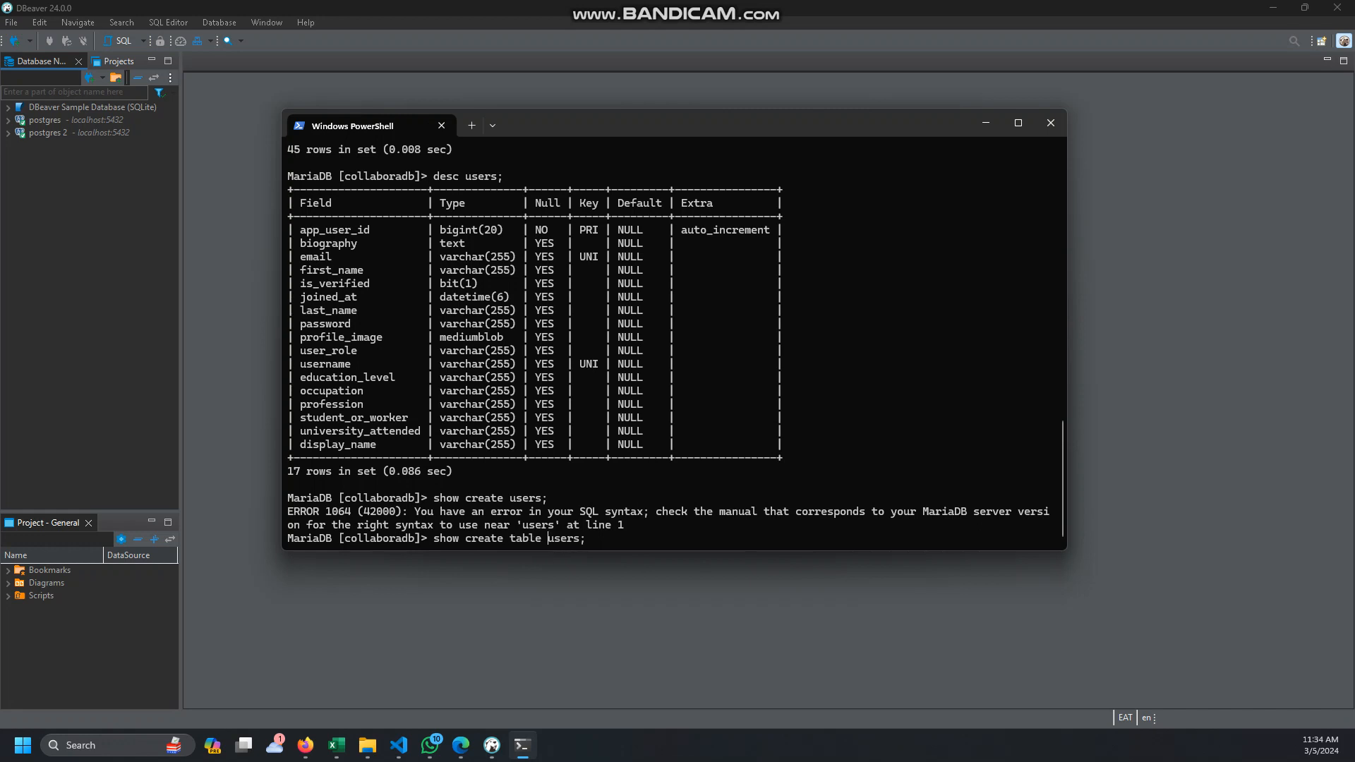
key("Return")
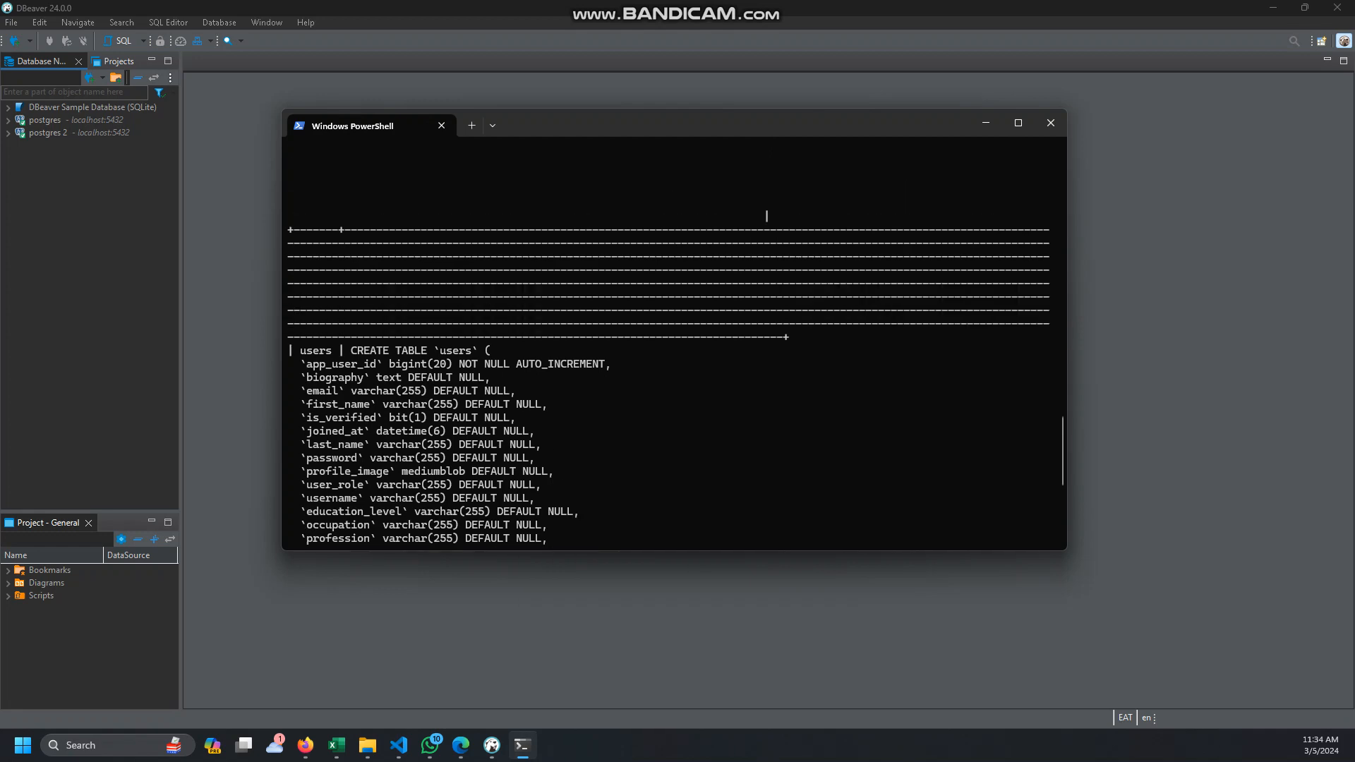
scroll("down", 3)
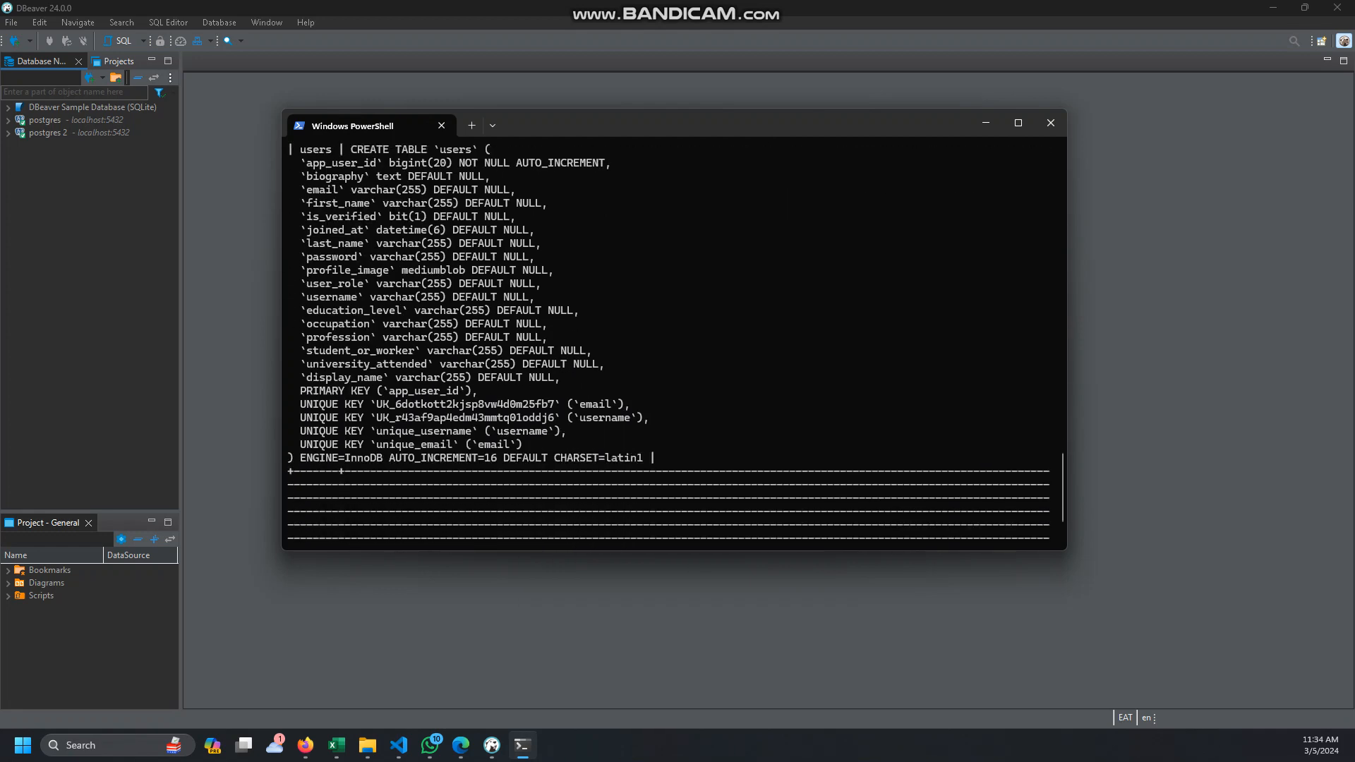
key("Return")
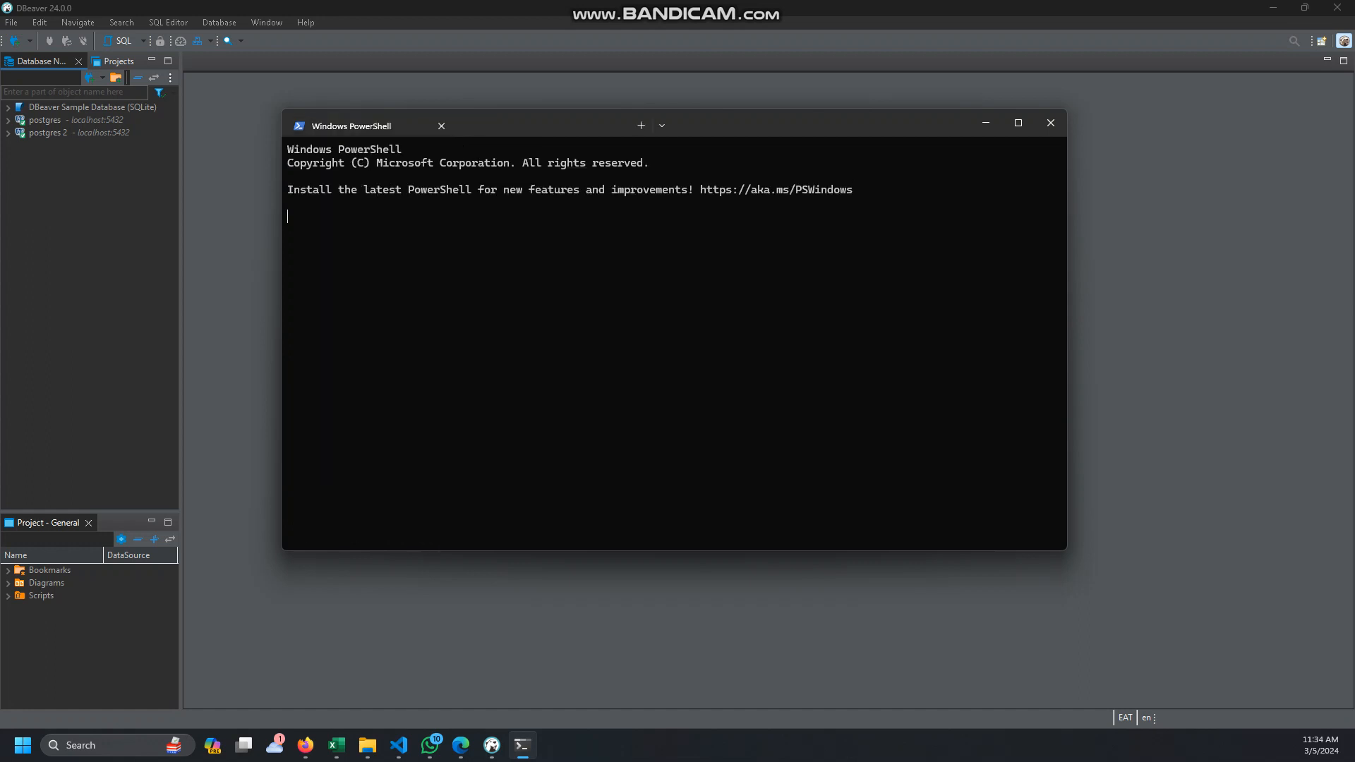
left_click(639, 125)
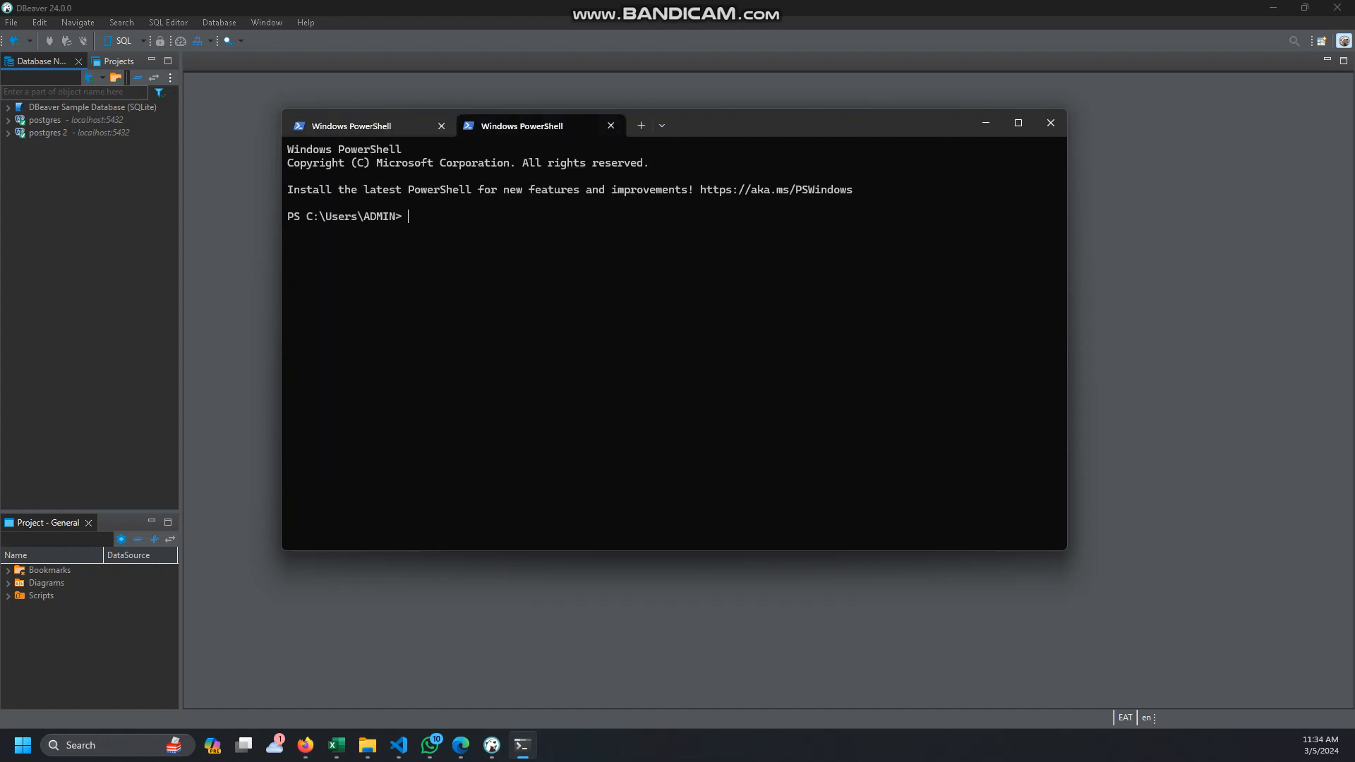
type("ssh kali@192.168.56.101")
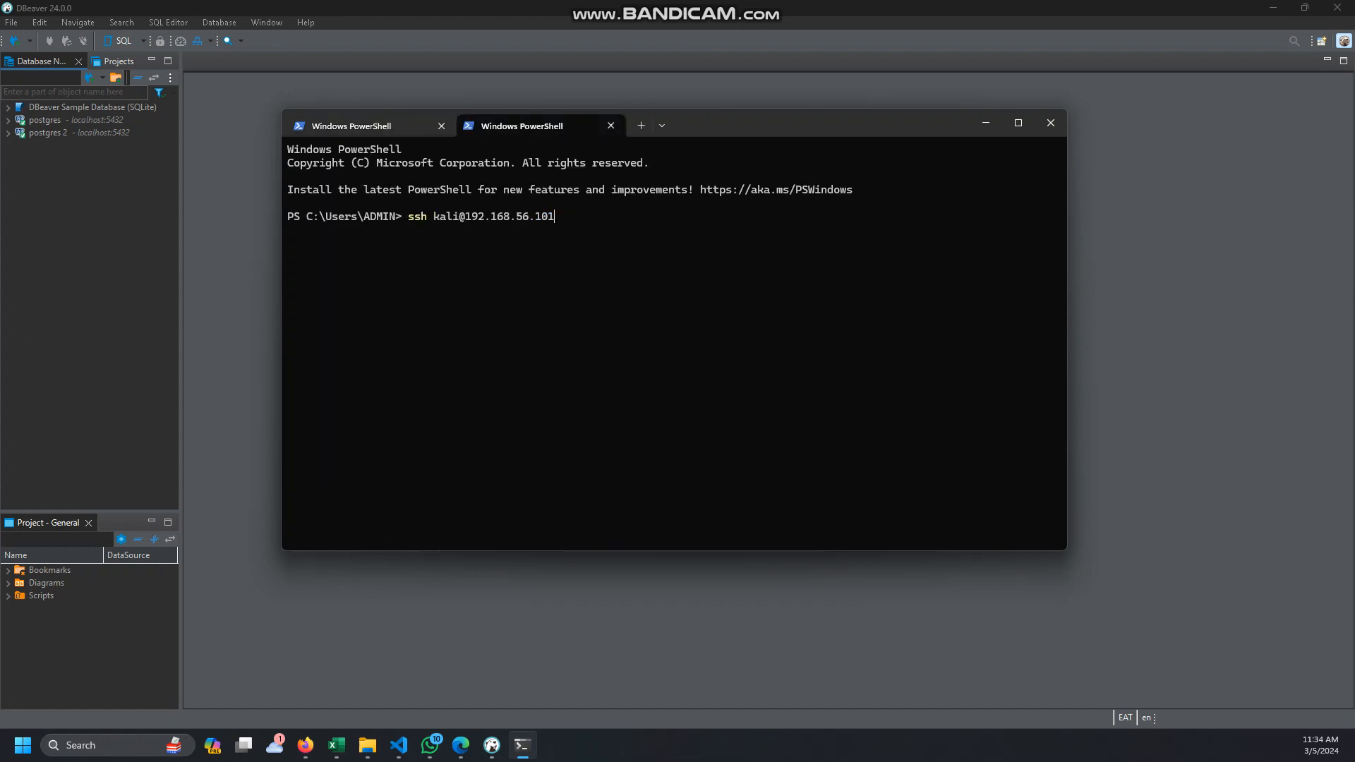
key("Return")
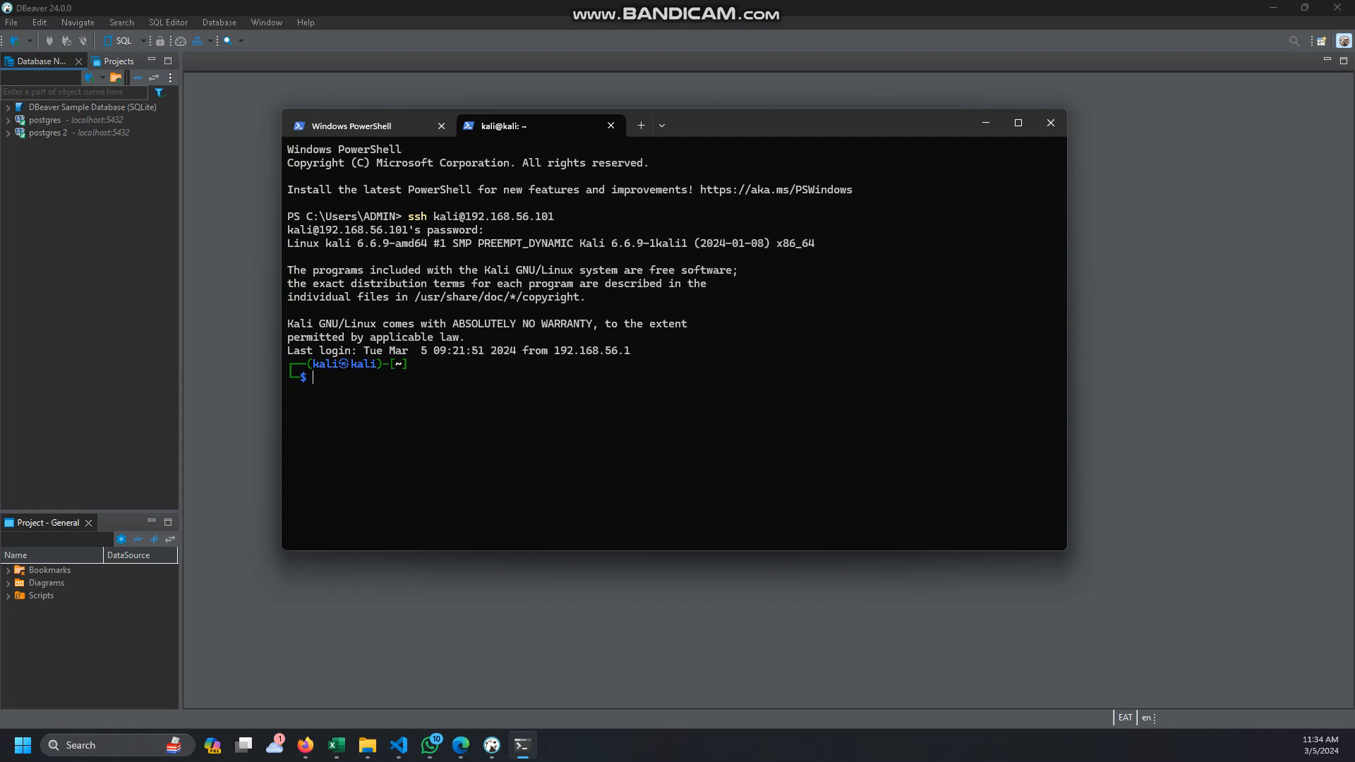
Run sudo apt install pgloader, confirming version 3.6.10-1 is already installed.
type("#")
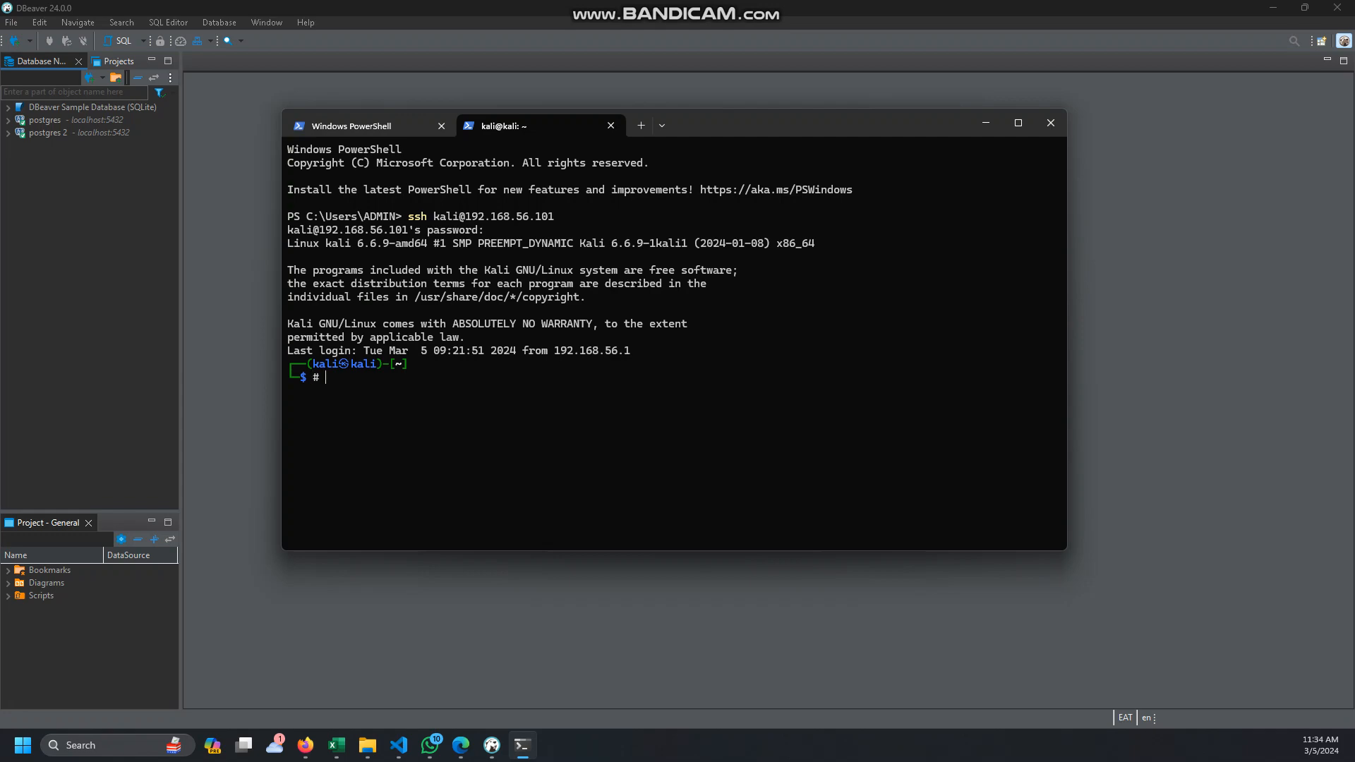
type("pgloader")
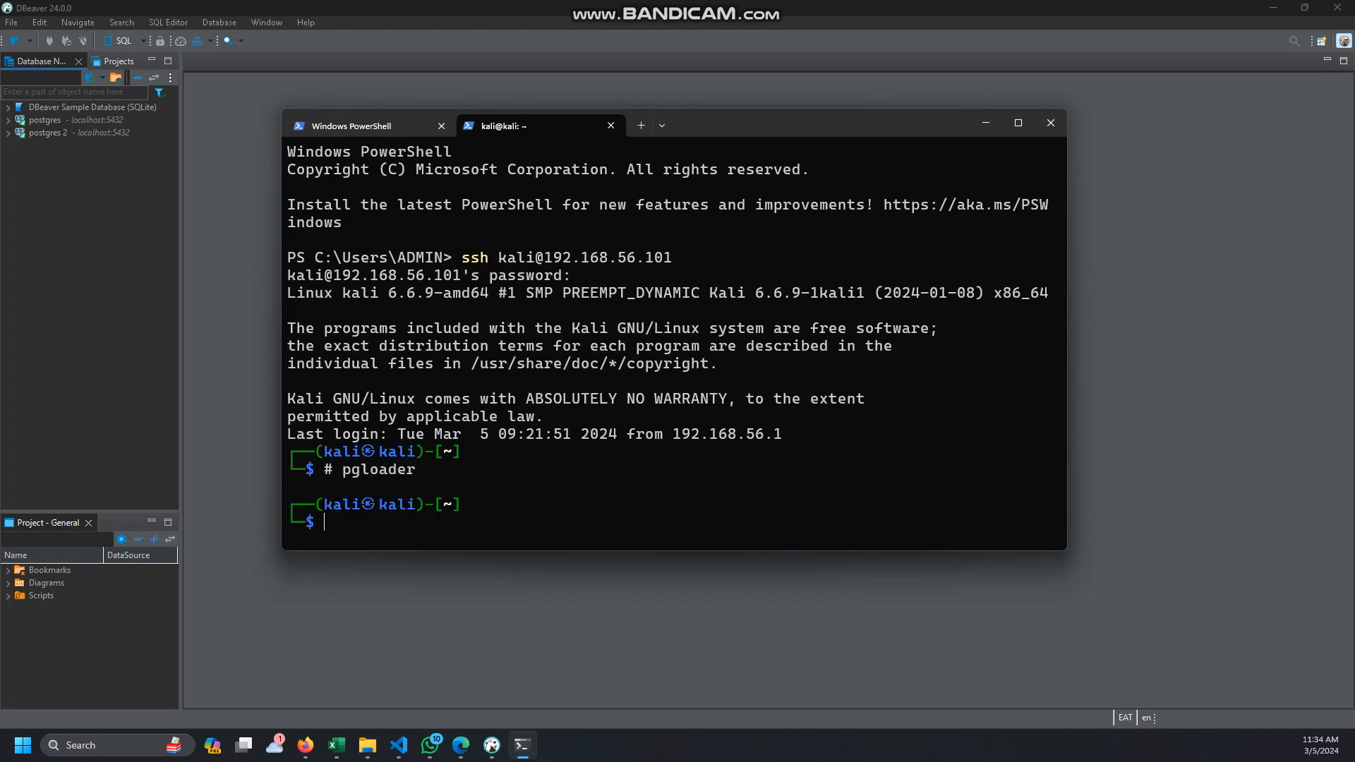
type("apt")
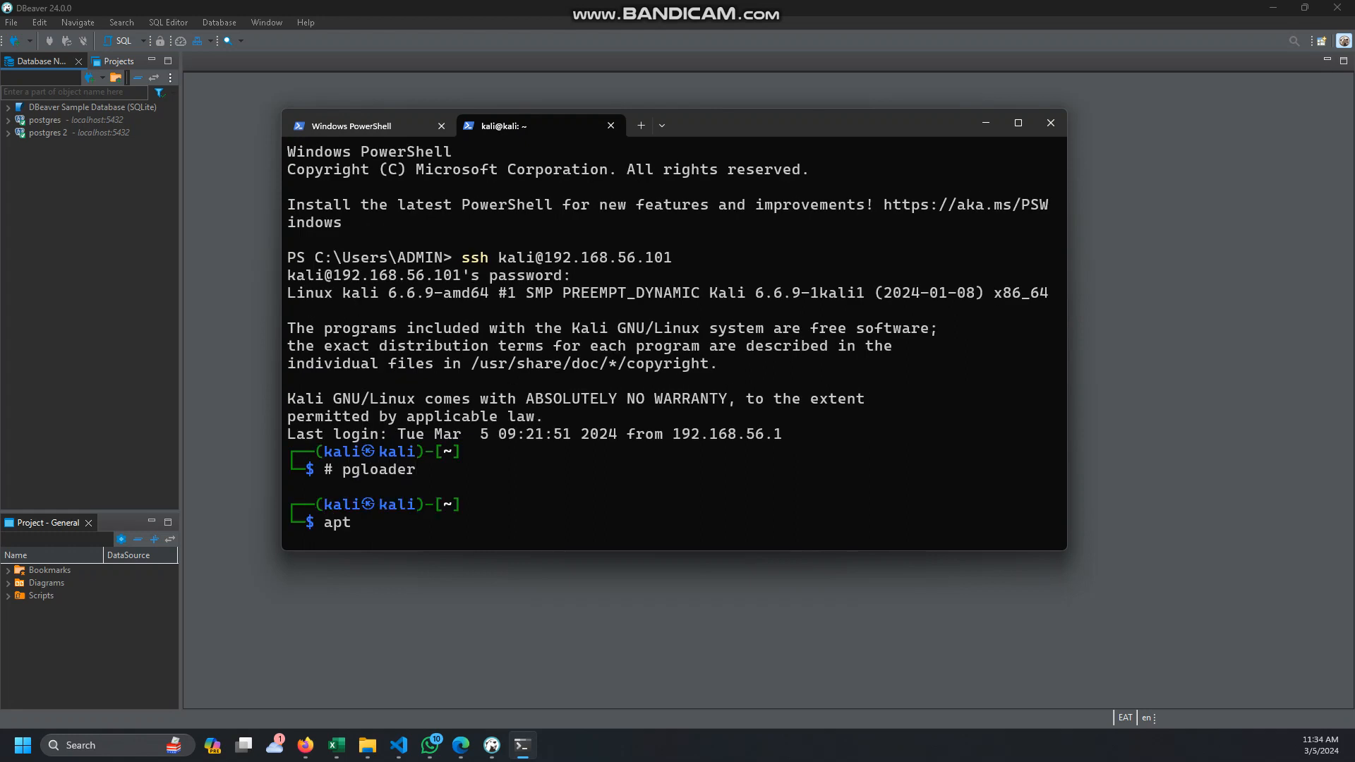
type("sudo apt")
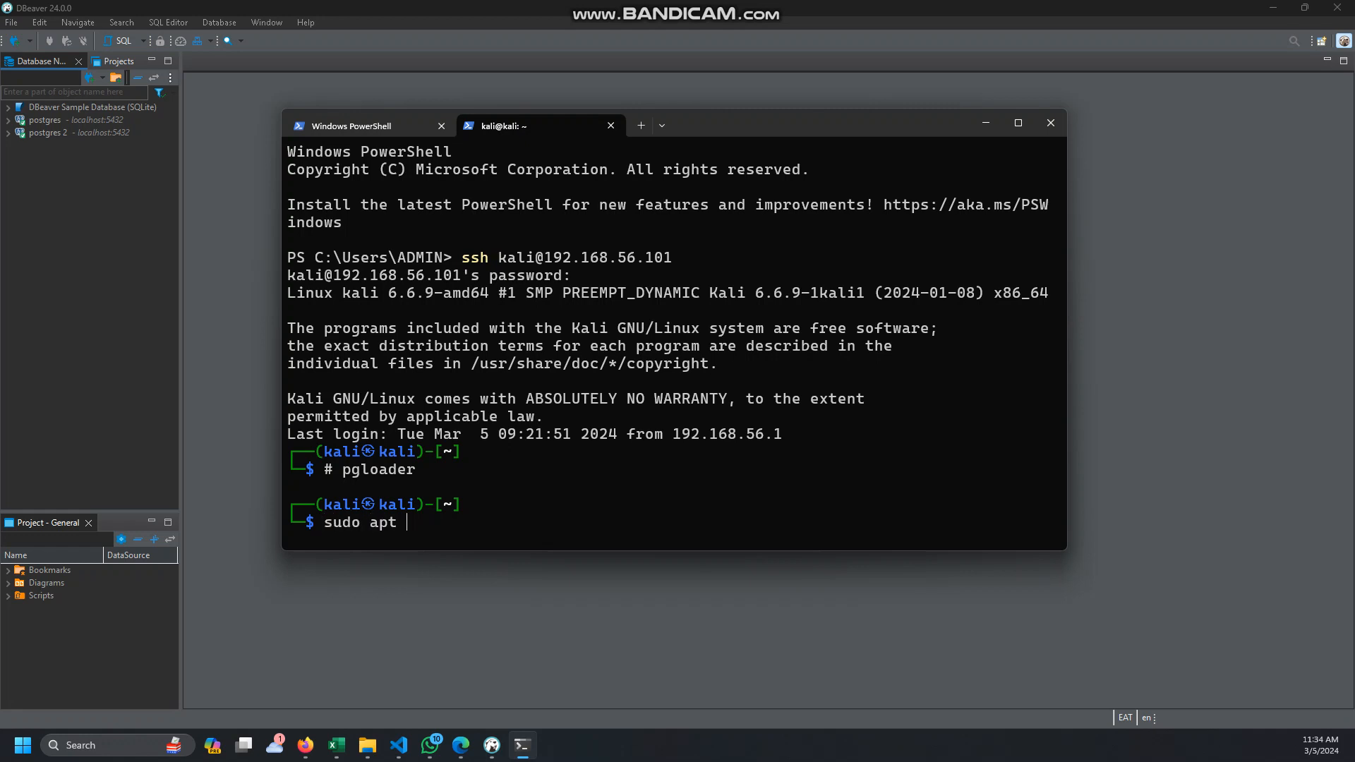
type("instal")
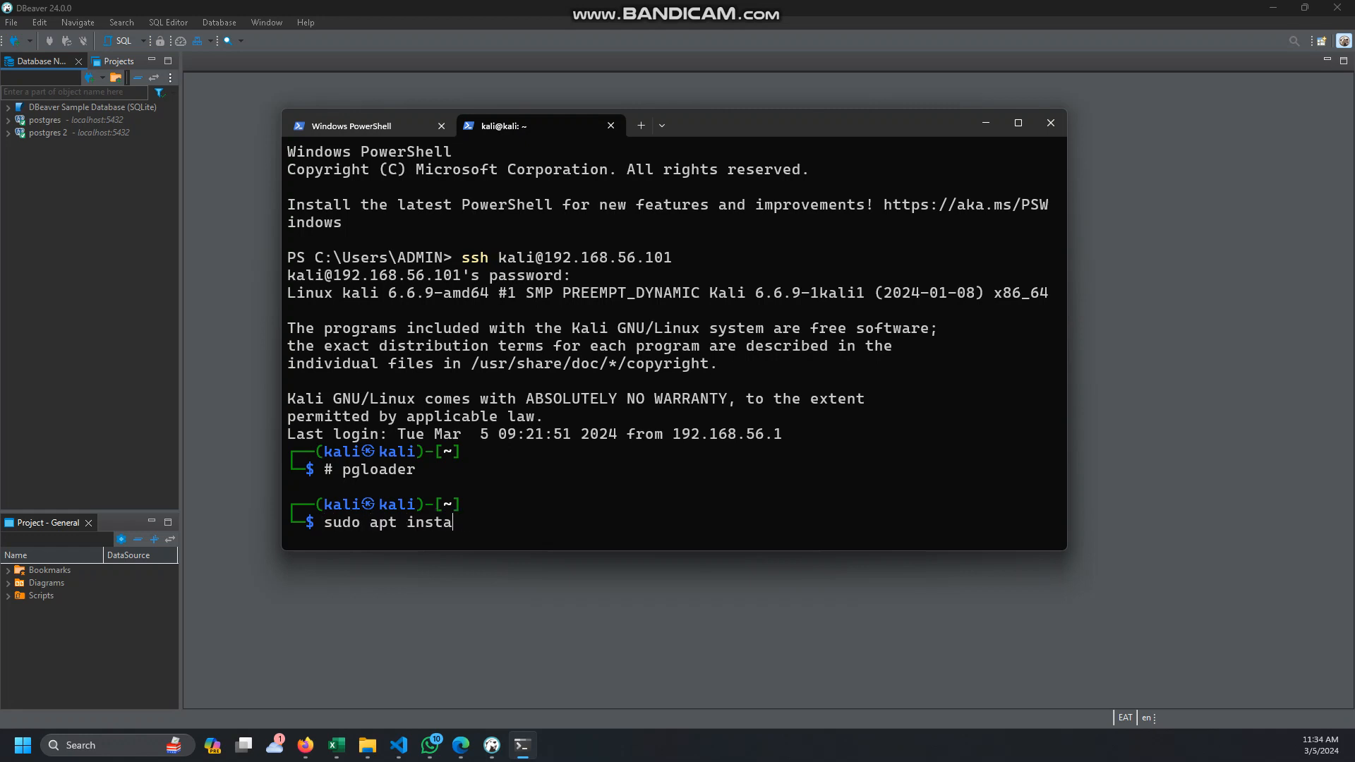
type("ll pgloade")
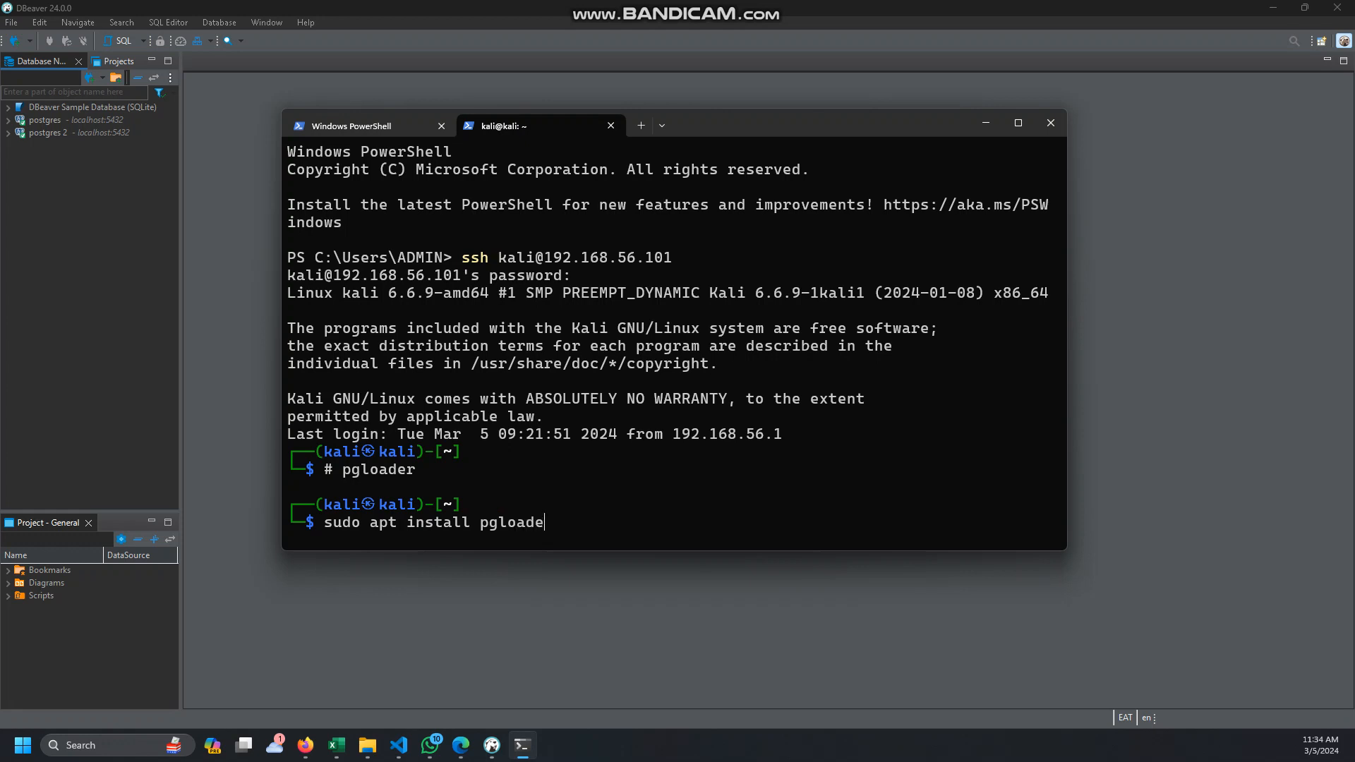
key("Return")
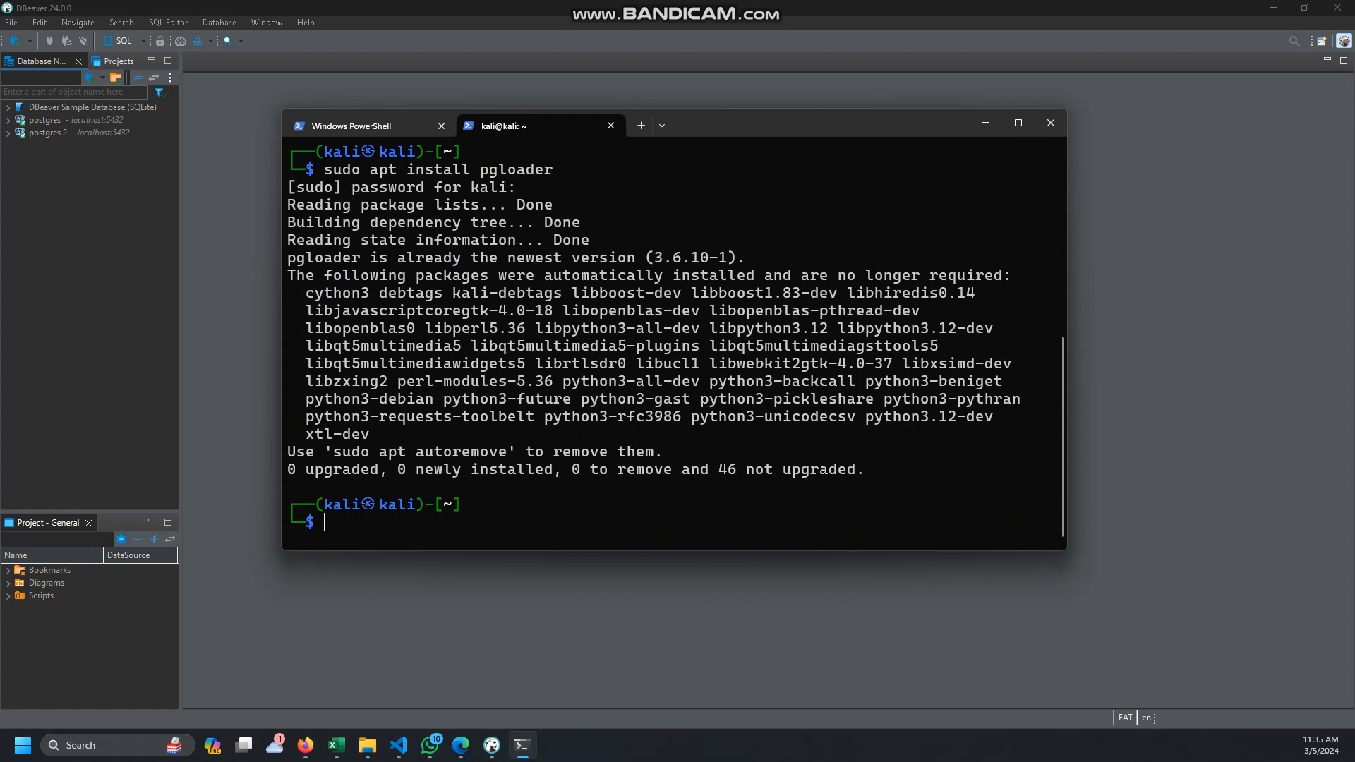
Note a commented apt install line for sbcl, unzip, libsqlite3-dev, gawk, curl, make, freetds-dev, libzip-dev.
type("# s")
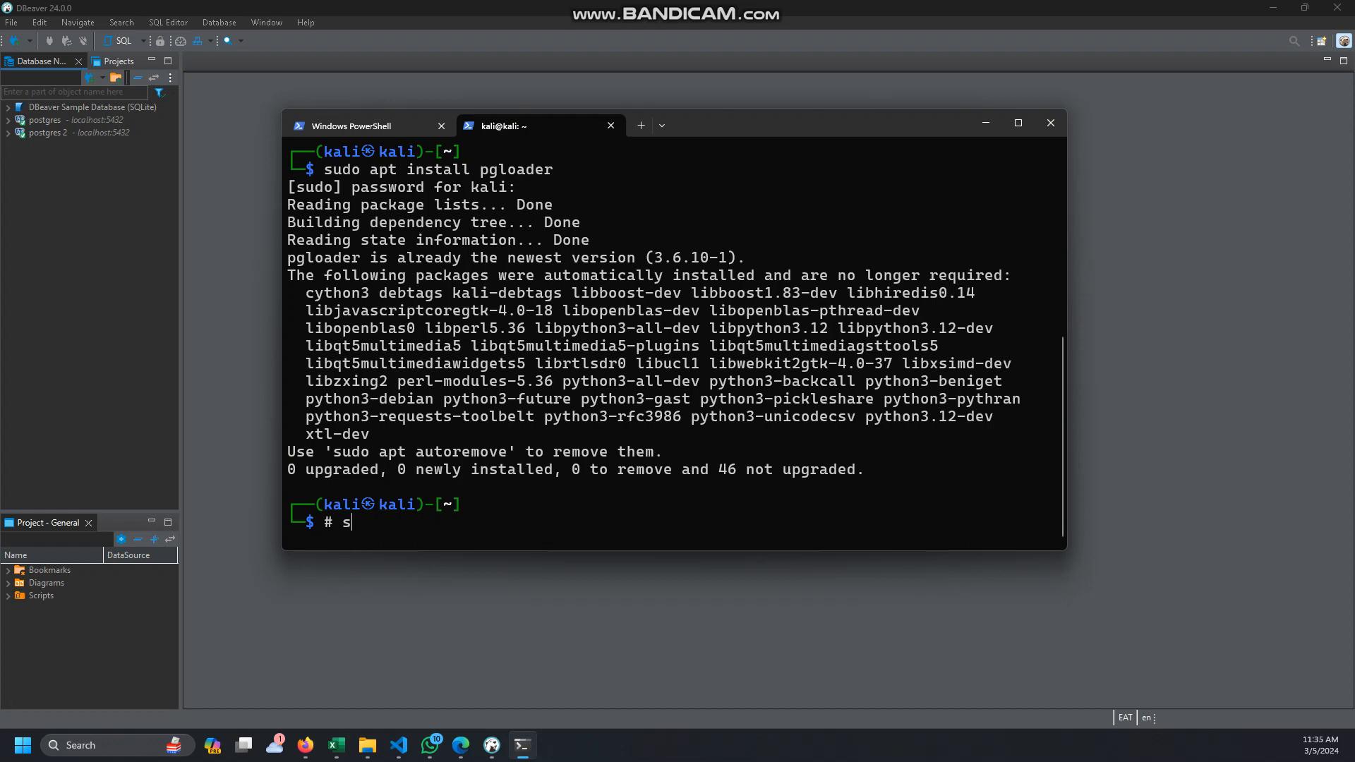
type("udo apt install")
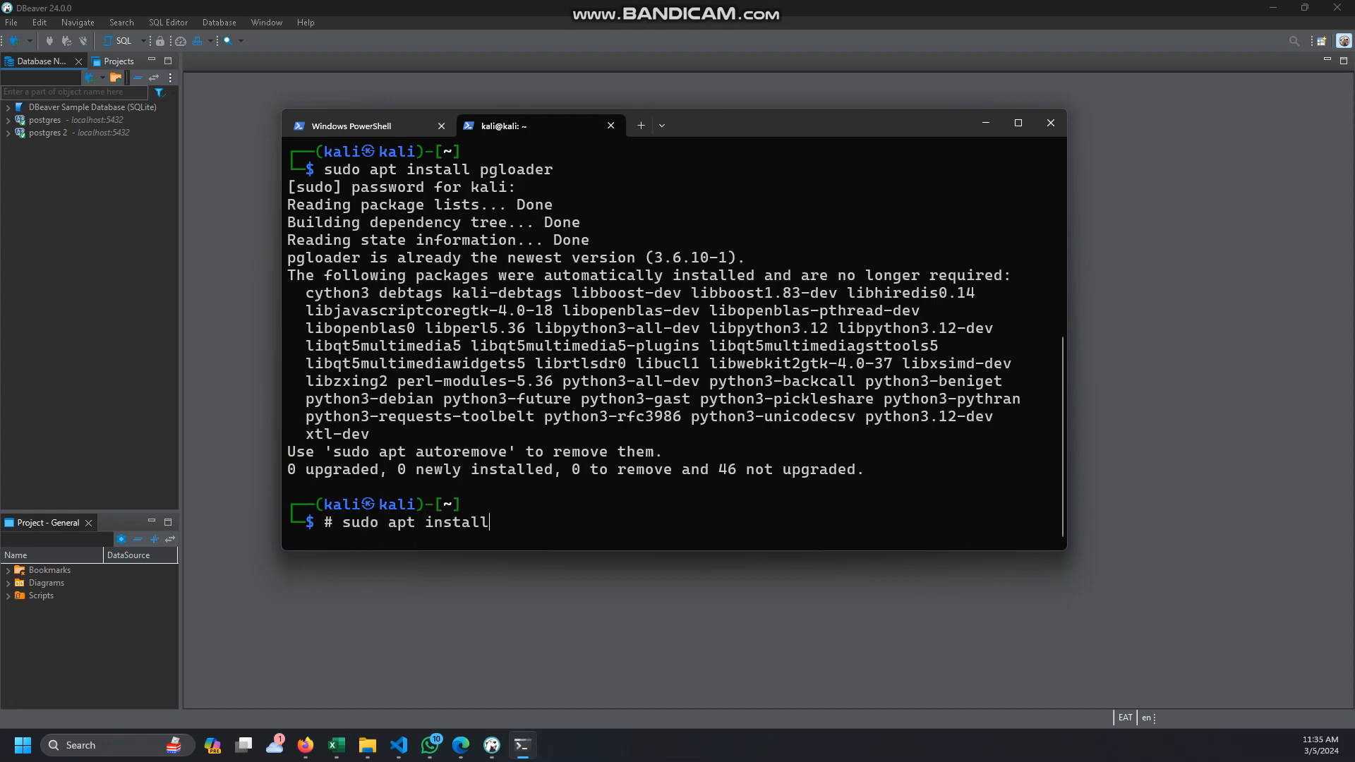
type("sbcl")
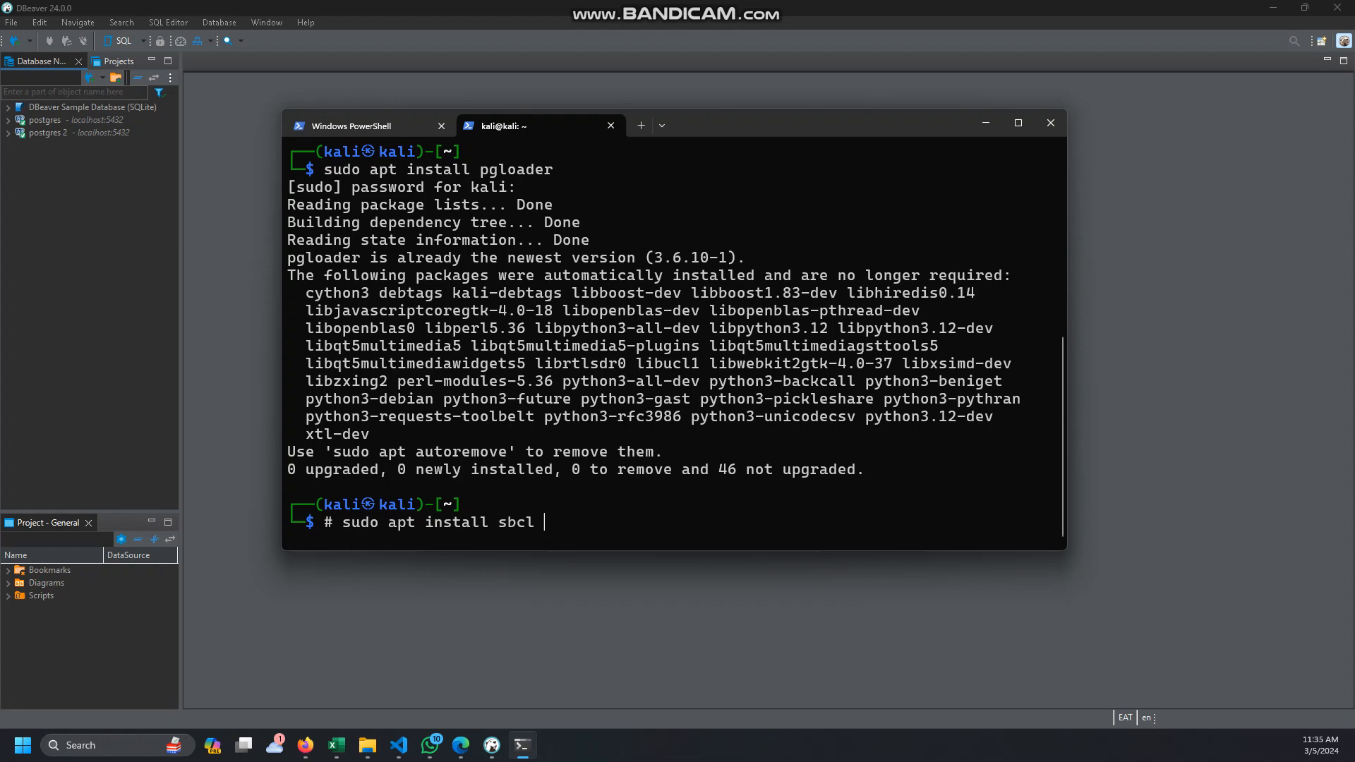
type("unzip")
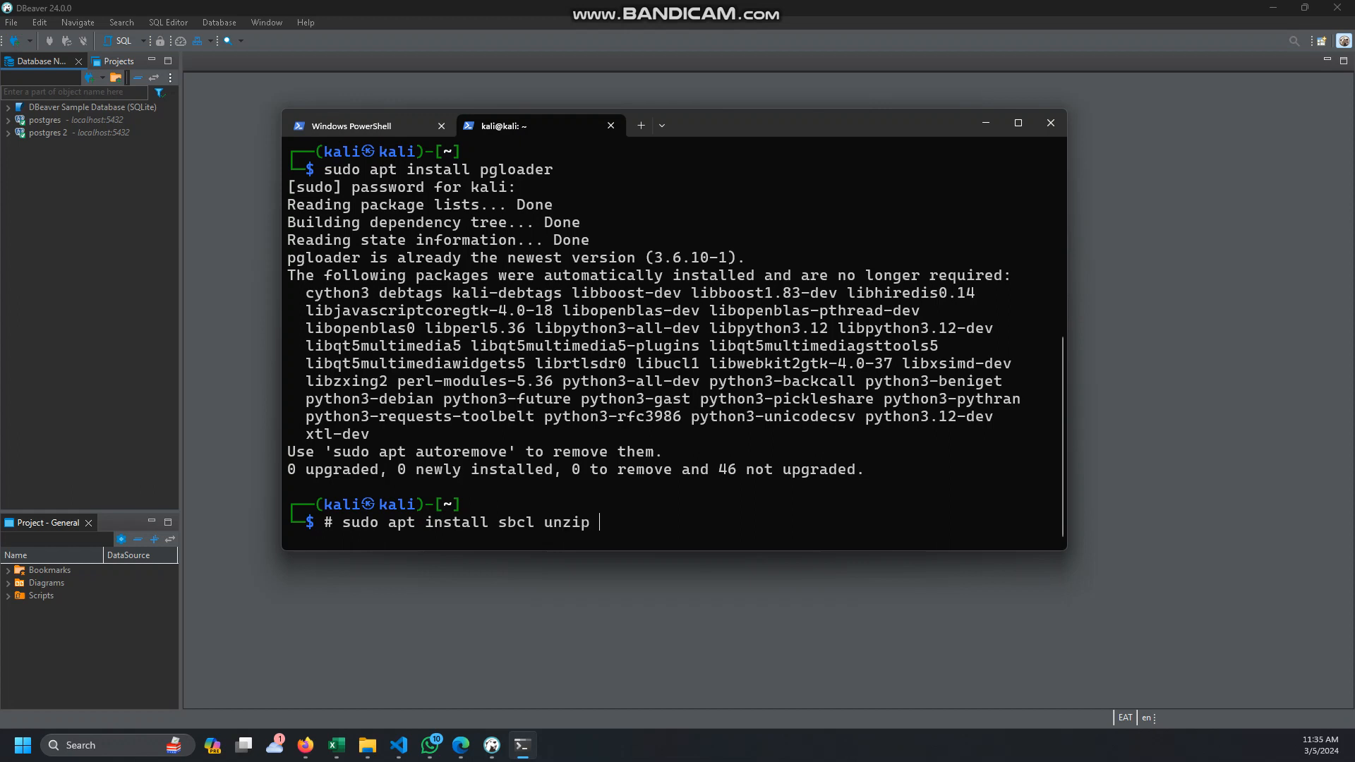
type("lib")
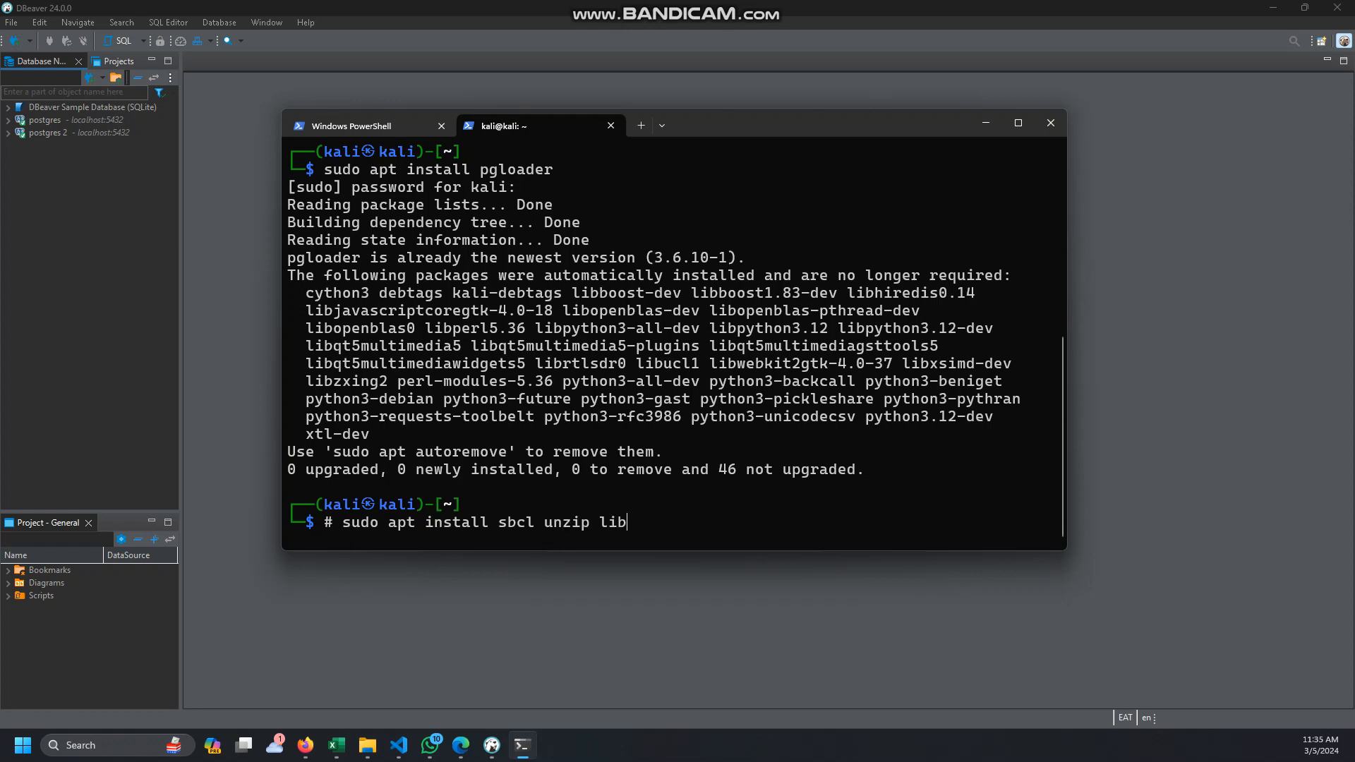
type("sqlite")
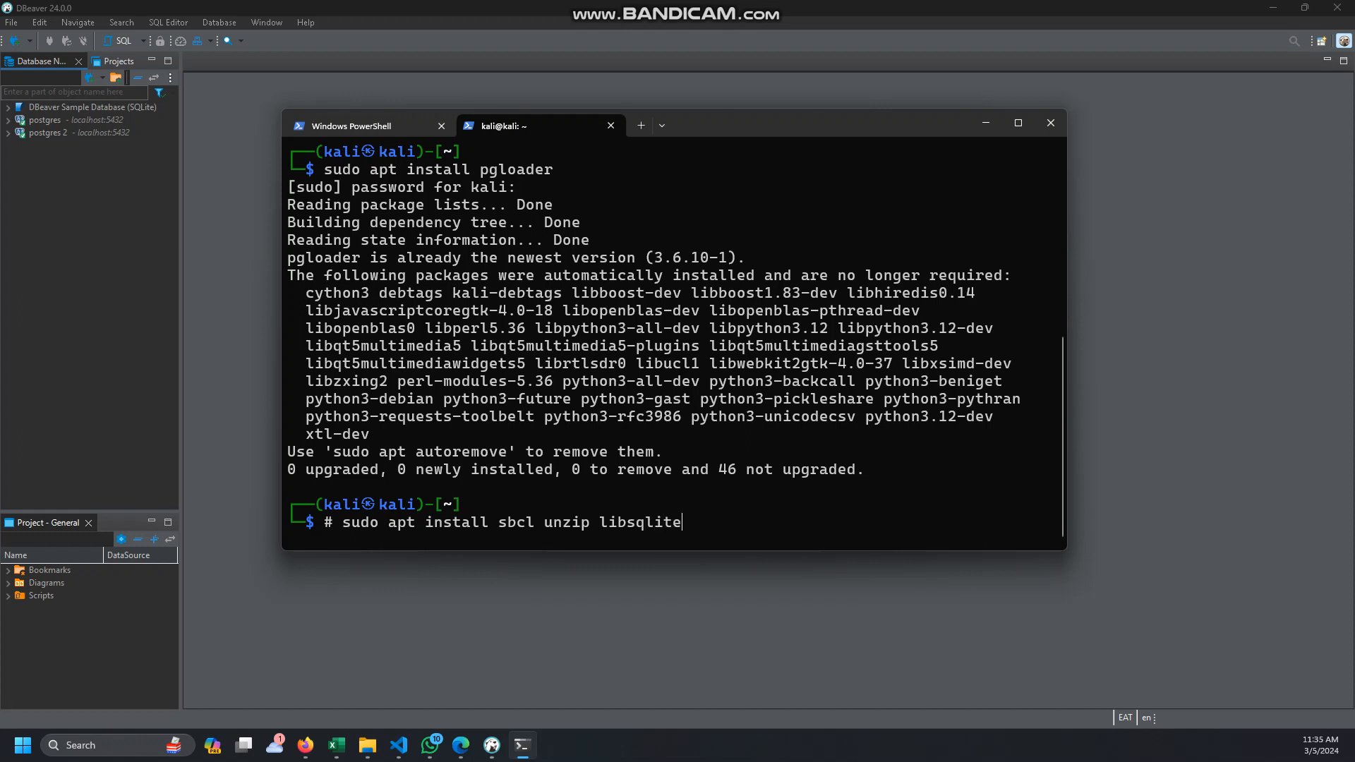
type("3-dev gawk")
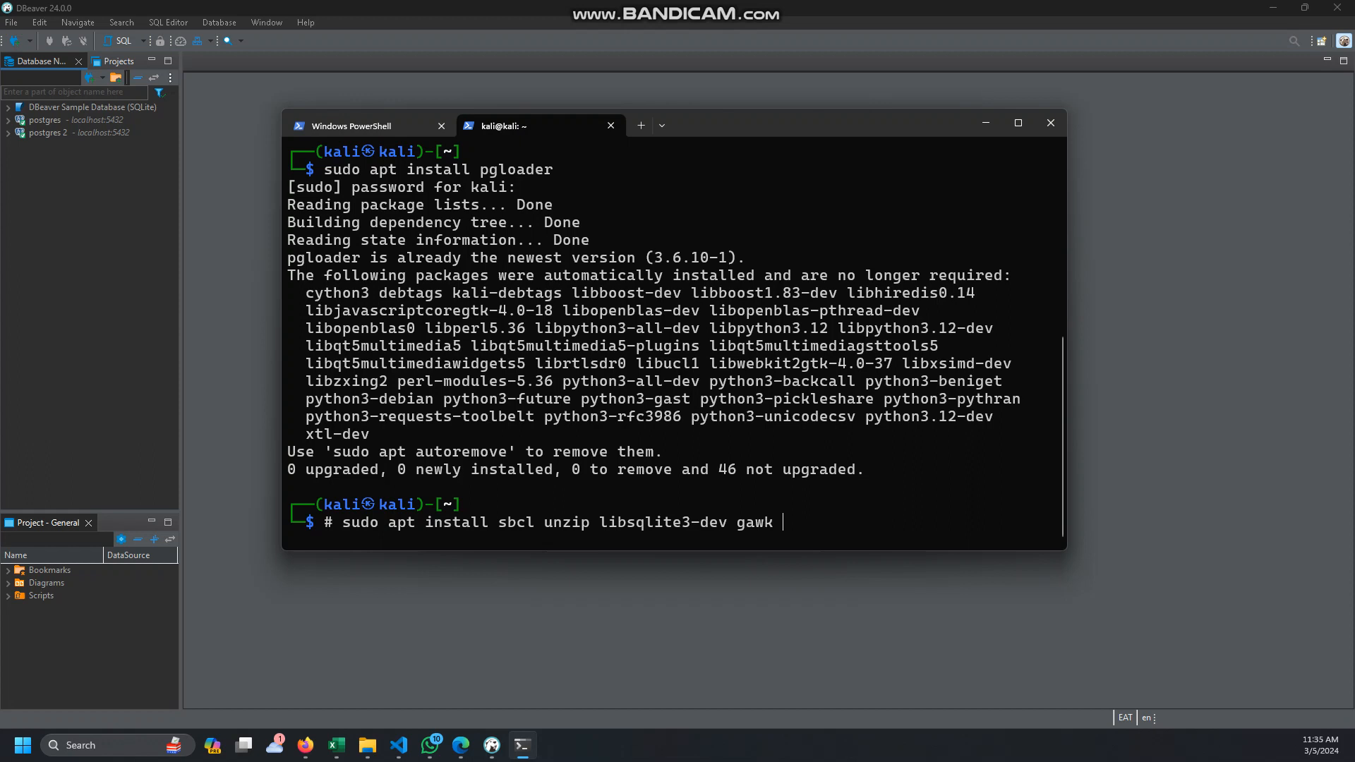
type("curl make")
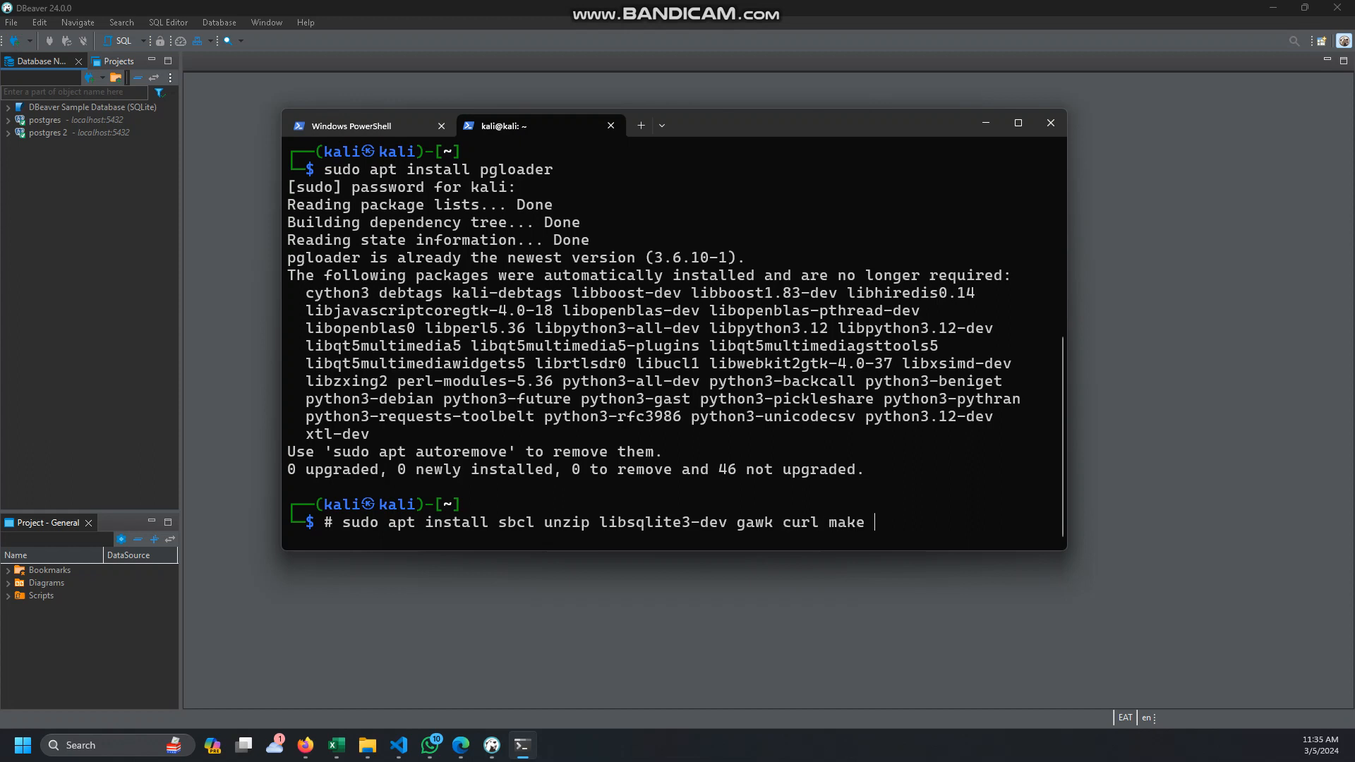
type("freetd")
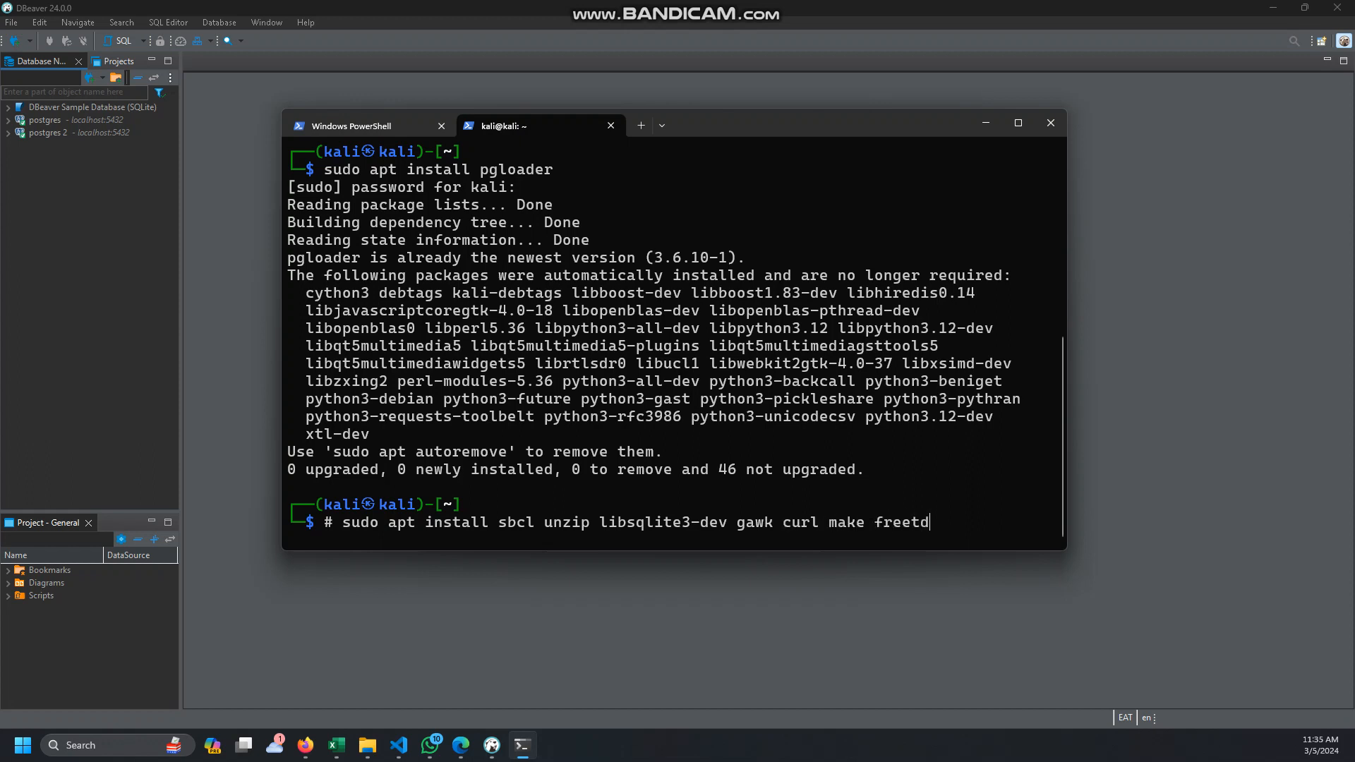
type("s-dev")
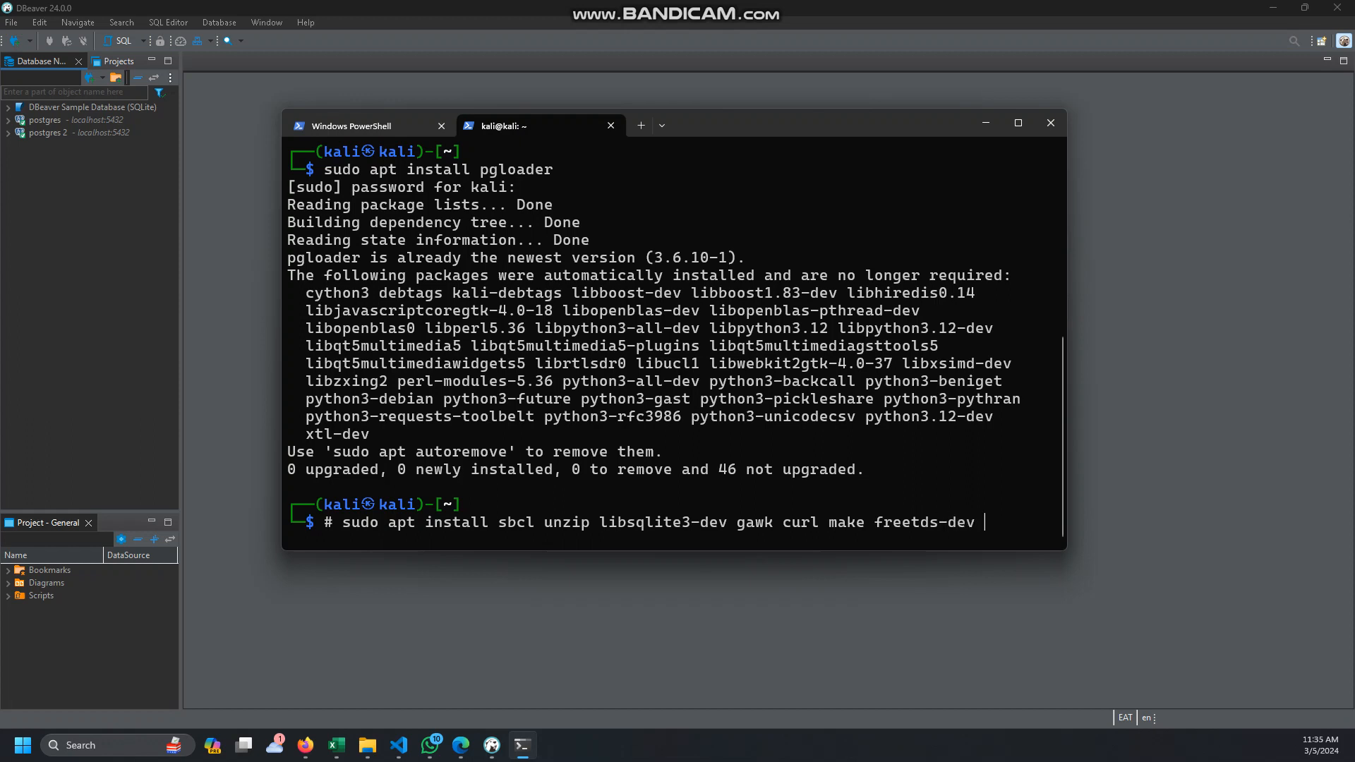
type("libzi")
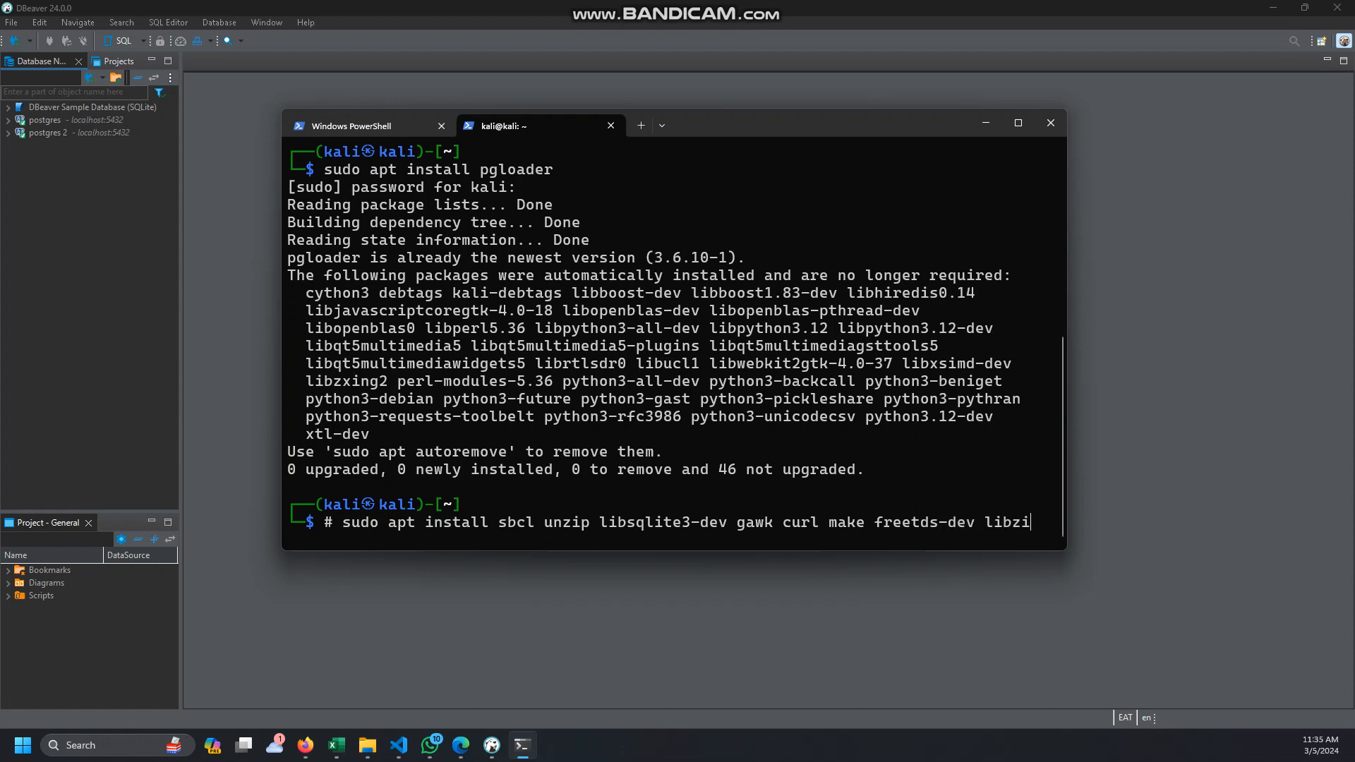
type("p-dev")
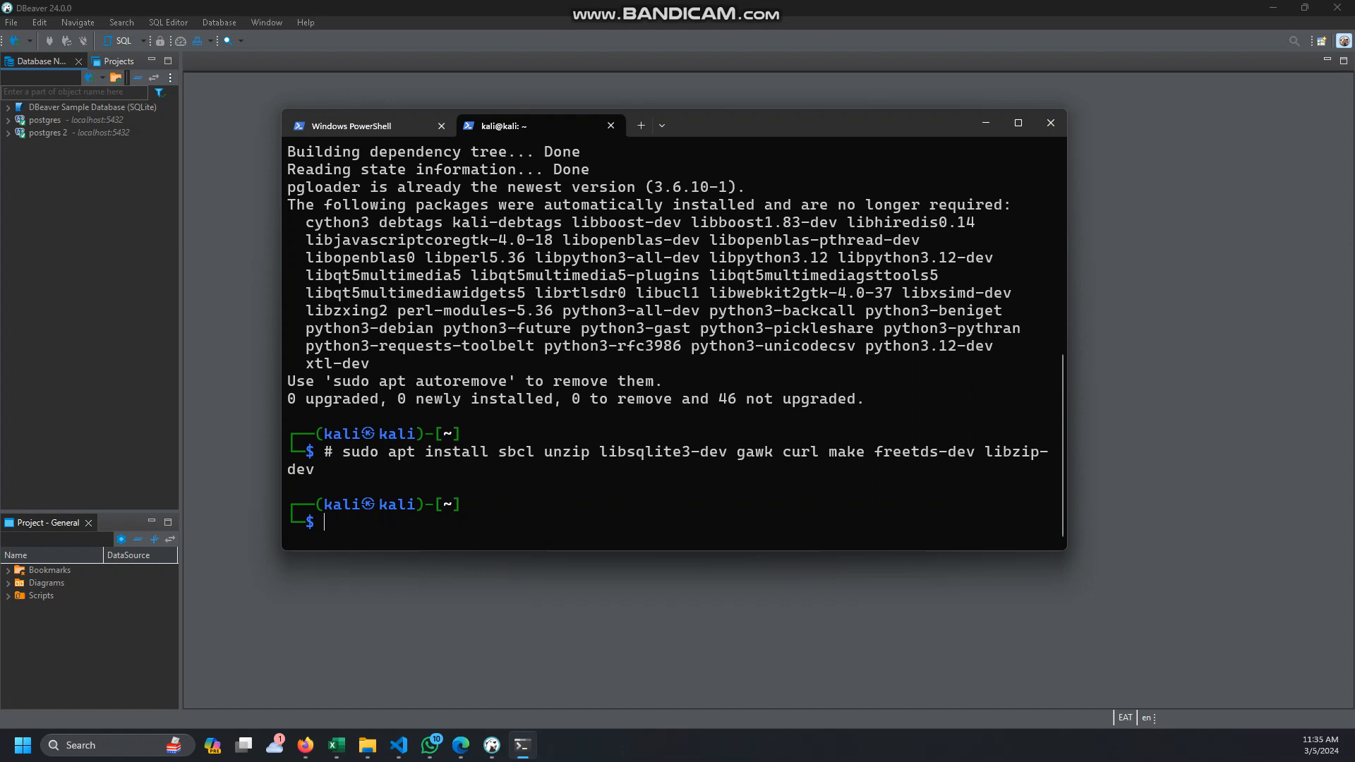
Check service postgresql status, showing PostgreSQL active.
type("s")
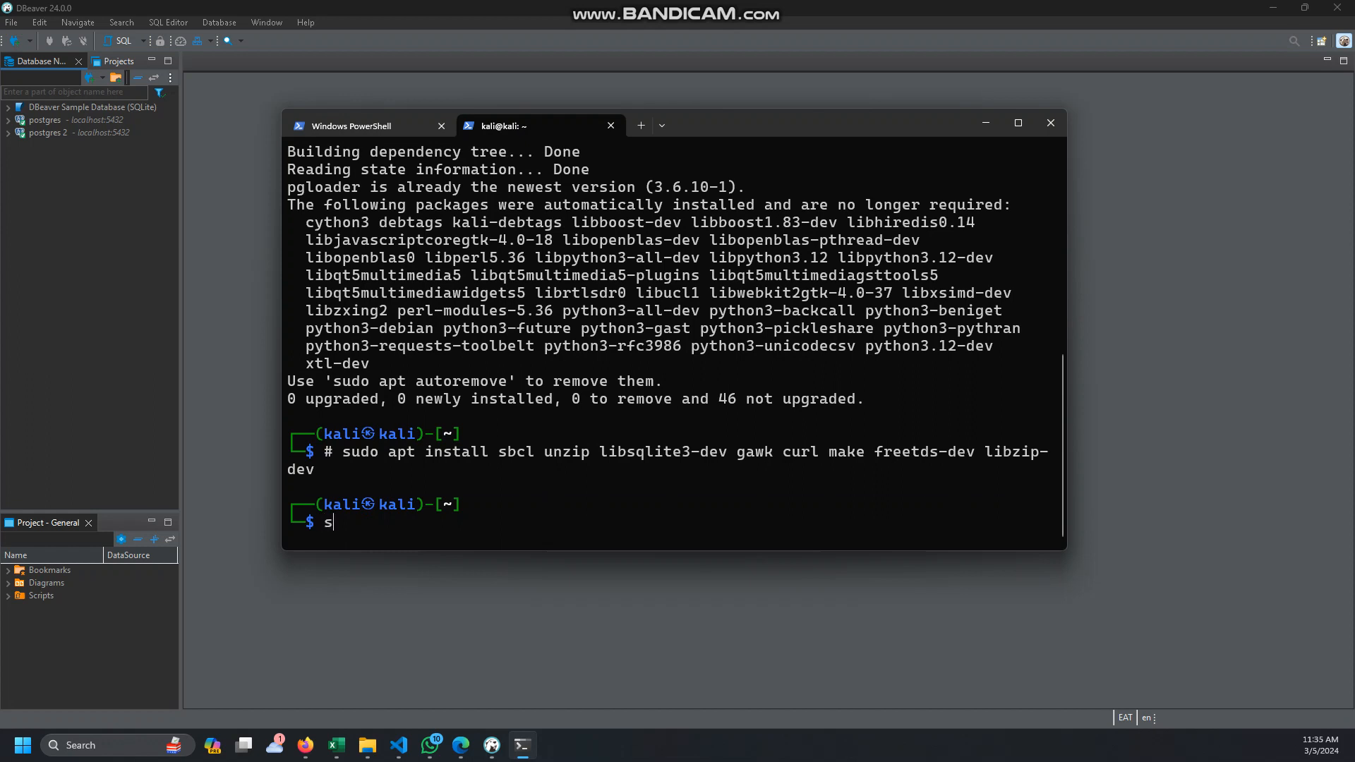
type("ervice pos")
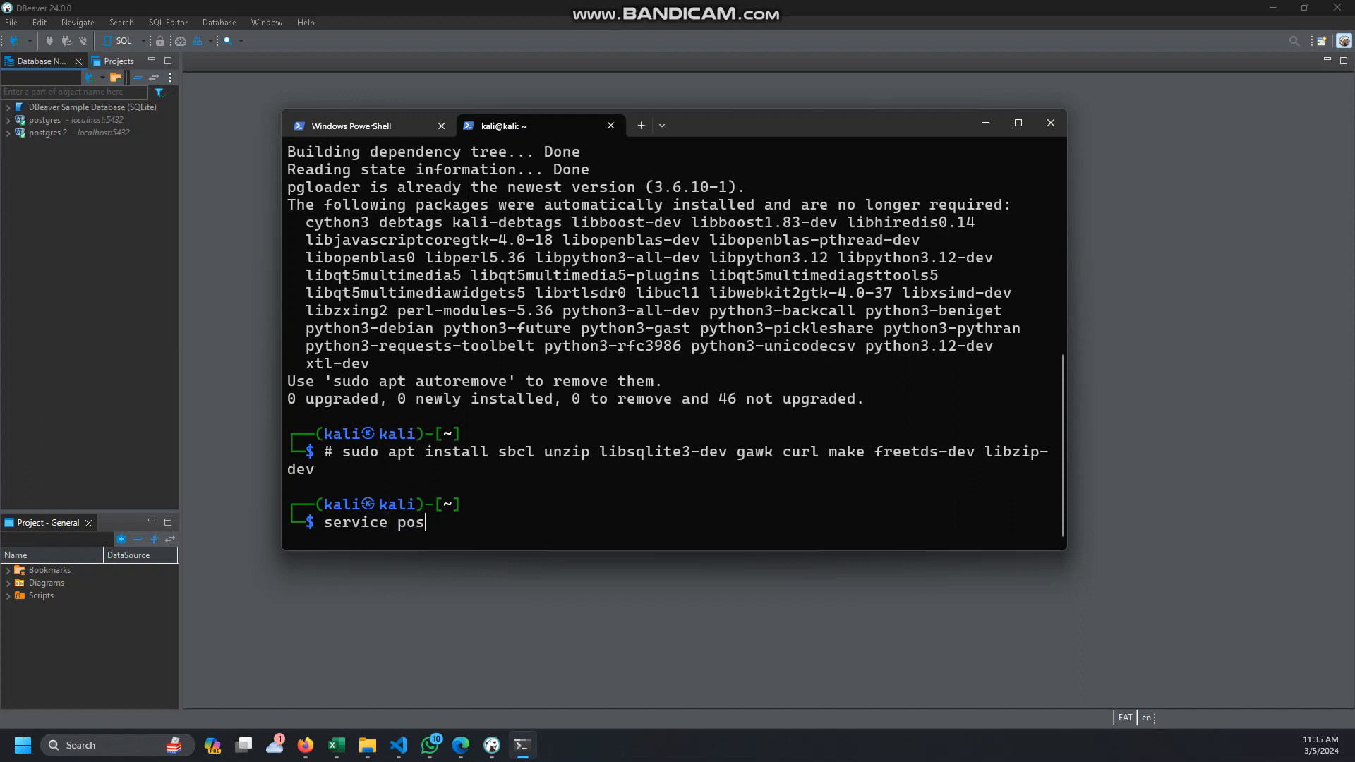
type("tgr")
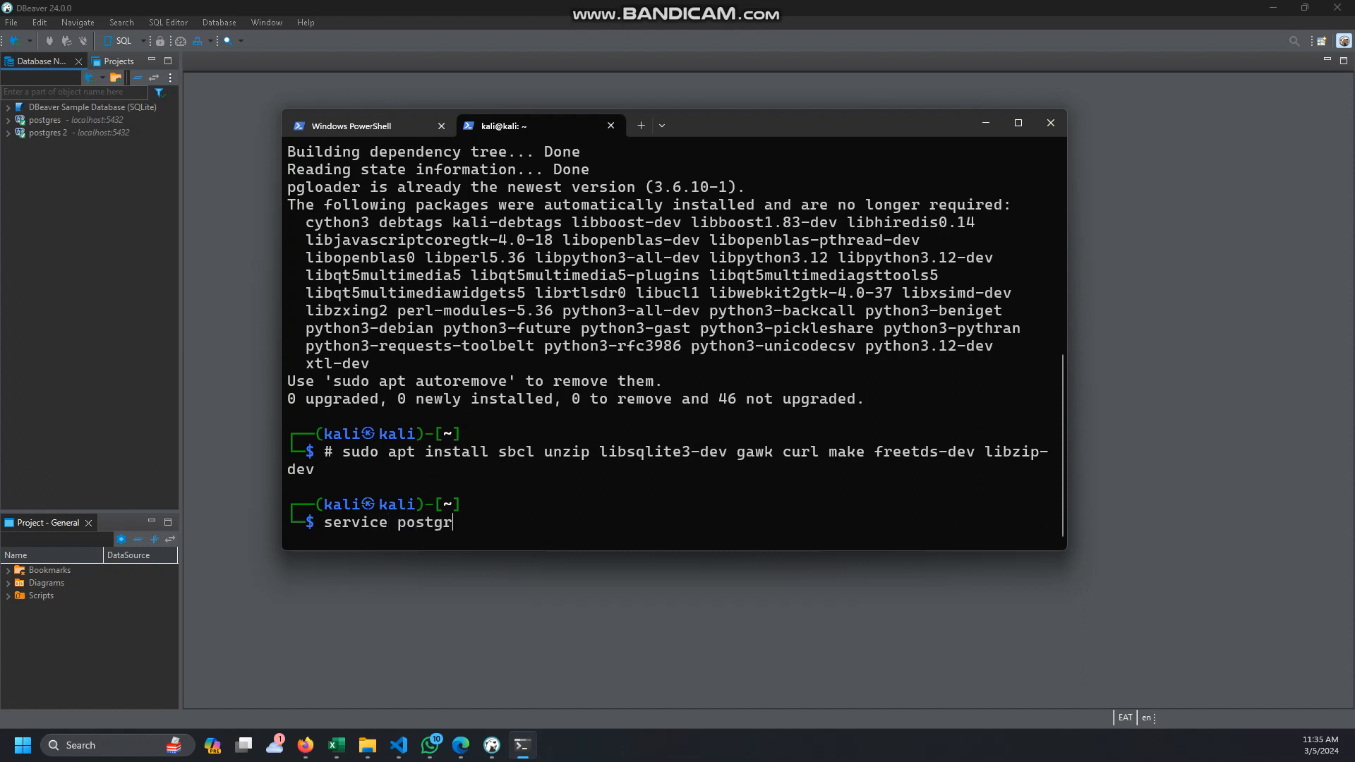
type("es")
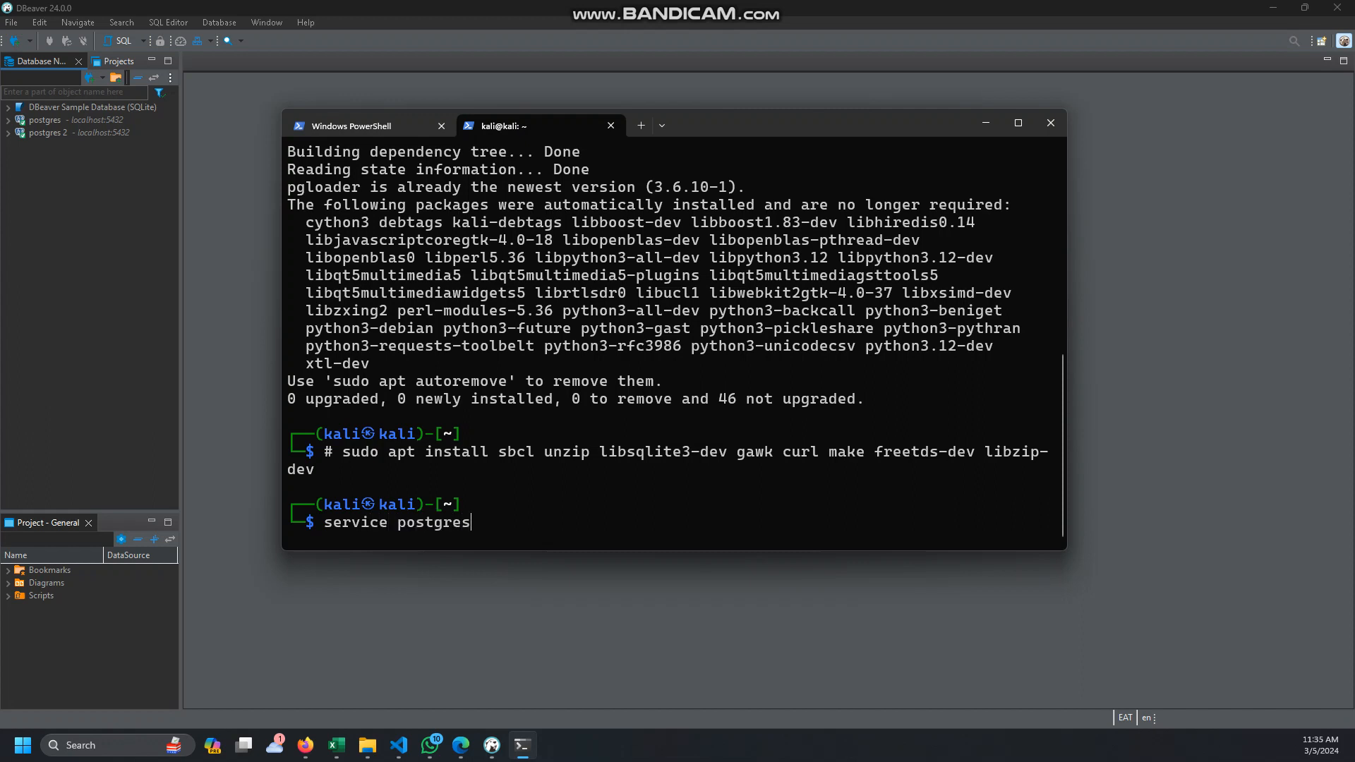
type("ql statu")
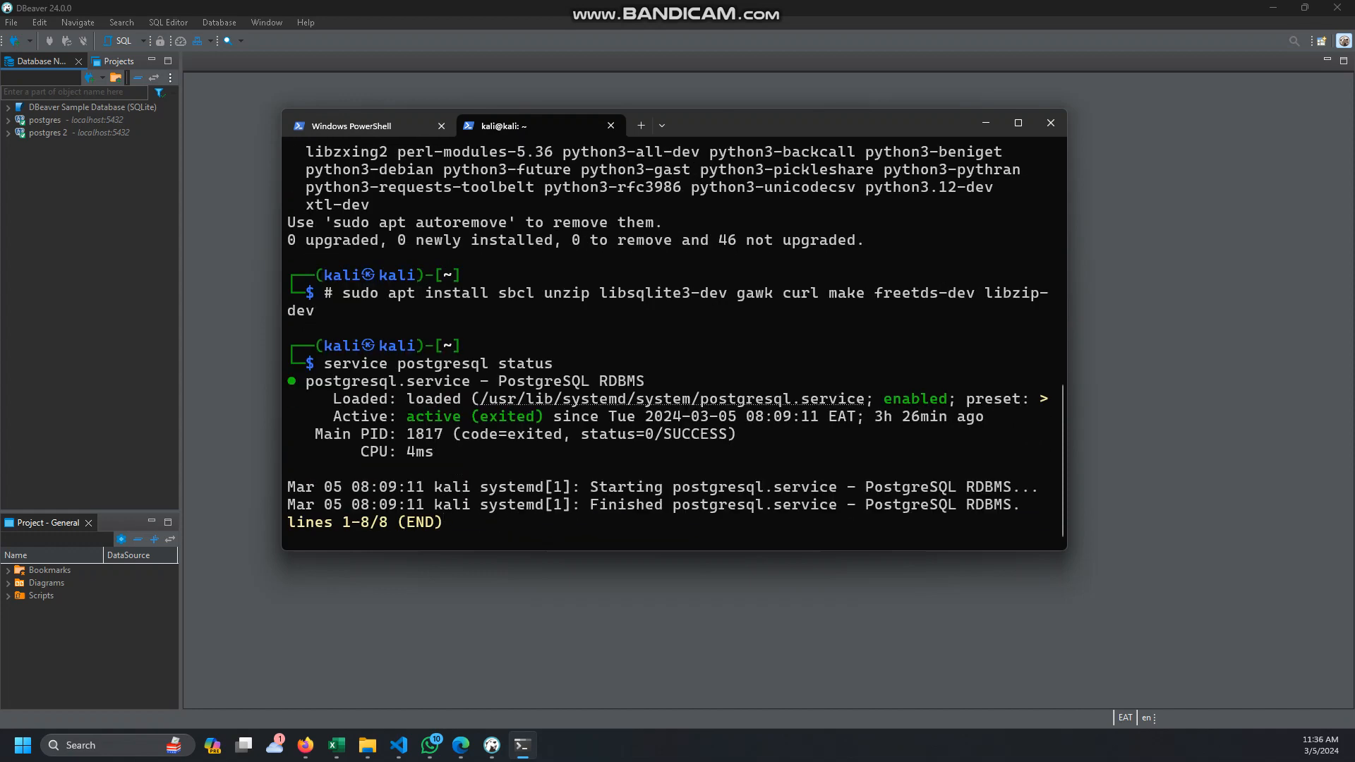
type("service postgresql sta")
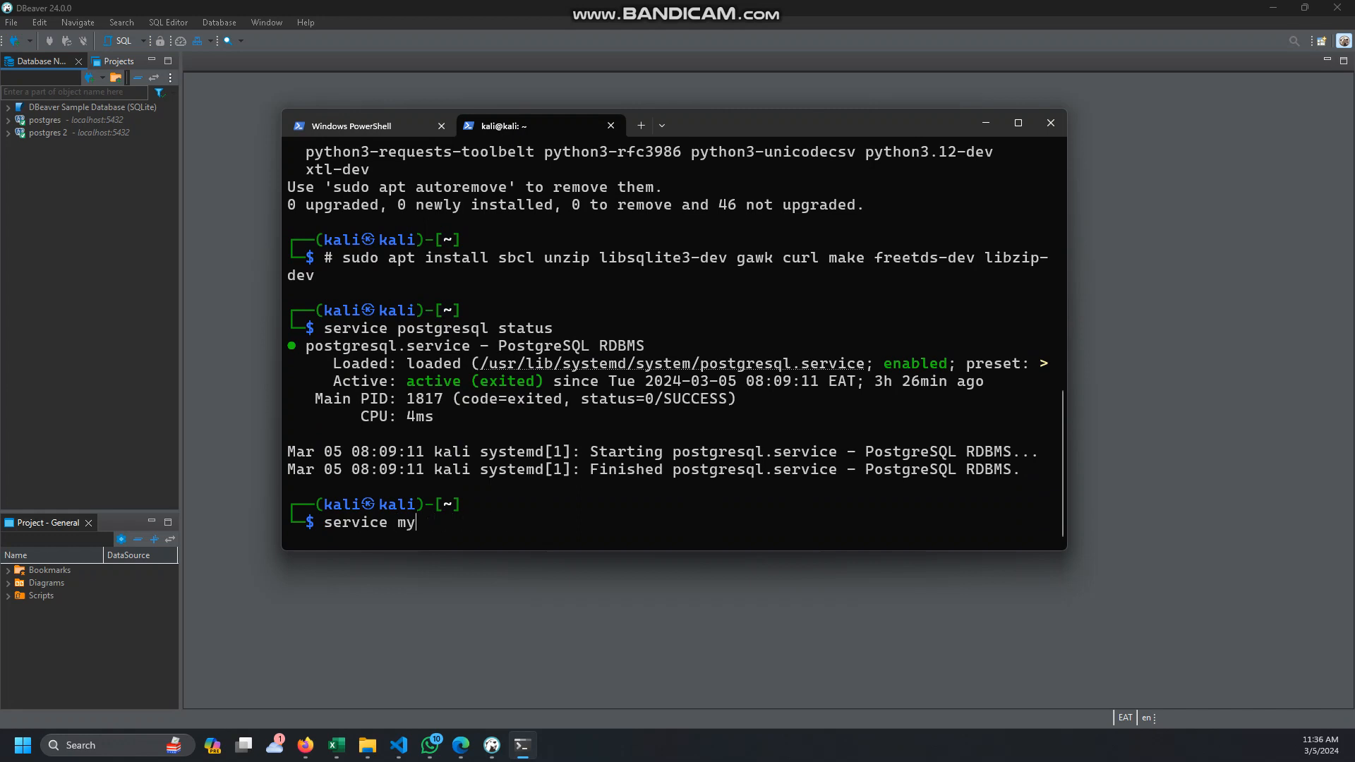
Start the mysql service and confirm MariaDB 10.11.6 shows active (running).
type("sql star")
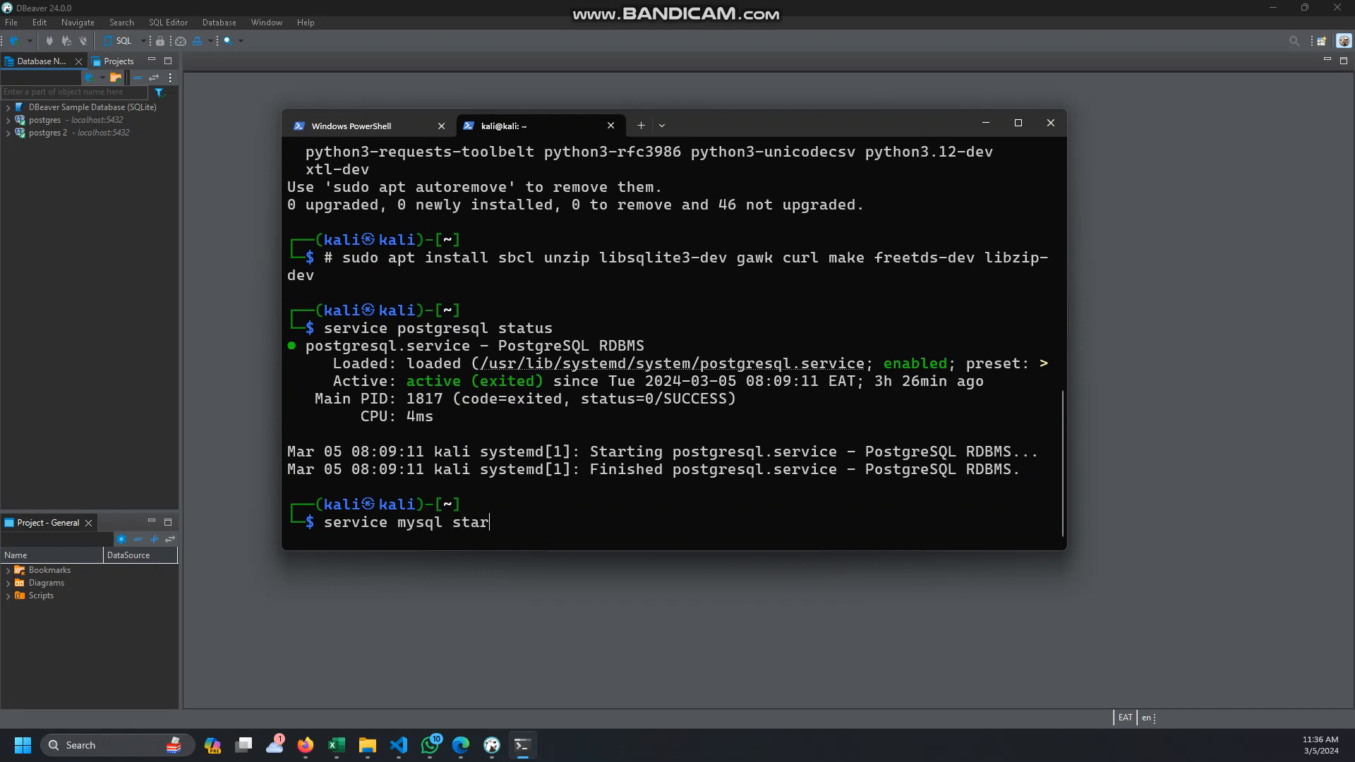
key("Return")
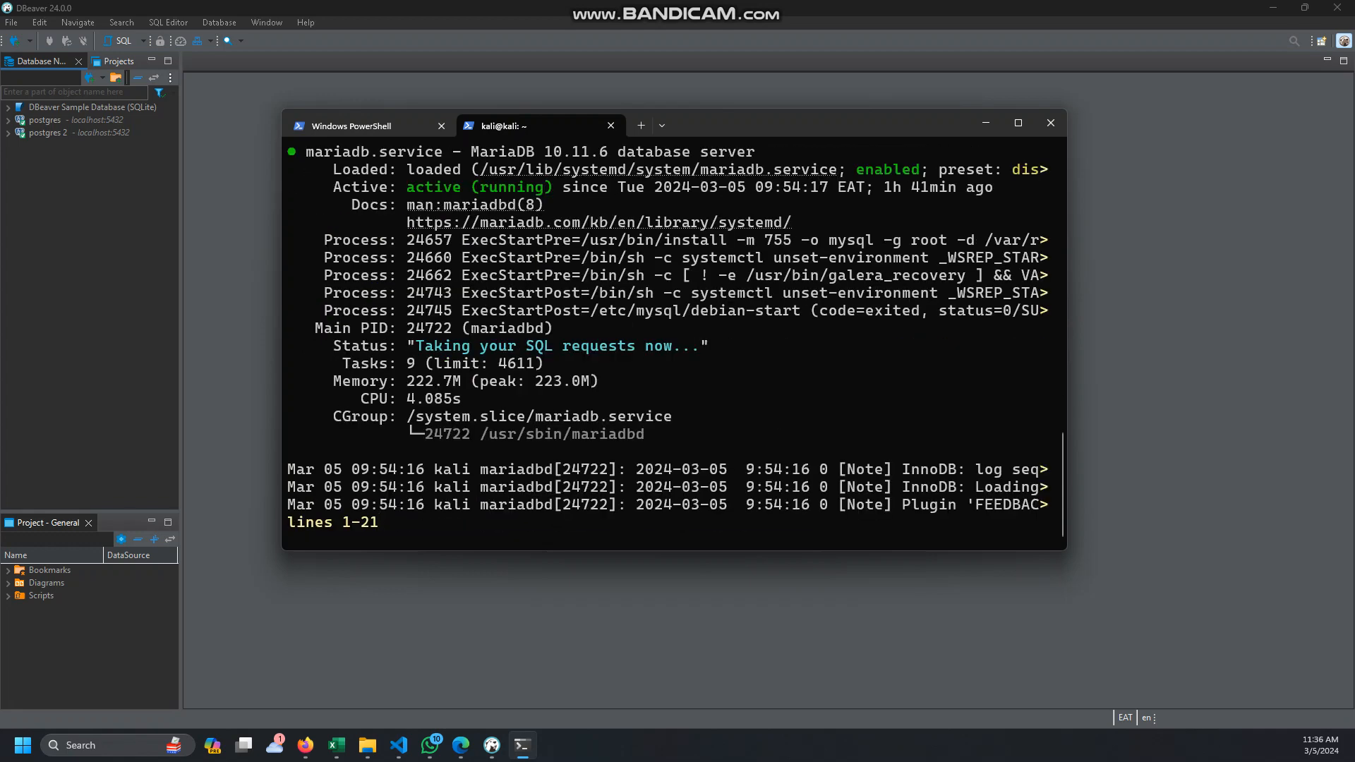
key("q")
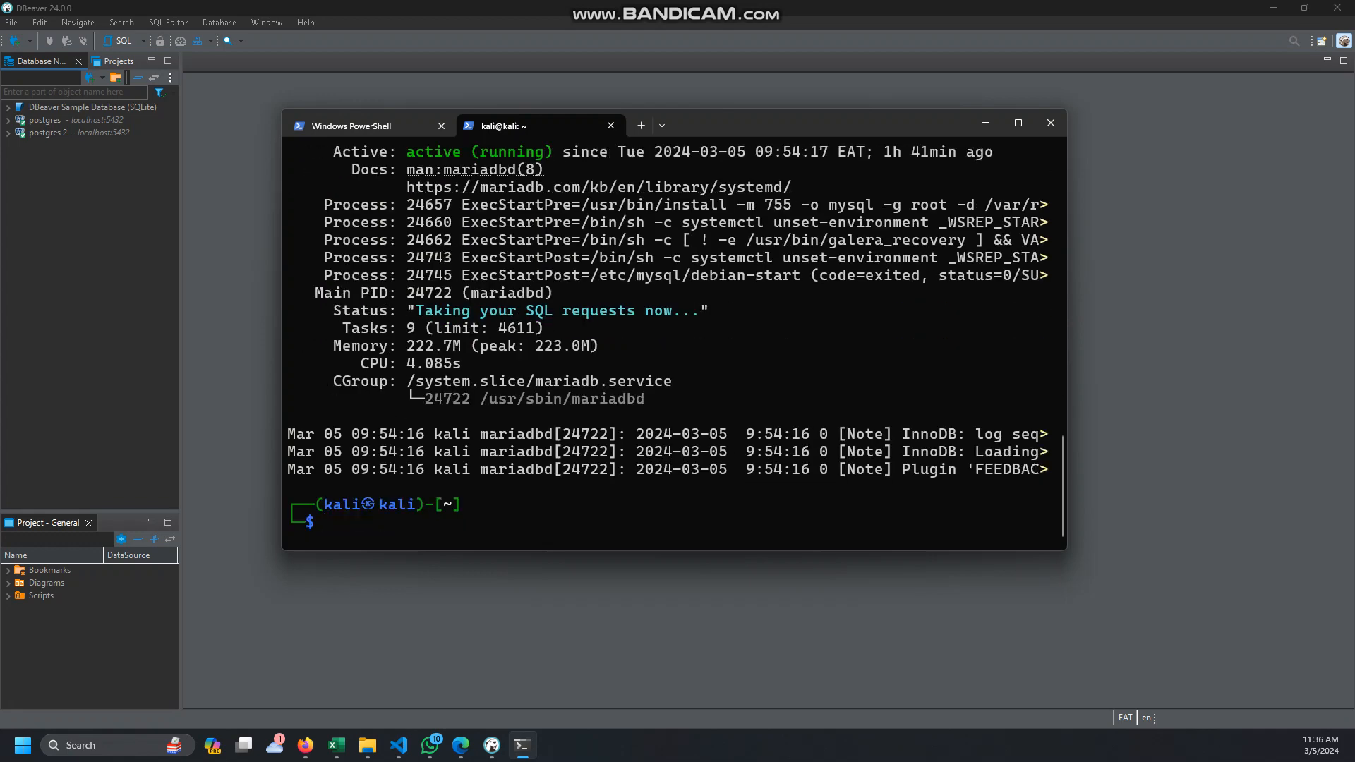
type("p")
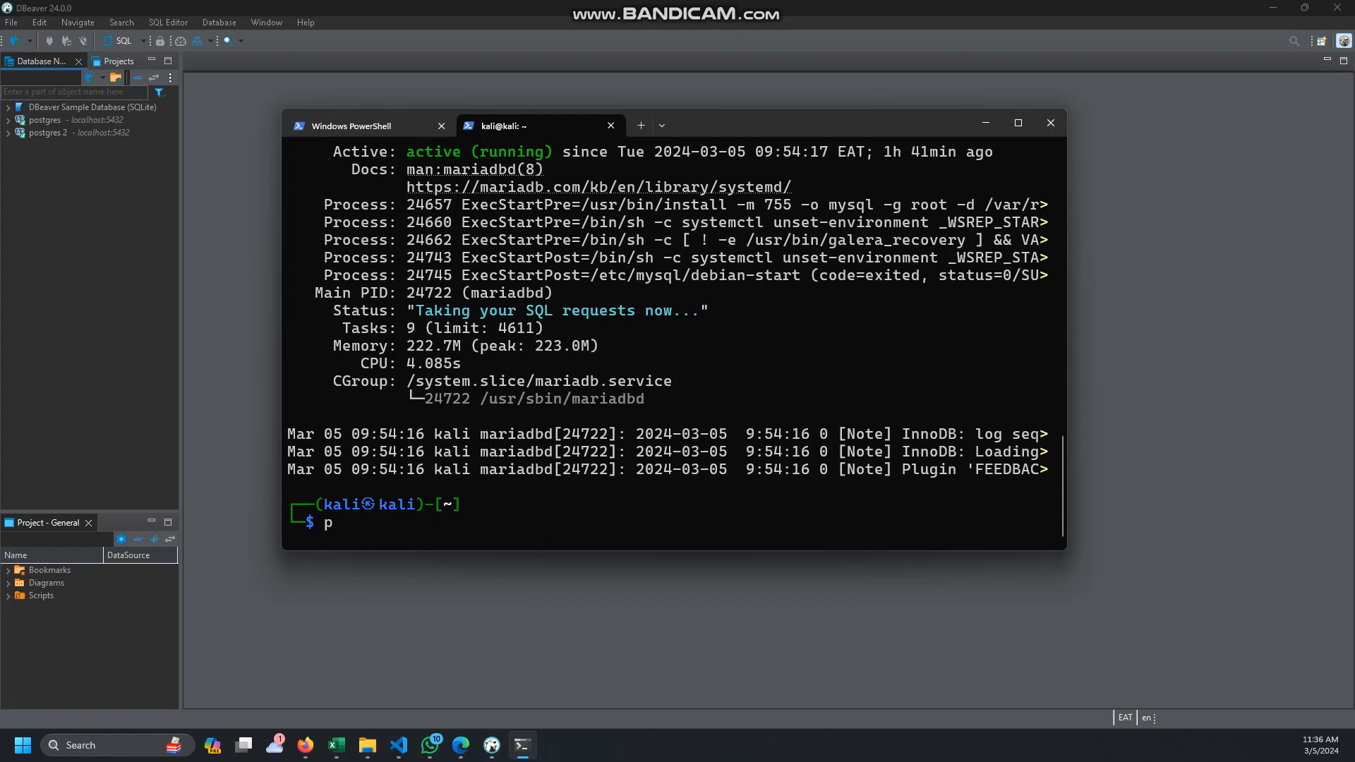
key("Backspace")
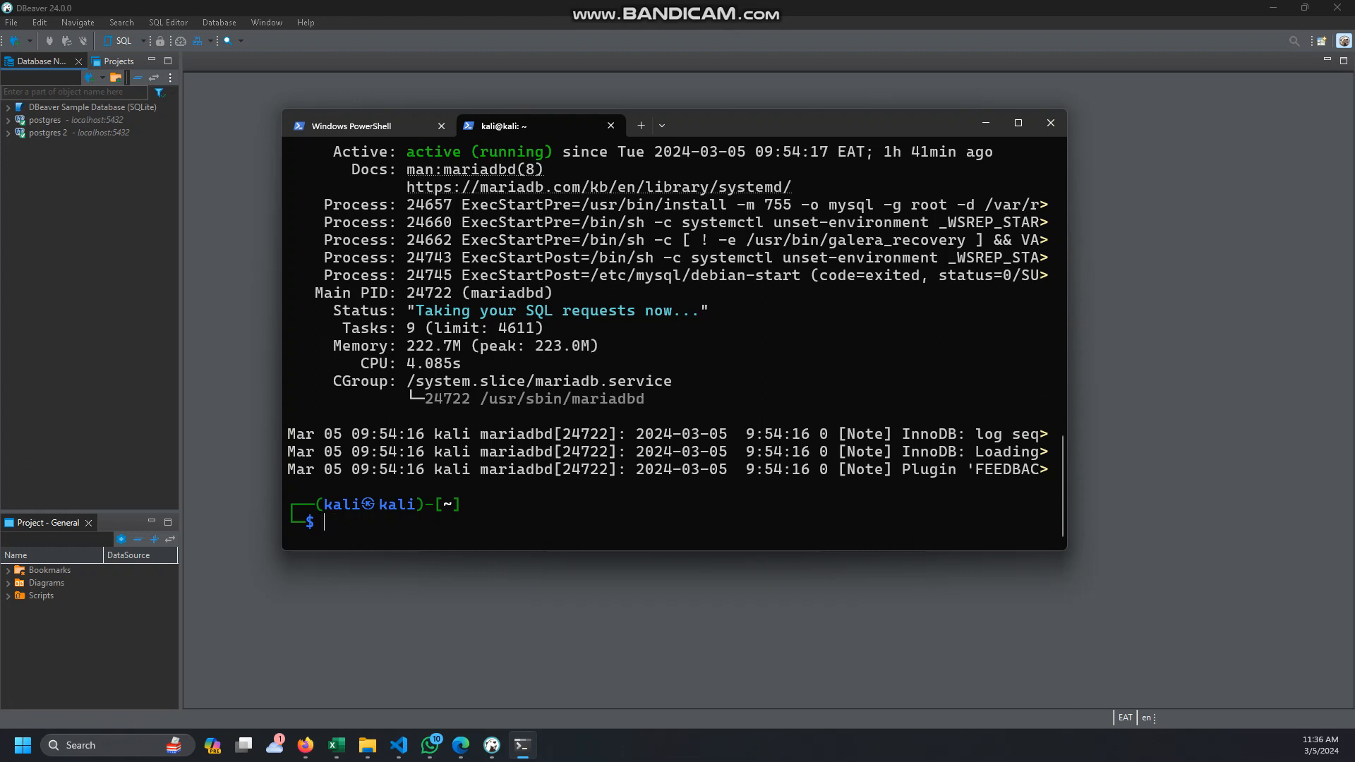
Become the postgres user with sudo -i -u postgres and enter psql.
type("su")
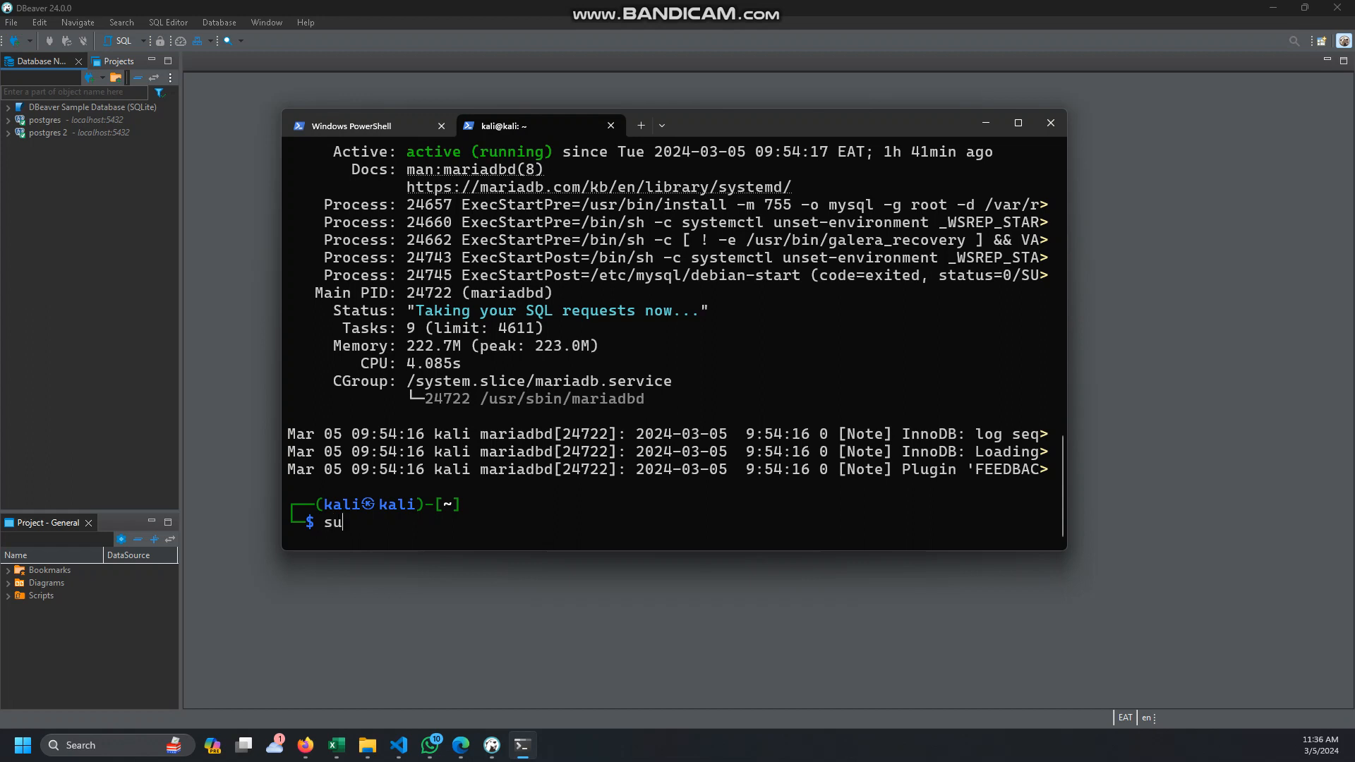
type("do -i -u")
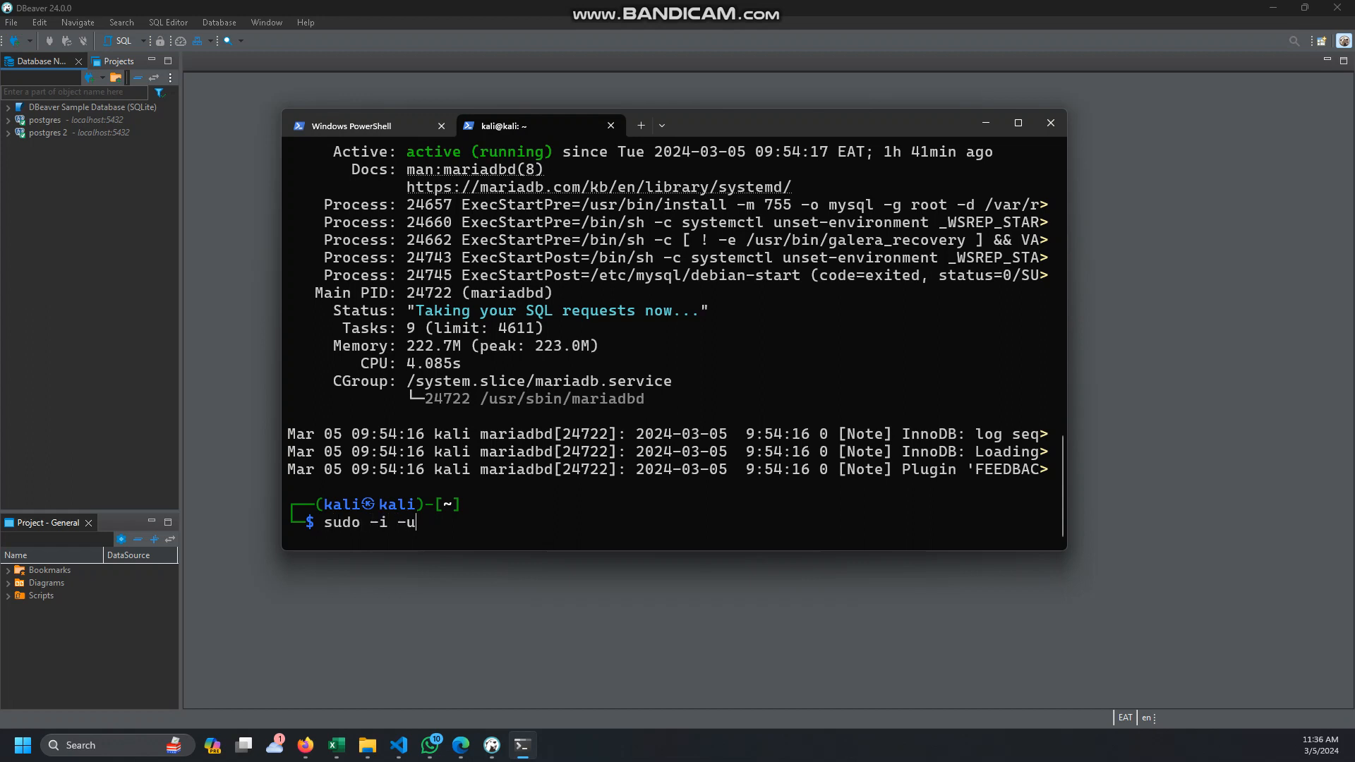
key("Return")
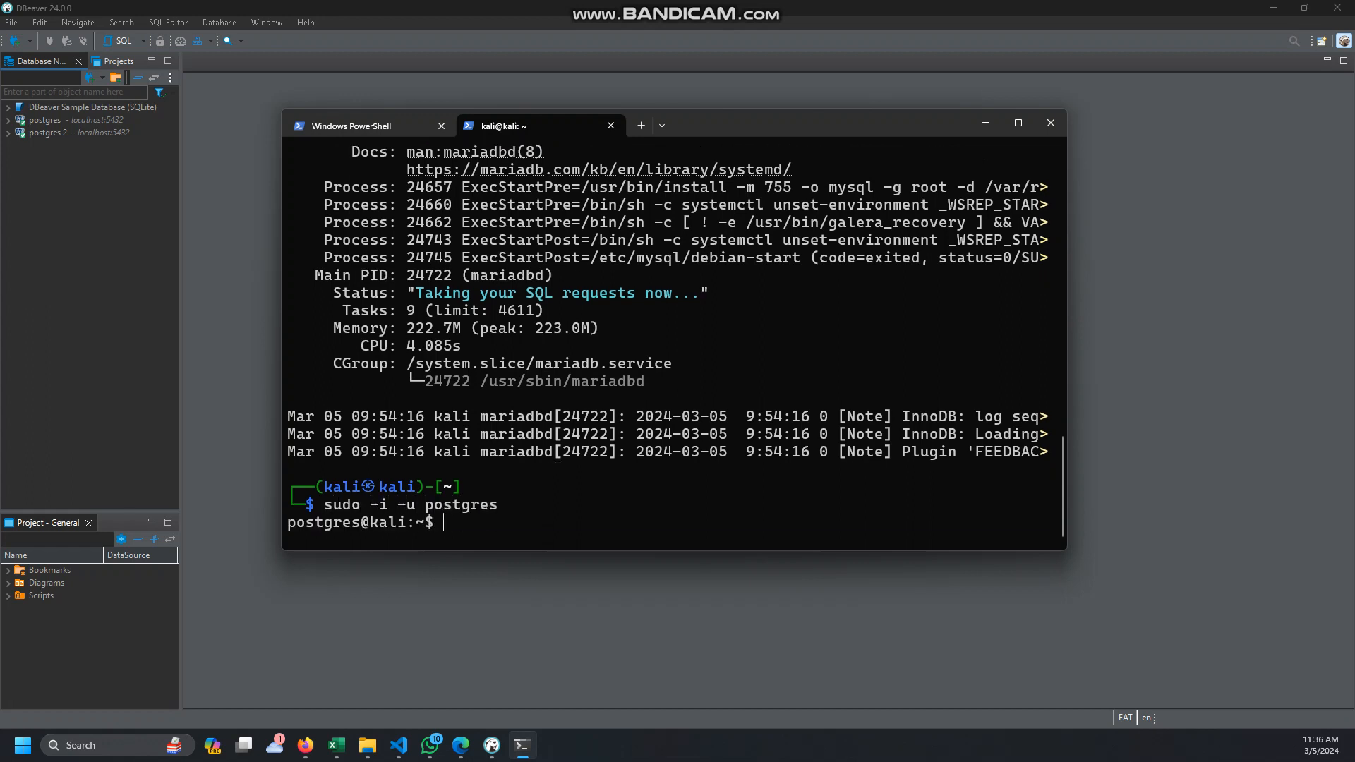
type("p")
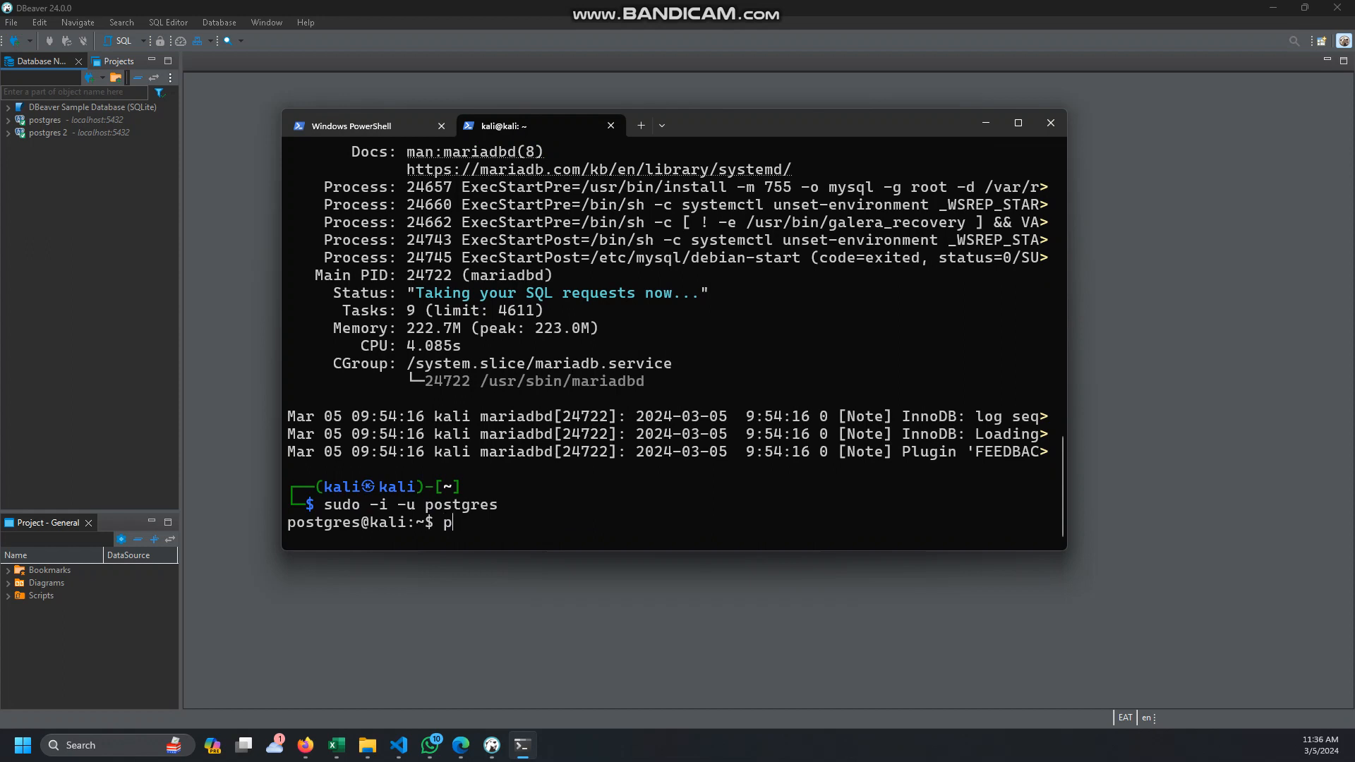
type("sql -")
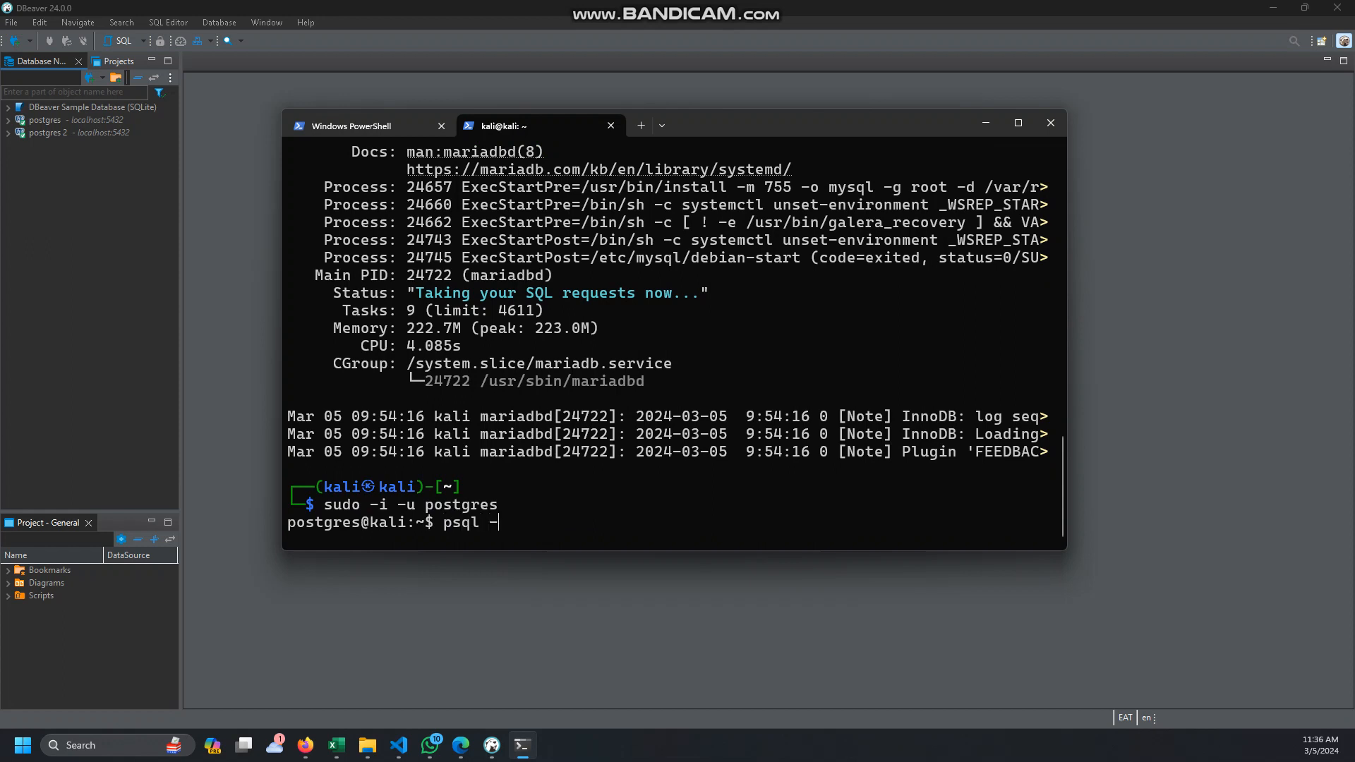
key("Return")
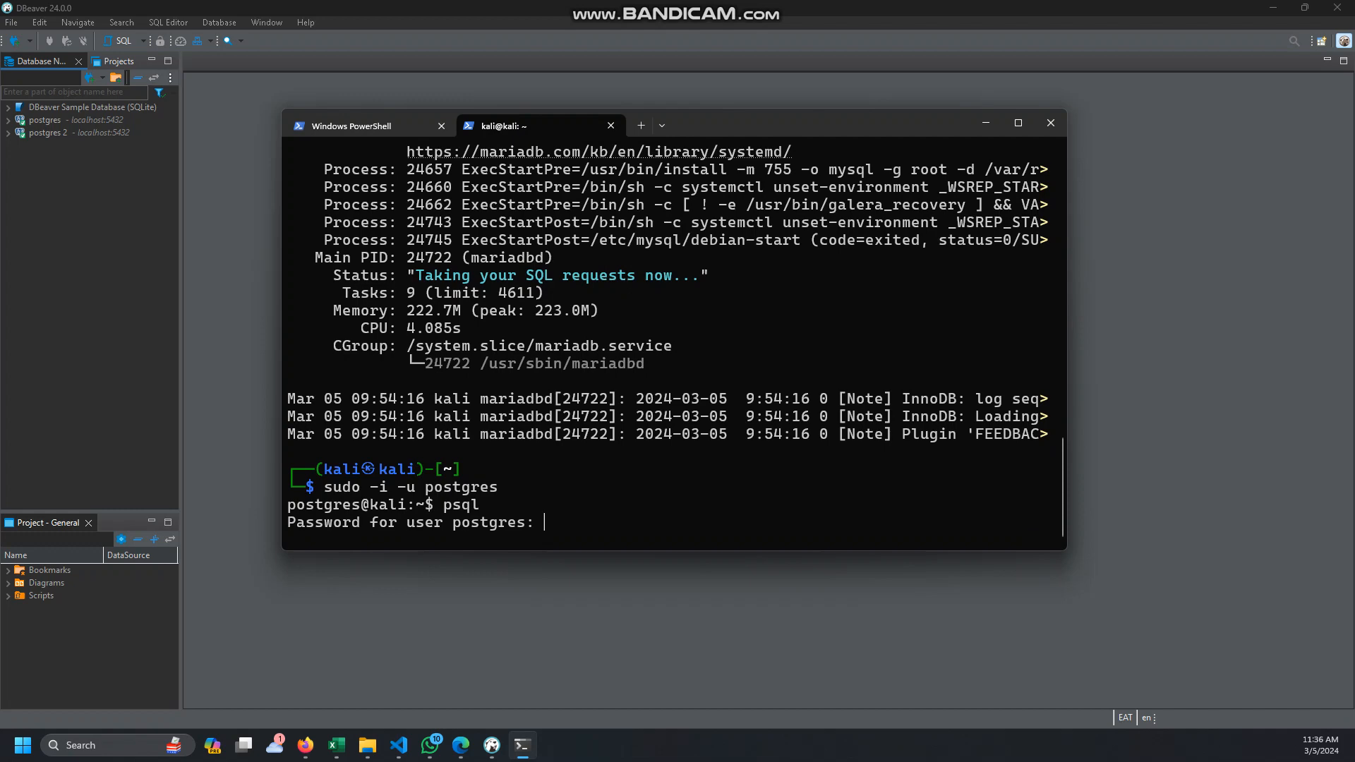
key("Return")
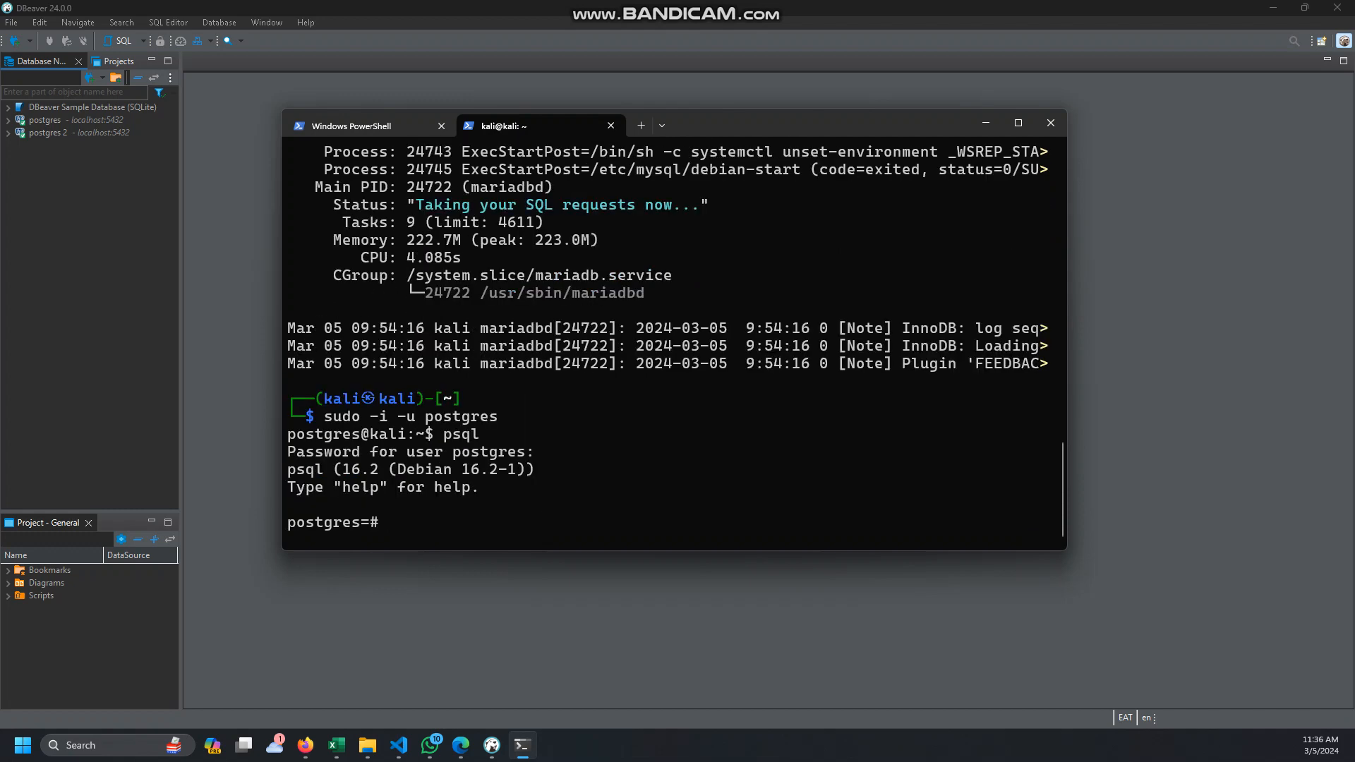
Execute CREATE DATABASE collaboradb; then exit psql back to the shell.
left_click(350, 125)
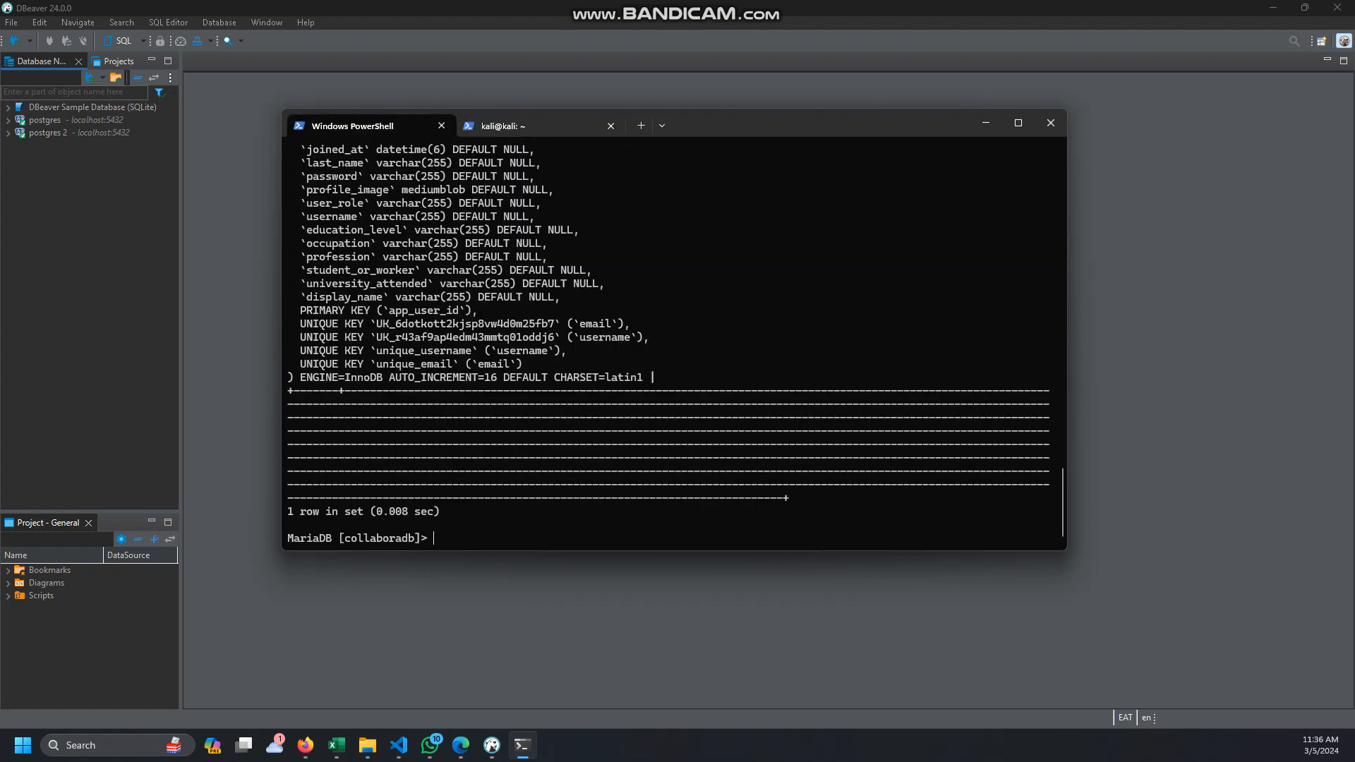
double_click(378, 538)
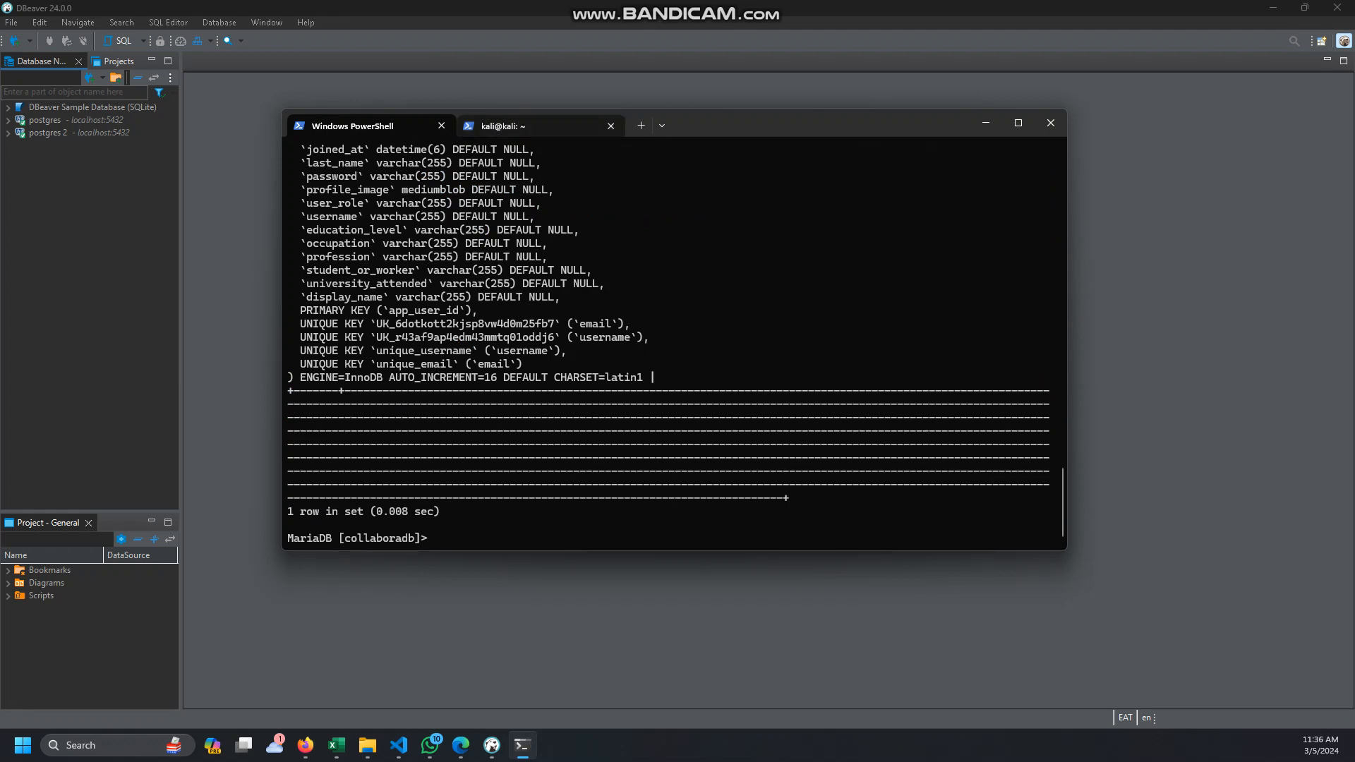
left_click(496, 126)
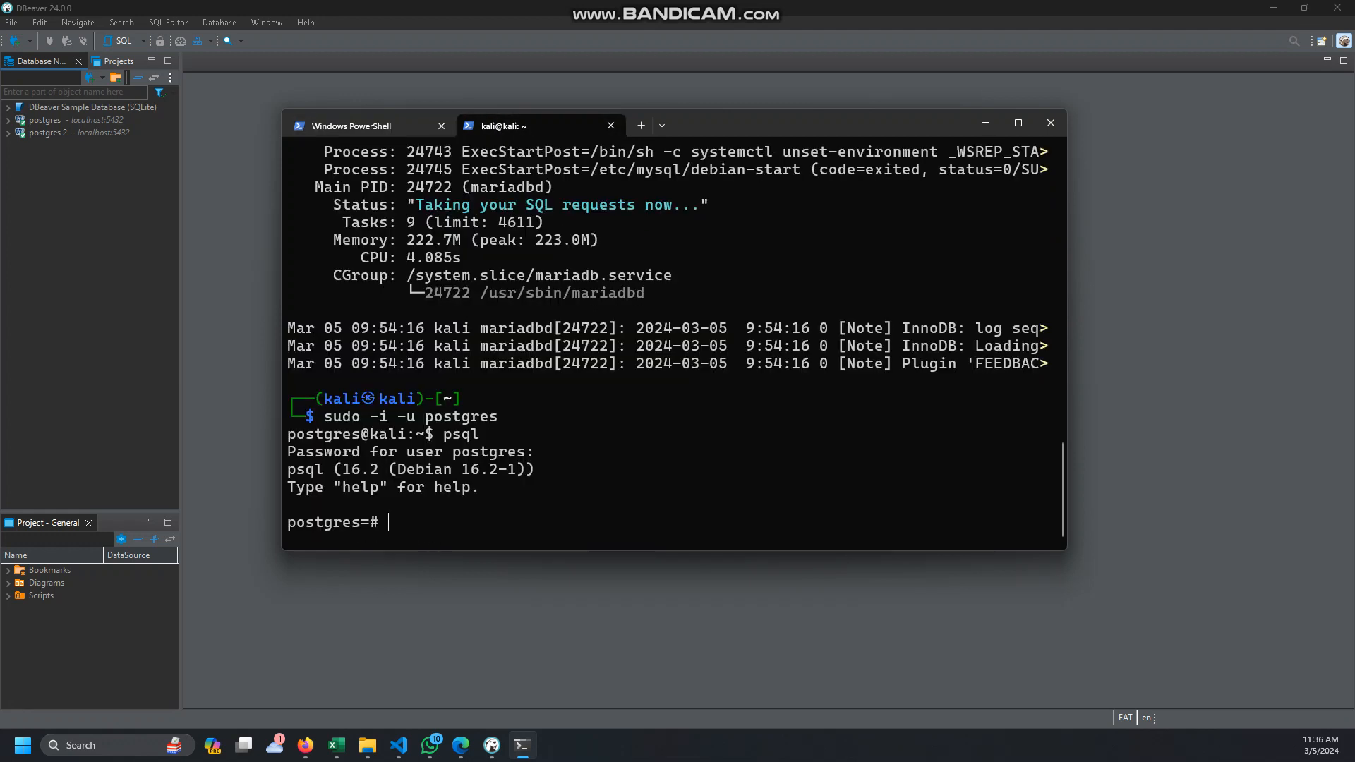
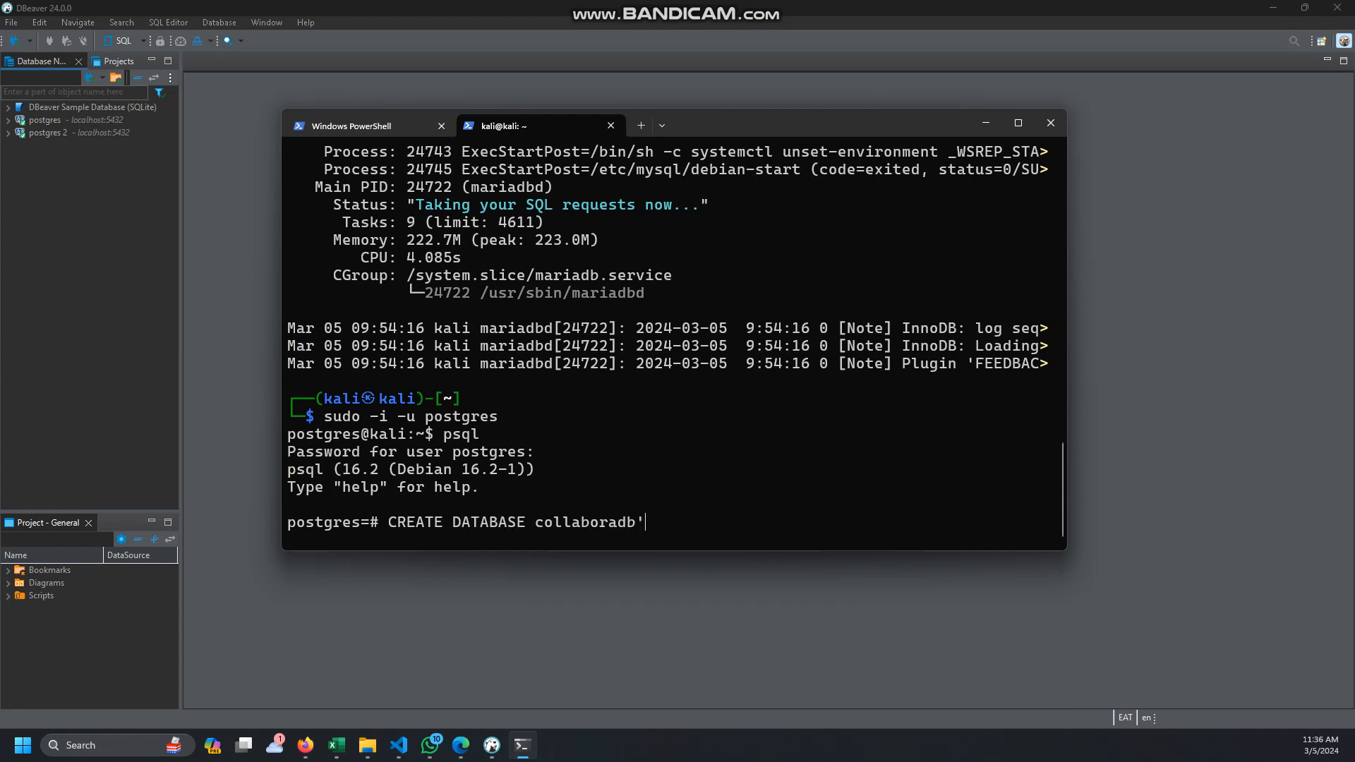
key("Return")
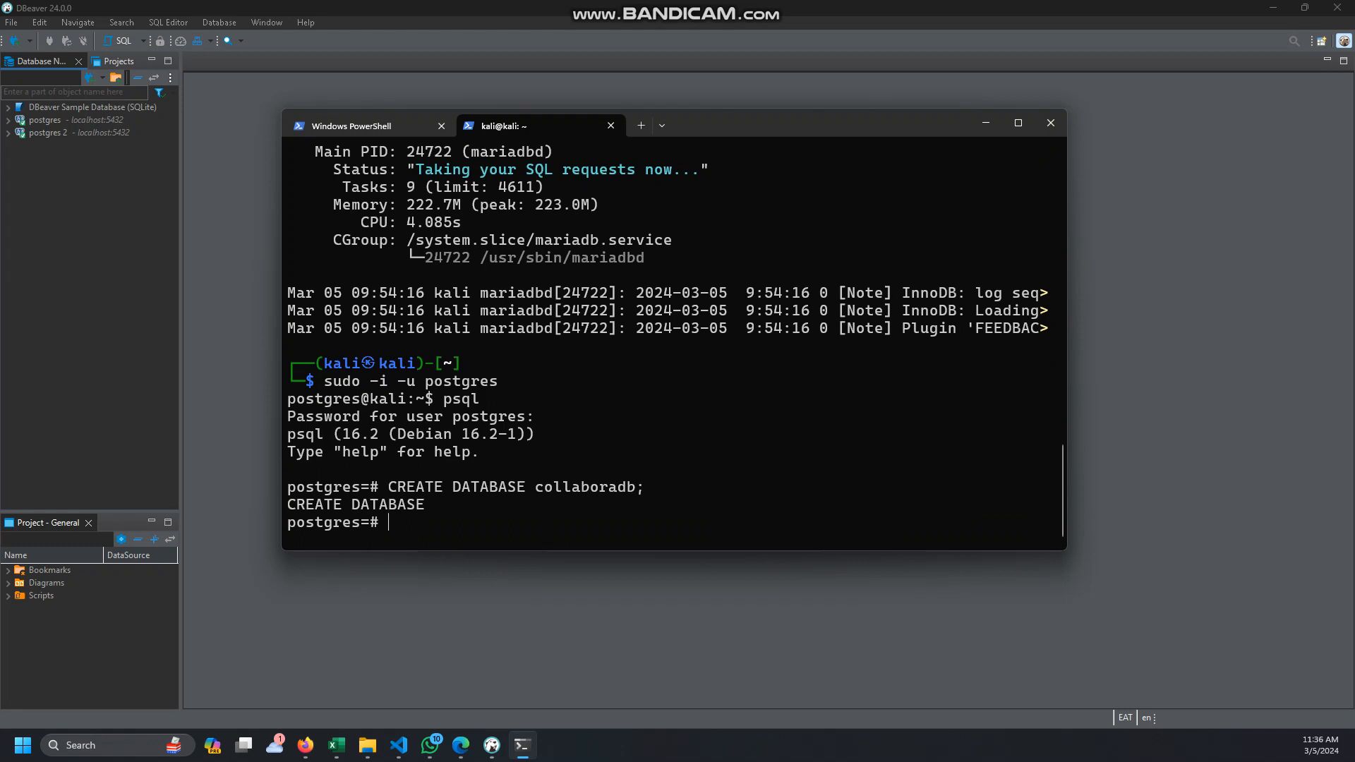
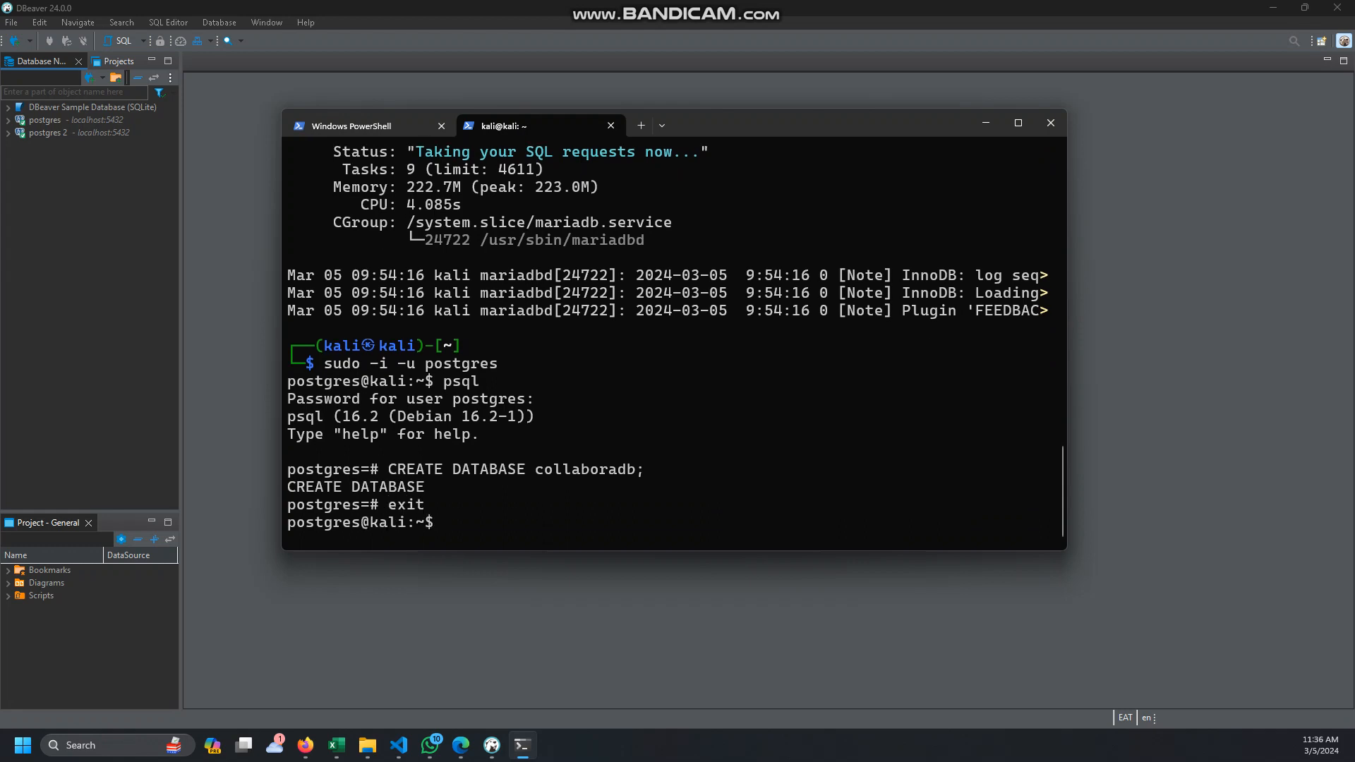
key("Return")
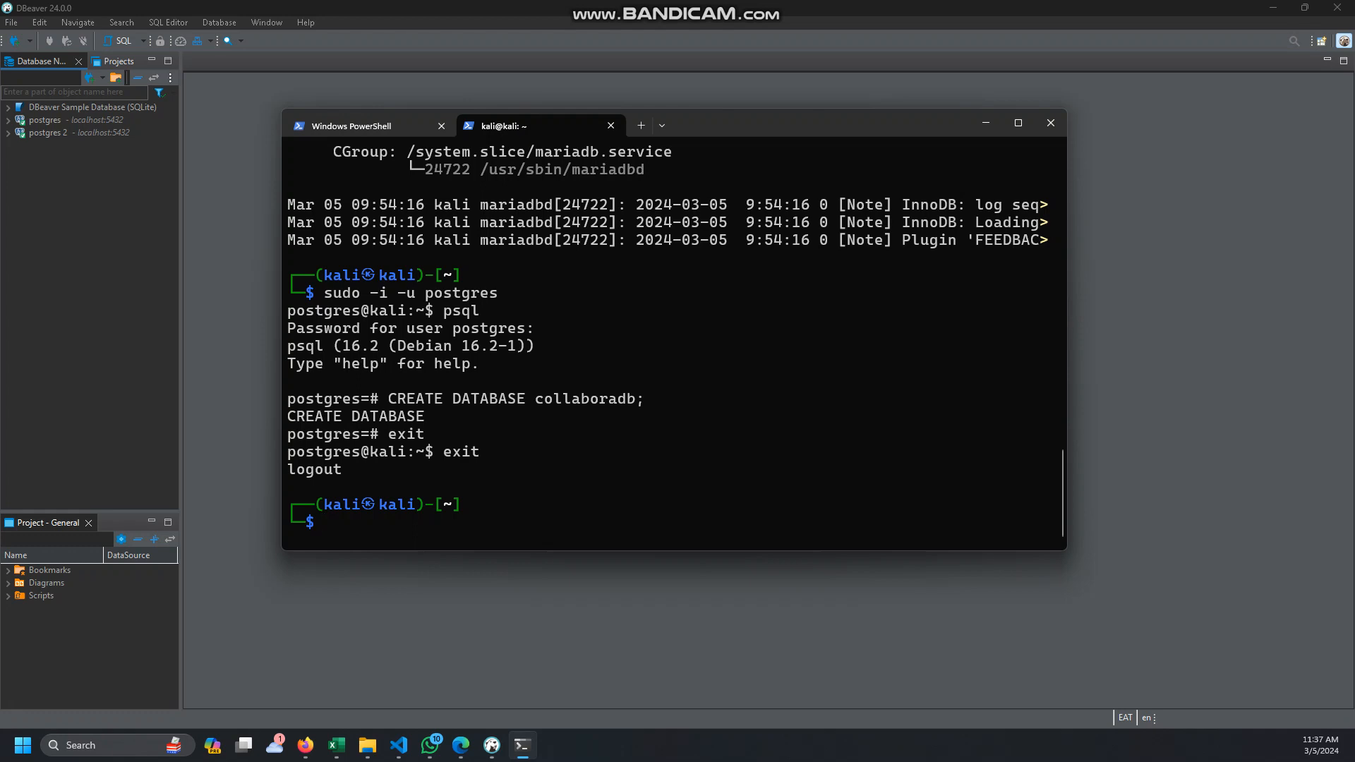
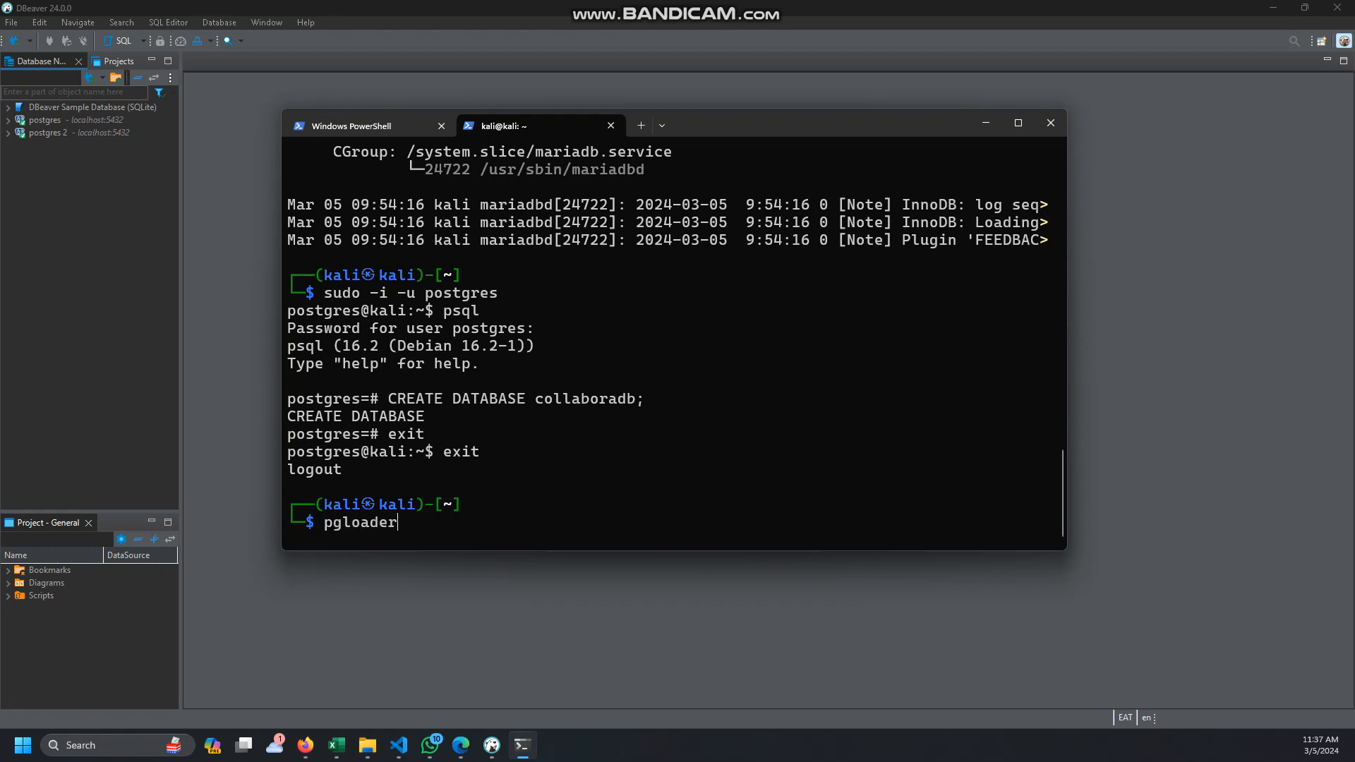
key("BackSpace")
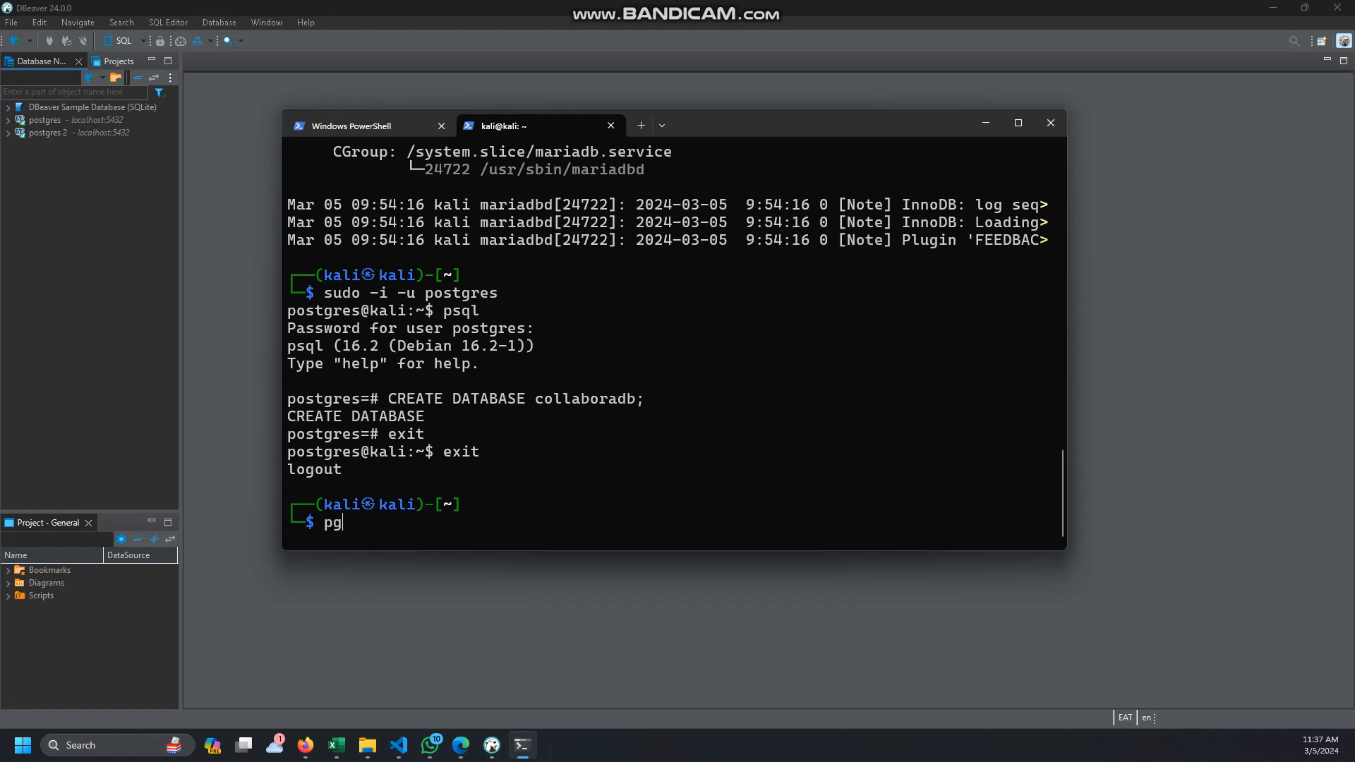
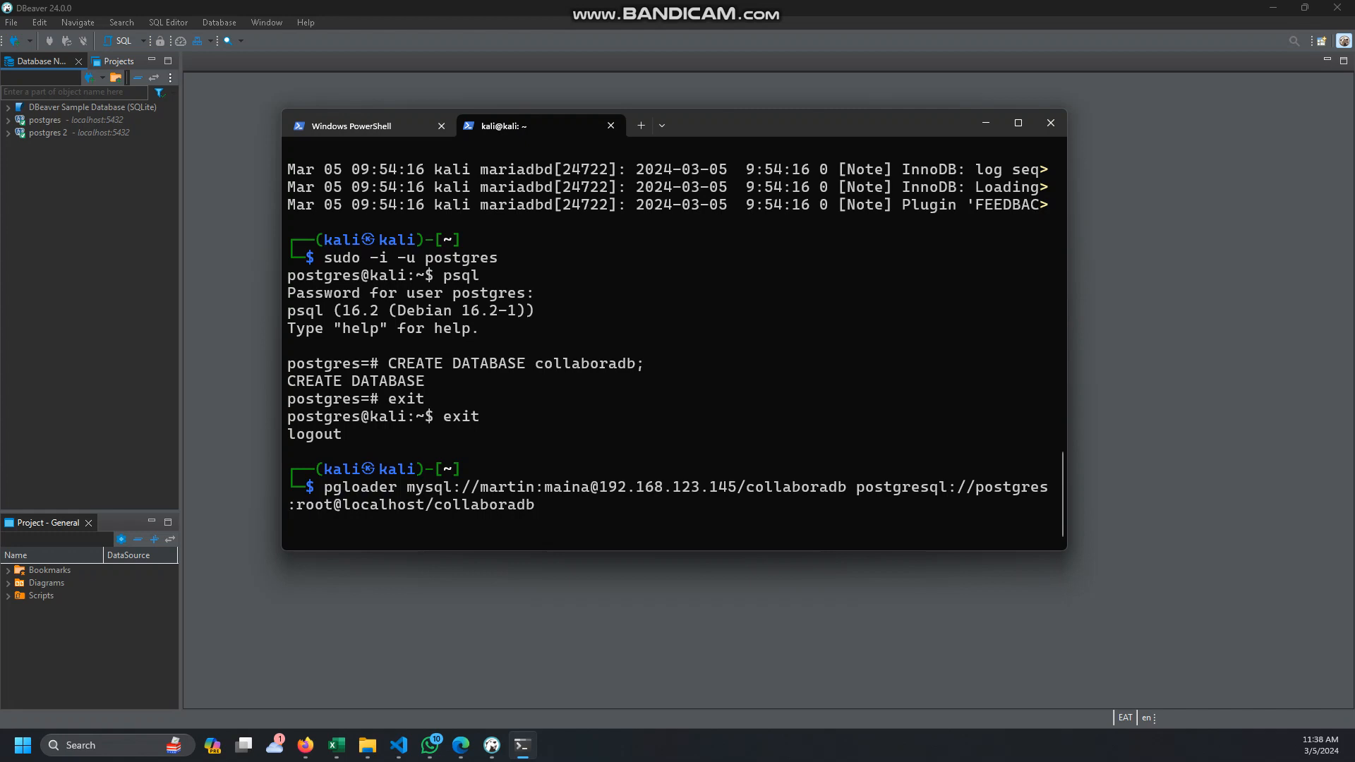
Run the pgloader migration and review the summary: 634 rows, 24.4 MB imported, zero errors.
key("Return")
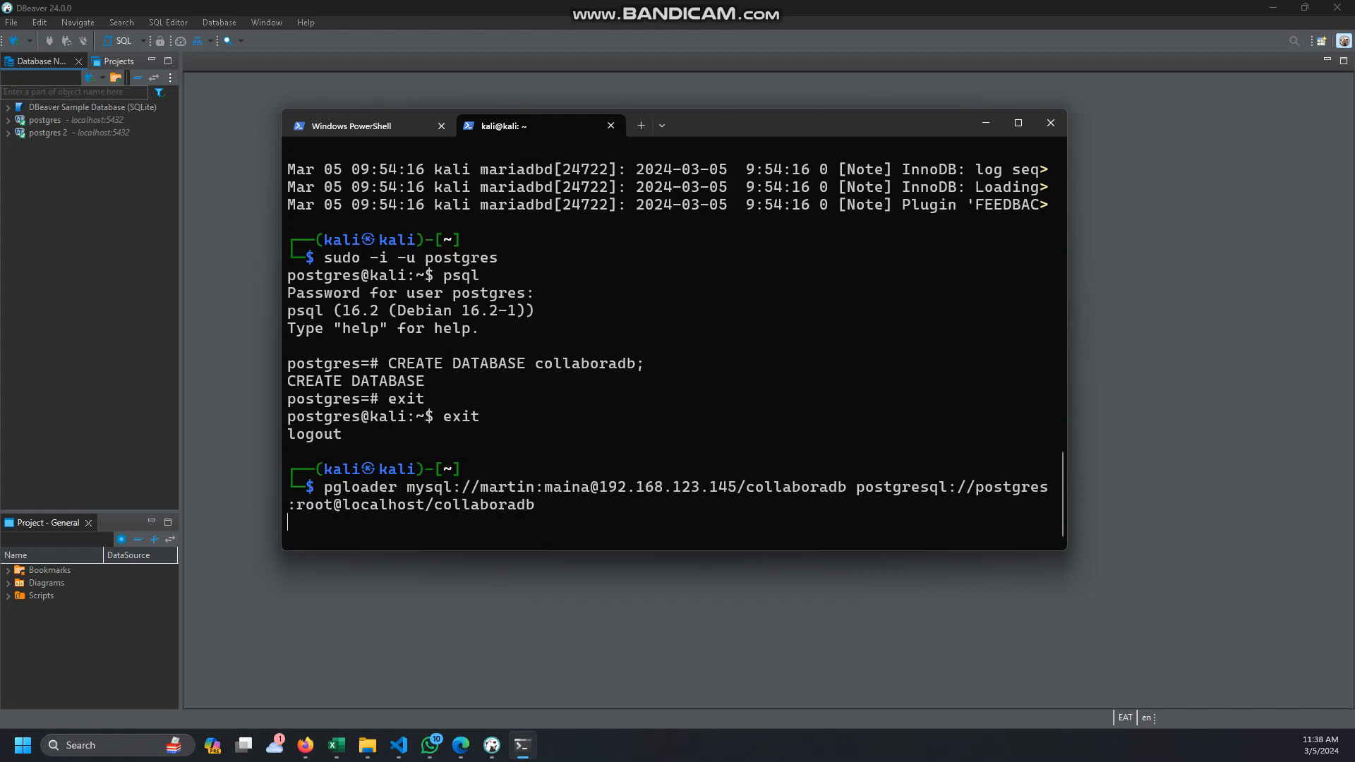
key("Return")
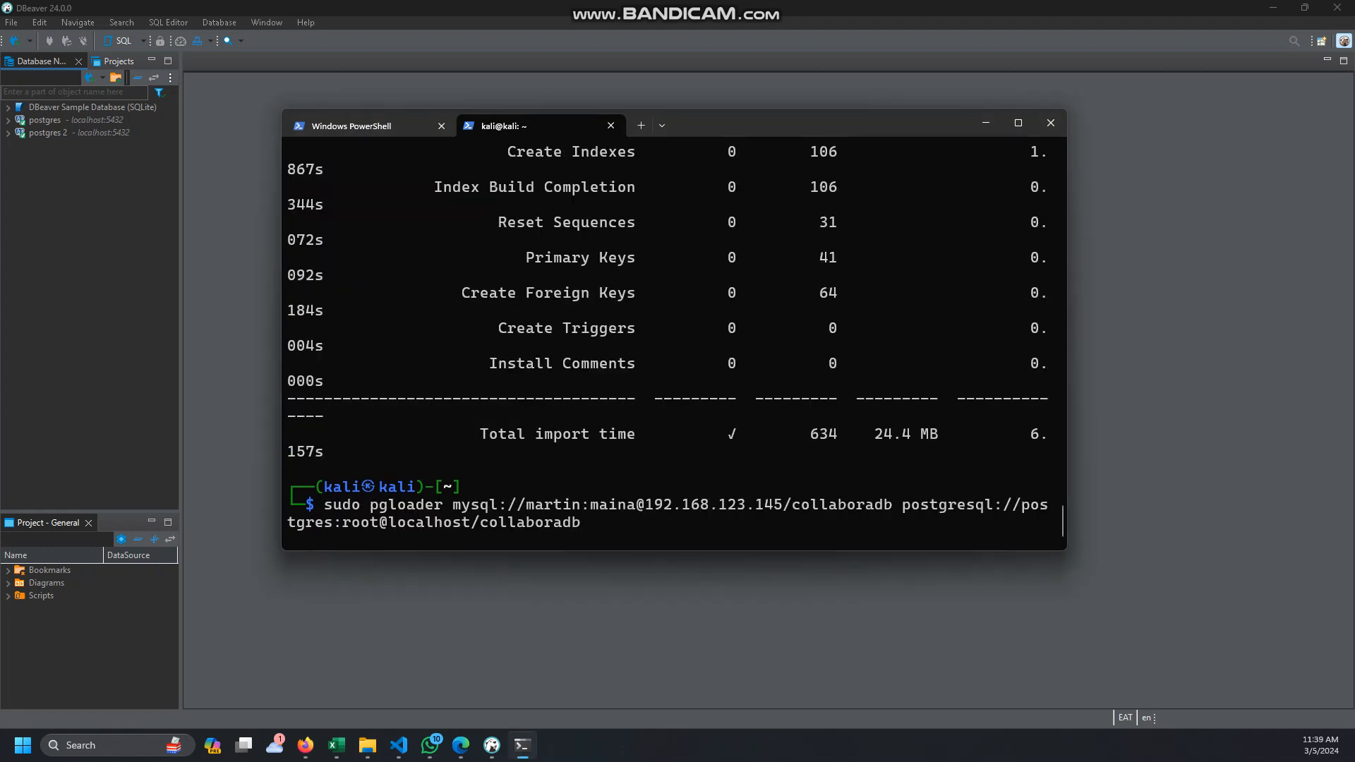
key("Return")
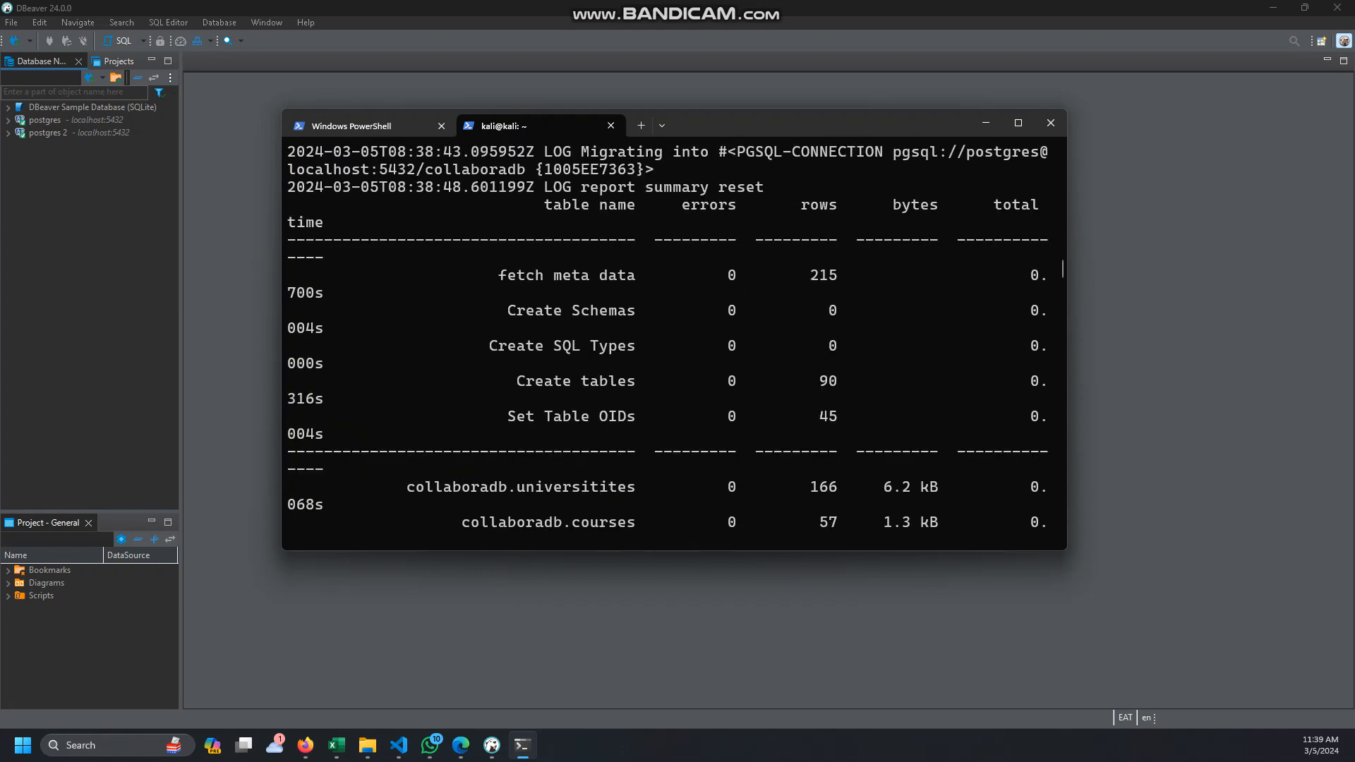
scroll("up", 3)
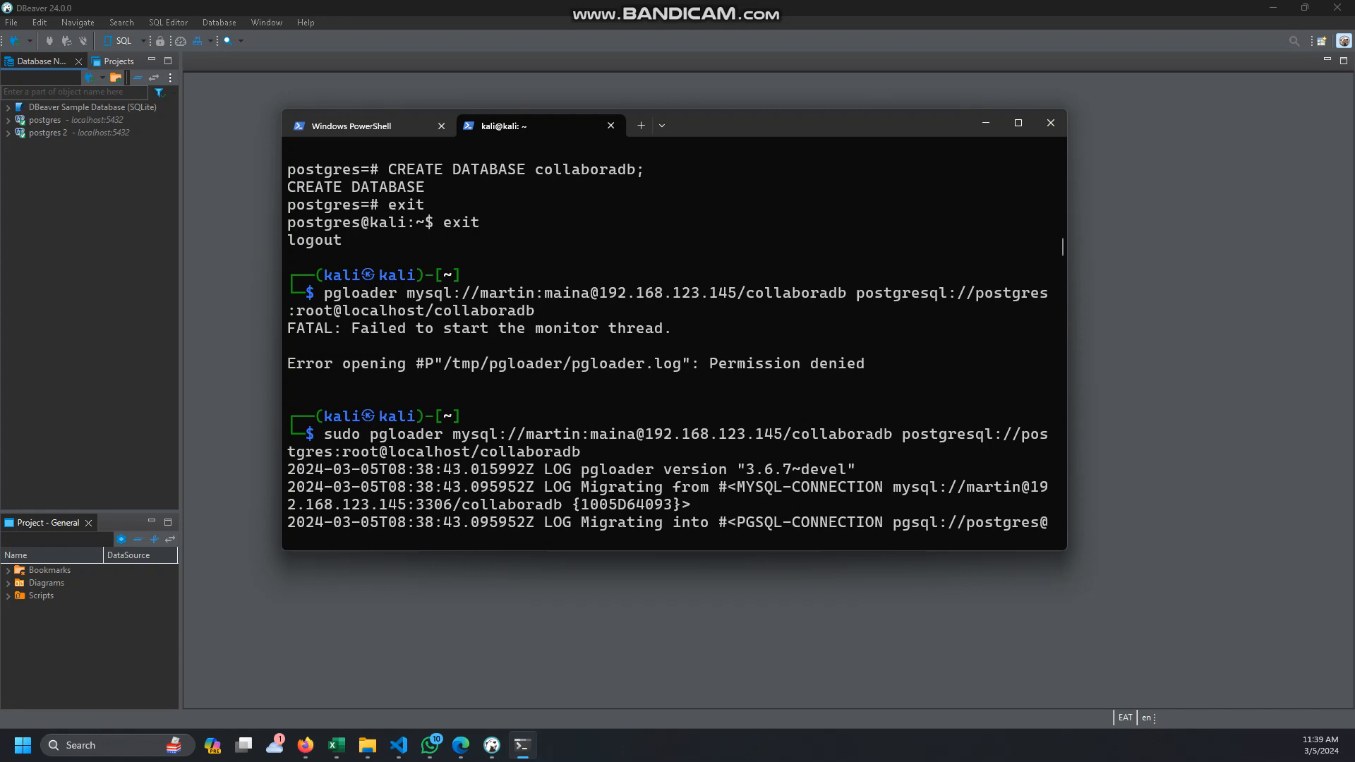
scroll("down", 3)
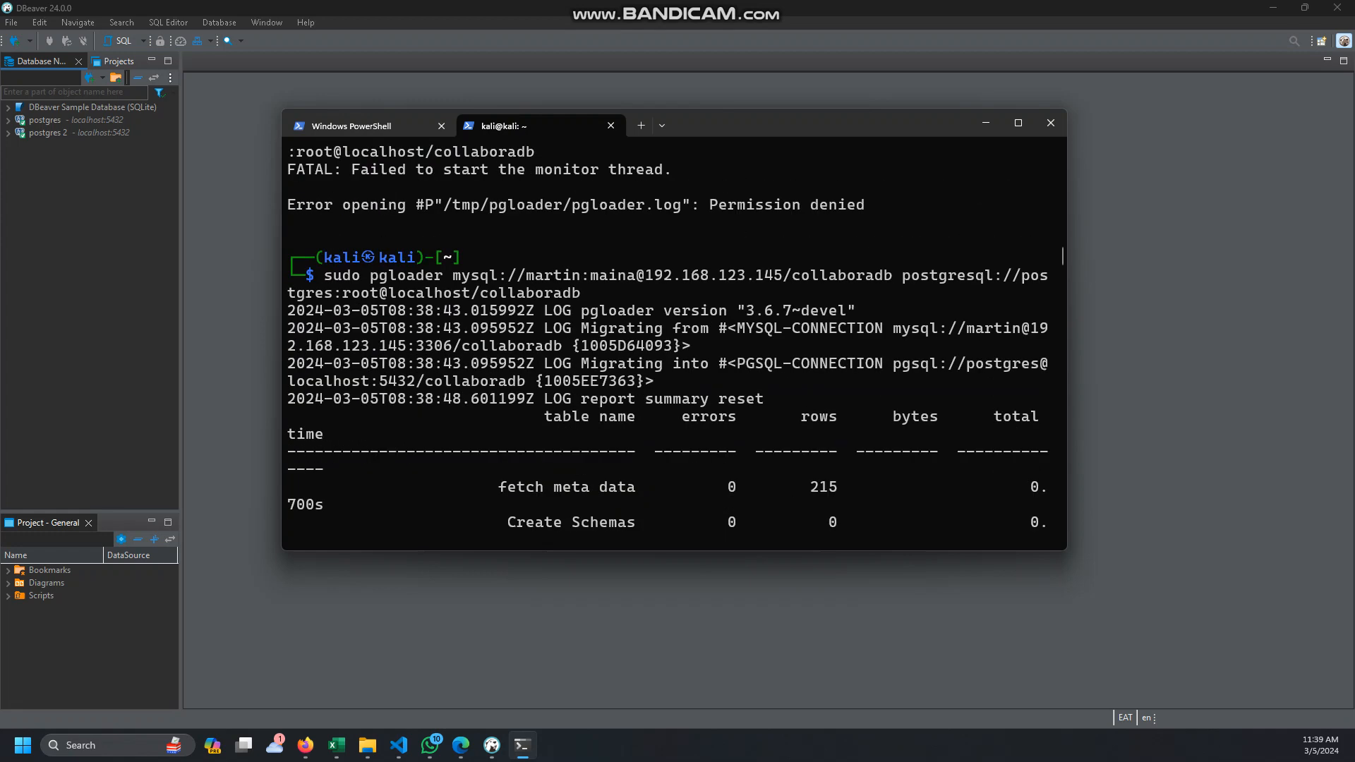
scroll("down", 3)
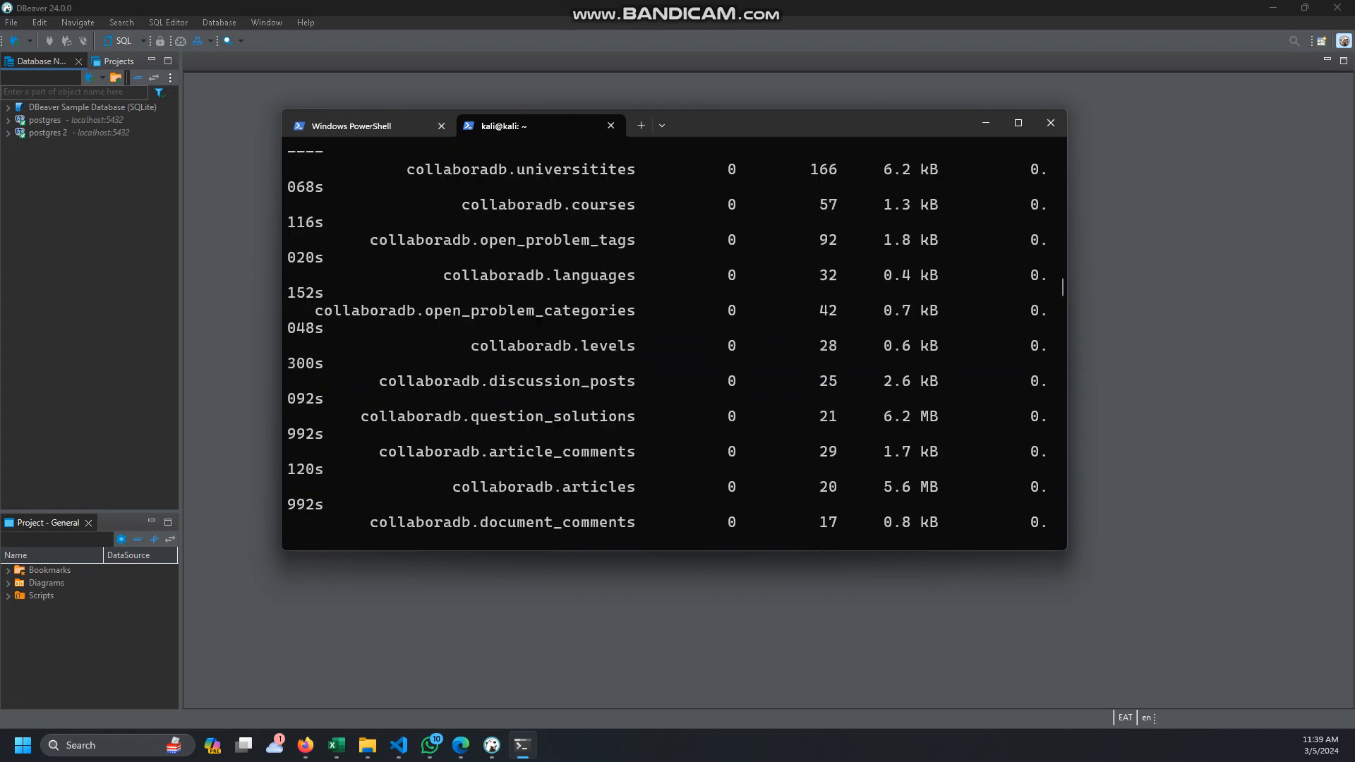
scroll("up", 3)
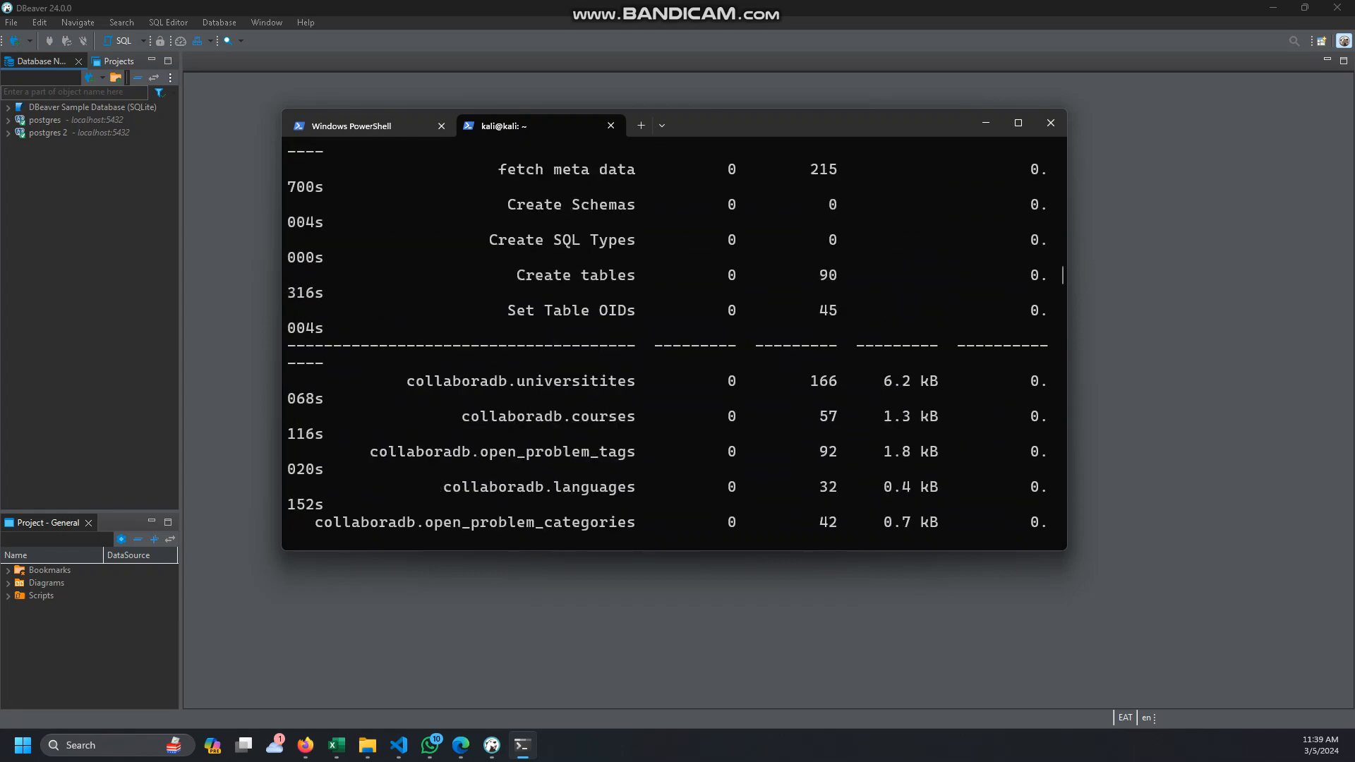
scroll("up", 3)
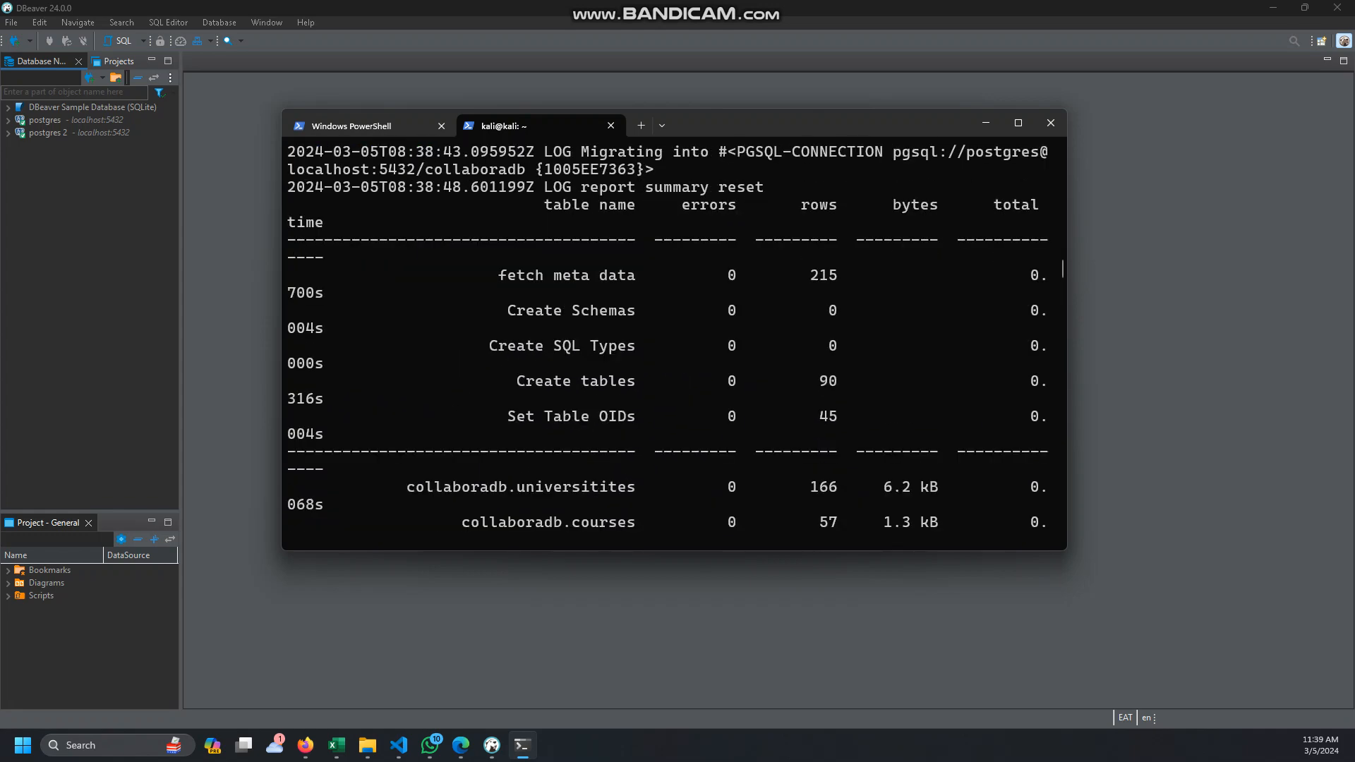
scroll("down", 3)
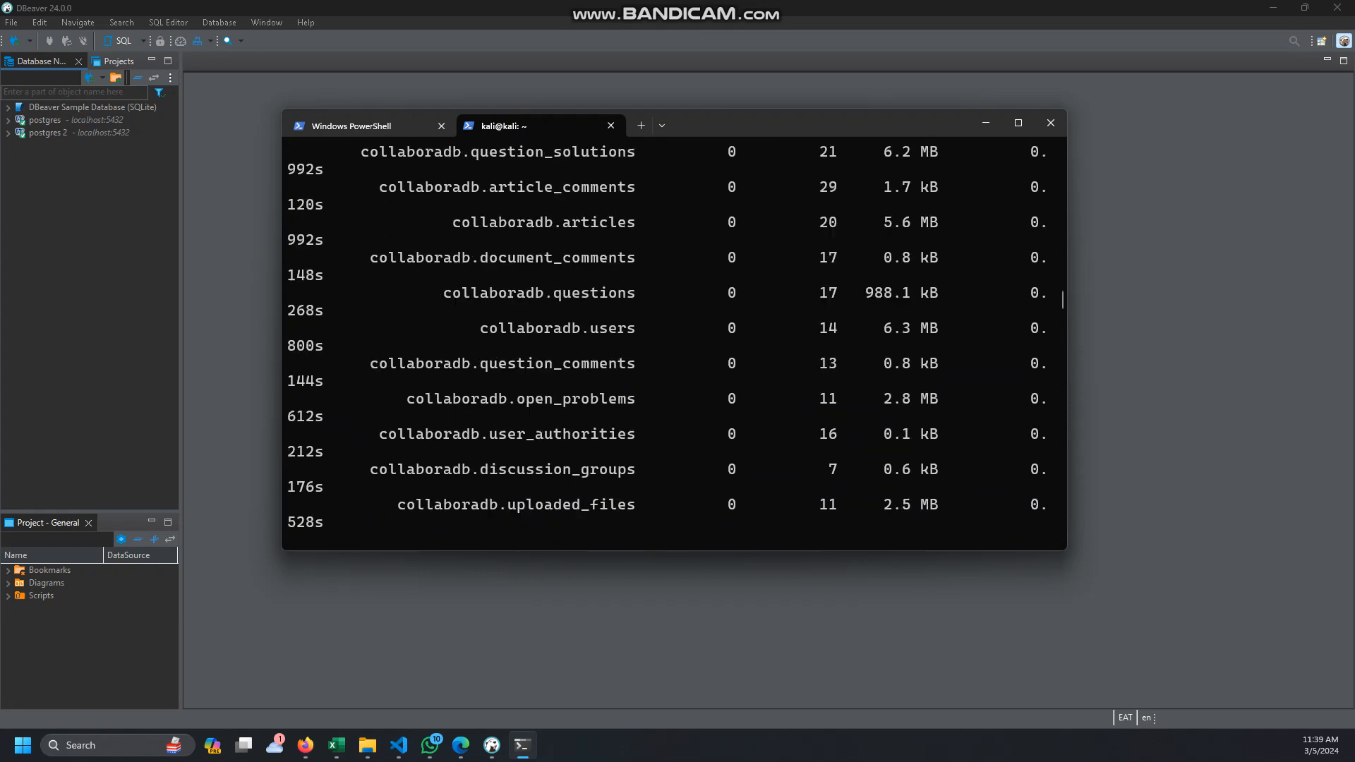
scroll("down", 3)
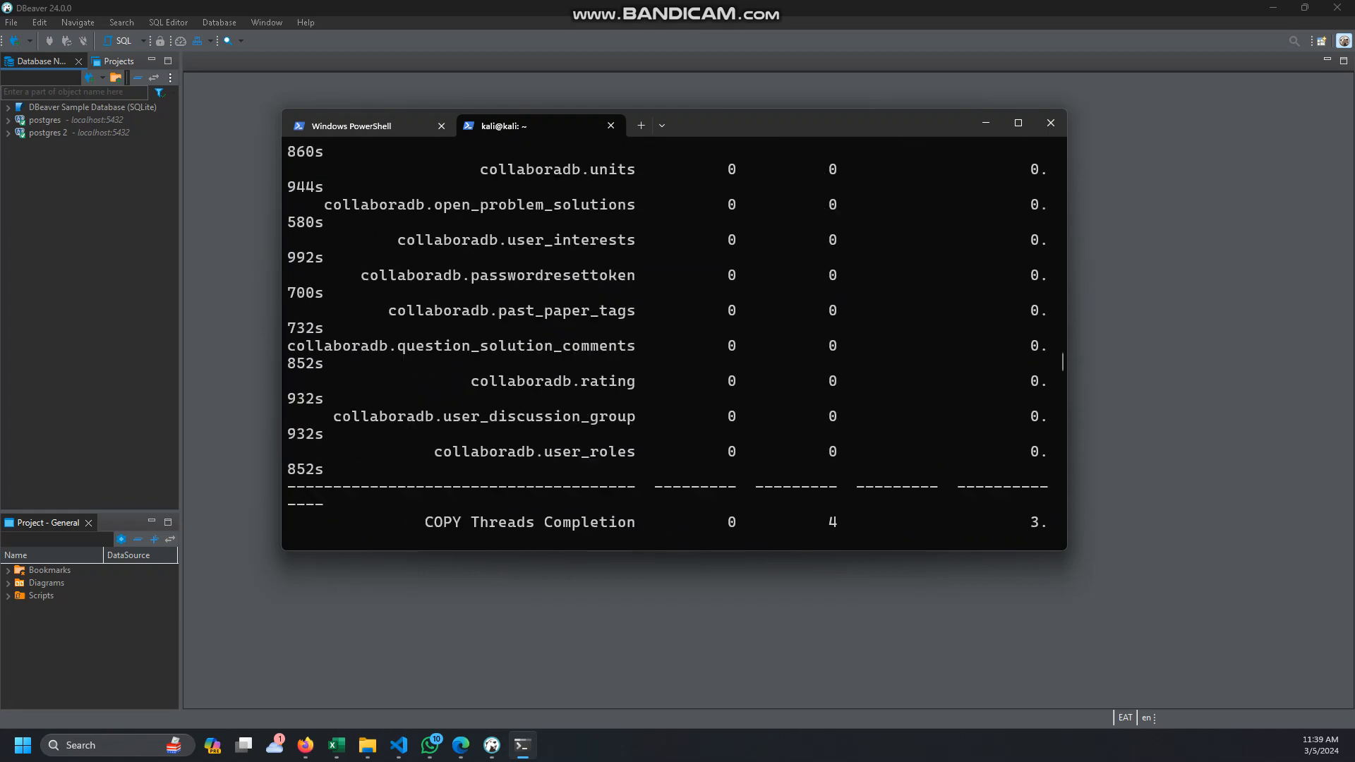
scroll("up", 3)
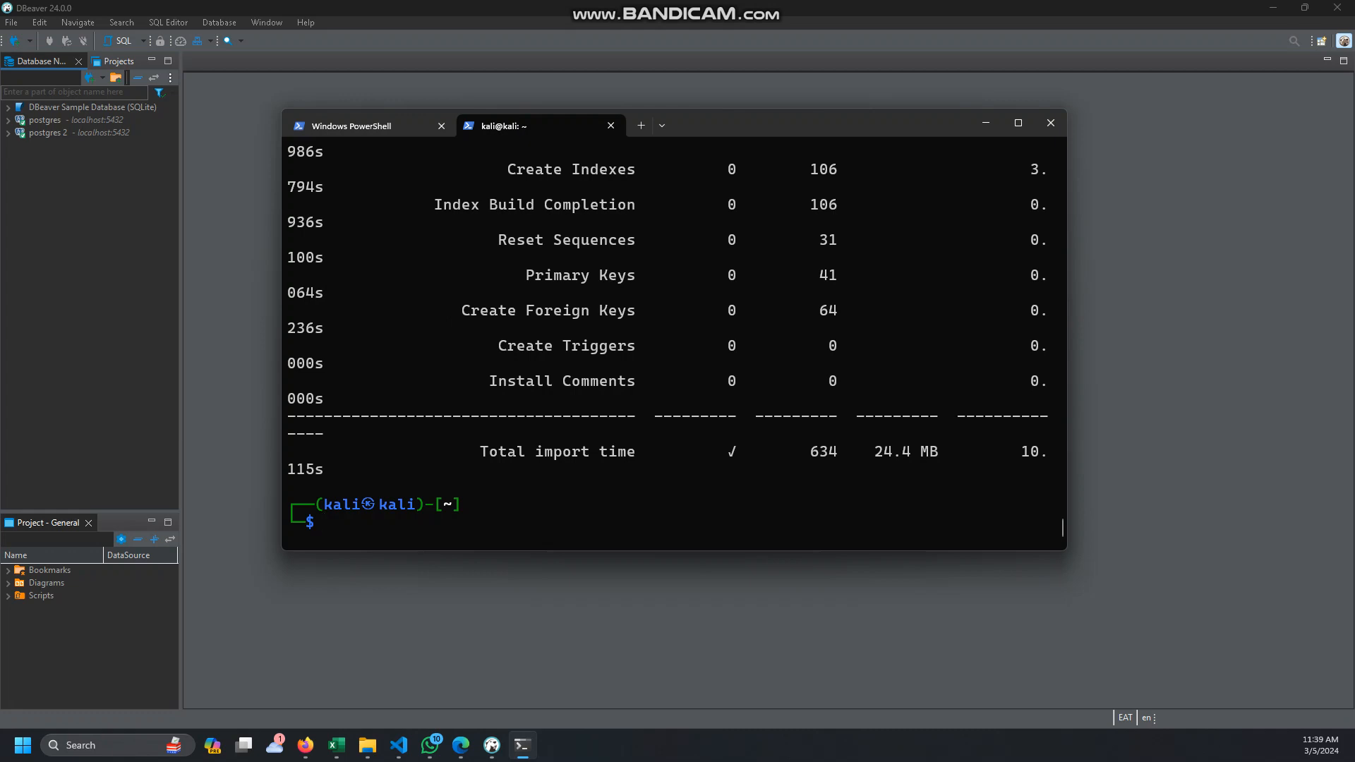
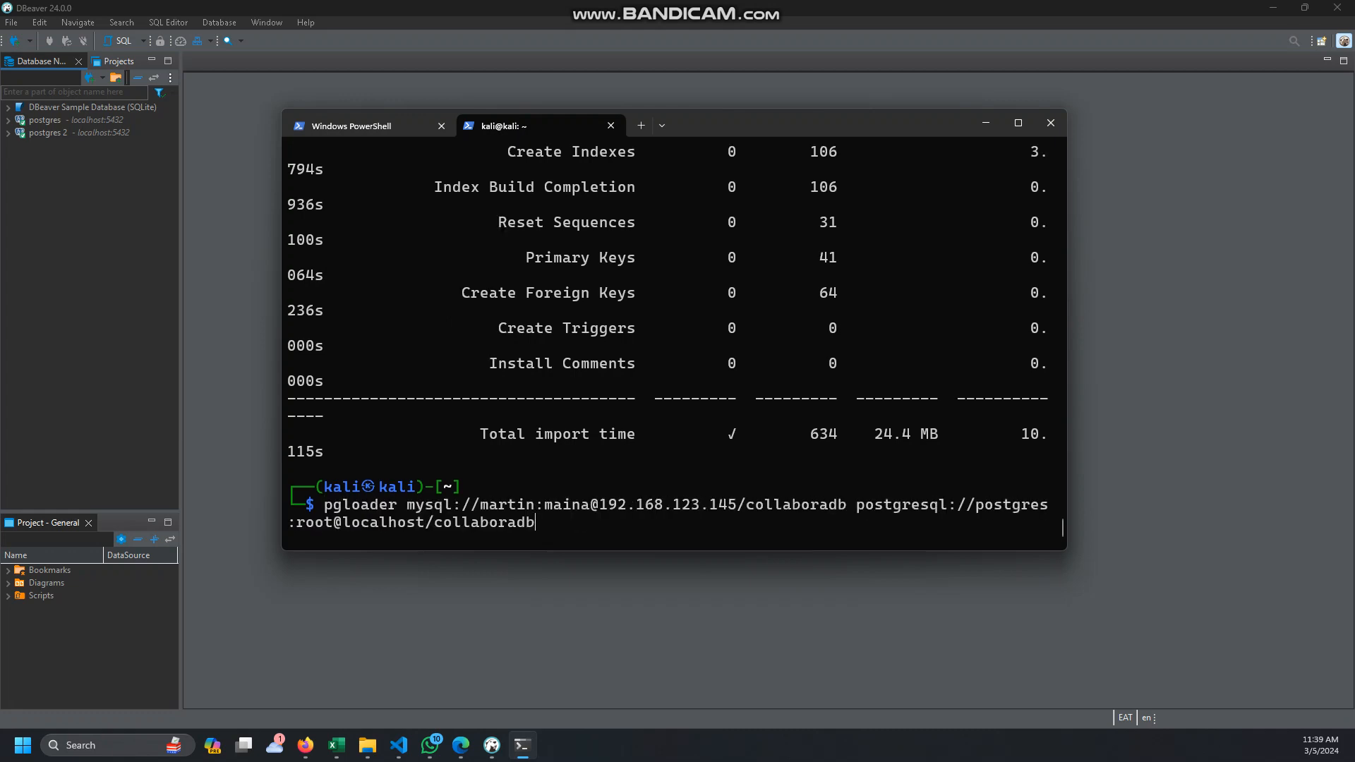
Switch to the postgres system user with sudo -i -u postgres.
type("sudo -i -u postgres")
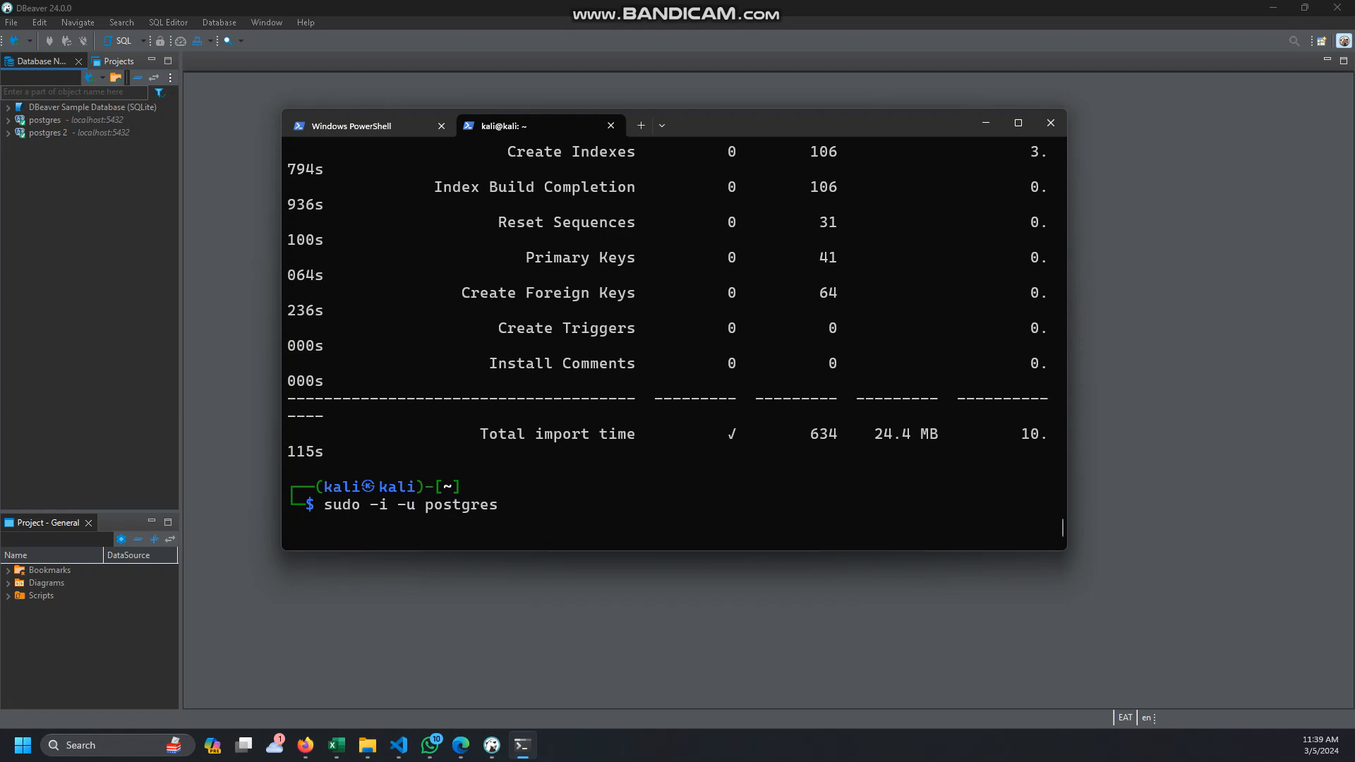
key("Return")
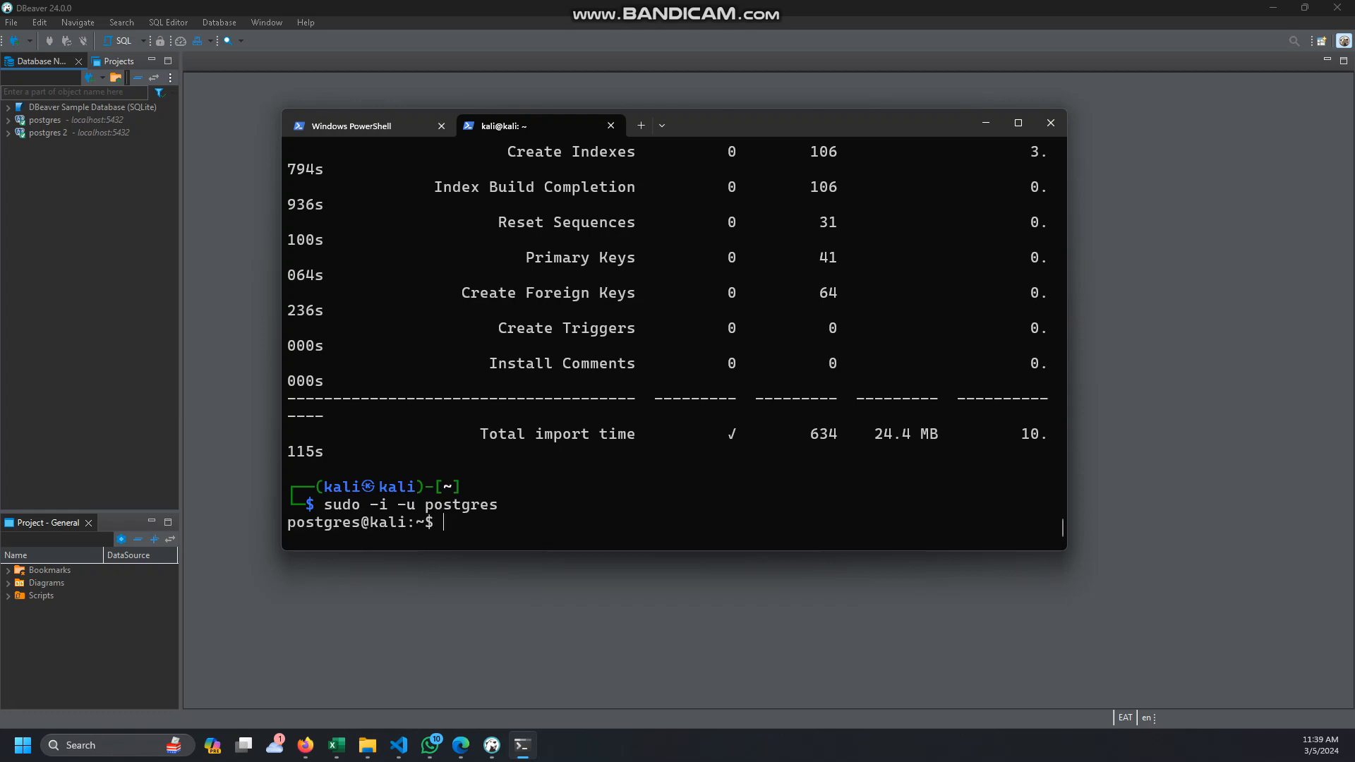
Connect psql to collaboradb and confirm it appears in the \l database listing.
type("psql")
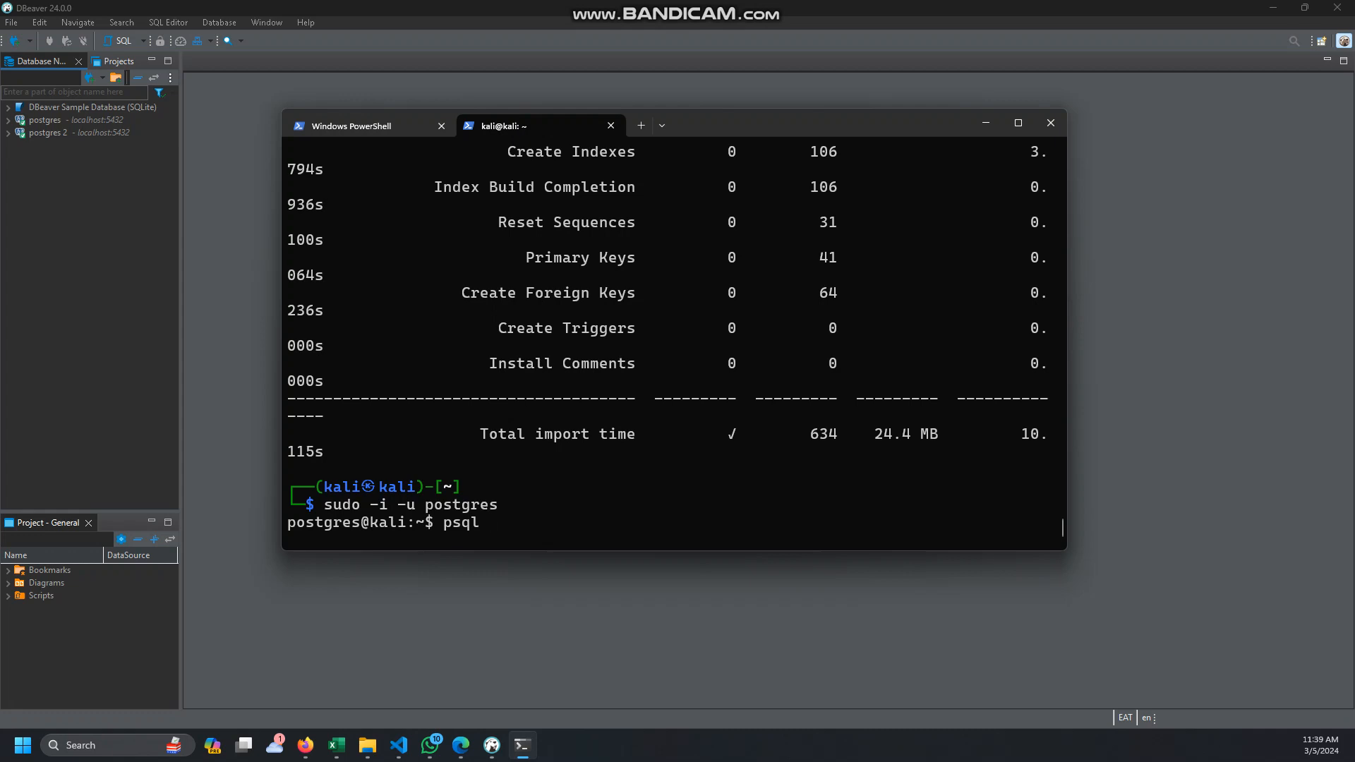
type("-d")
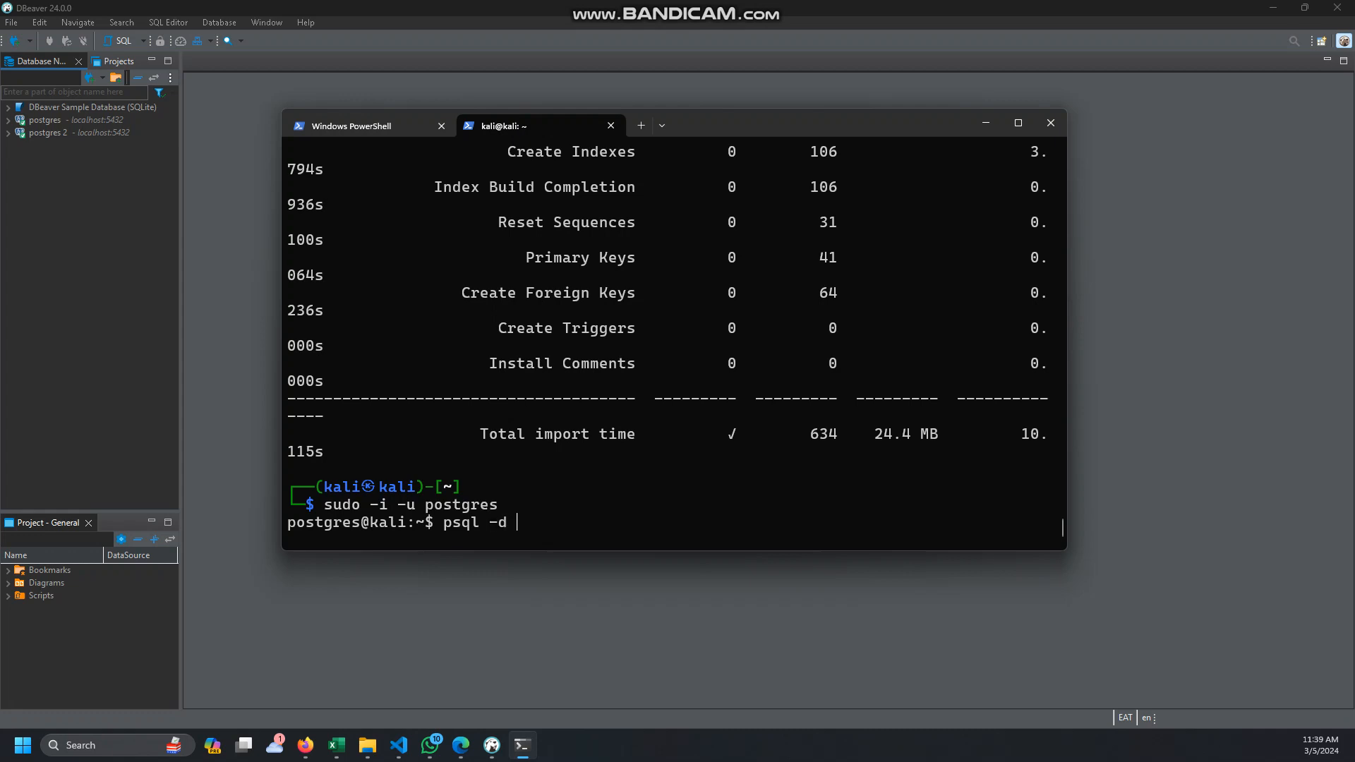
type("collaboradb")
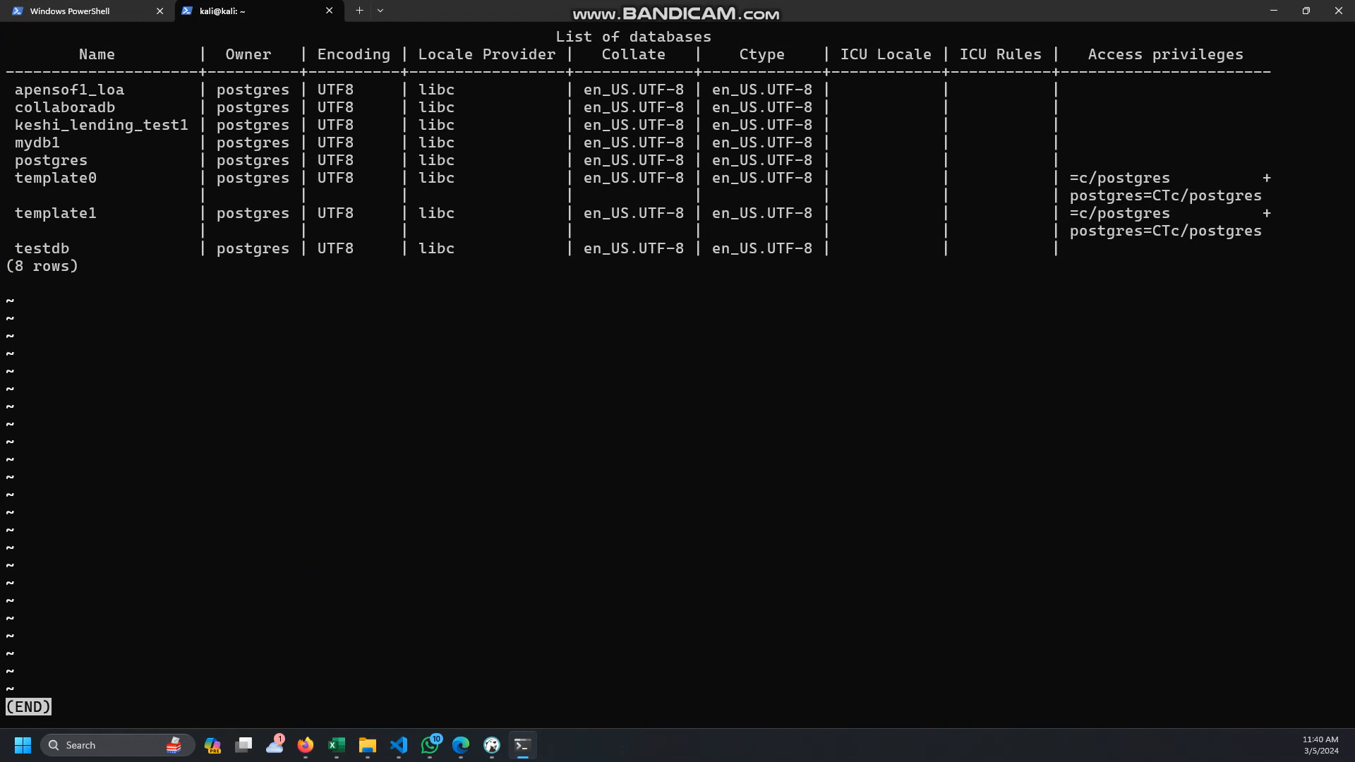
key("q")
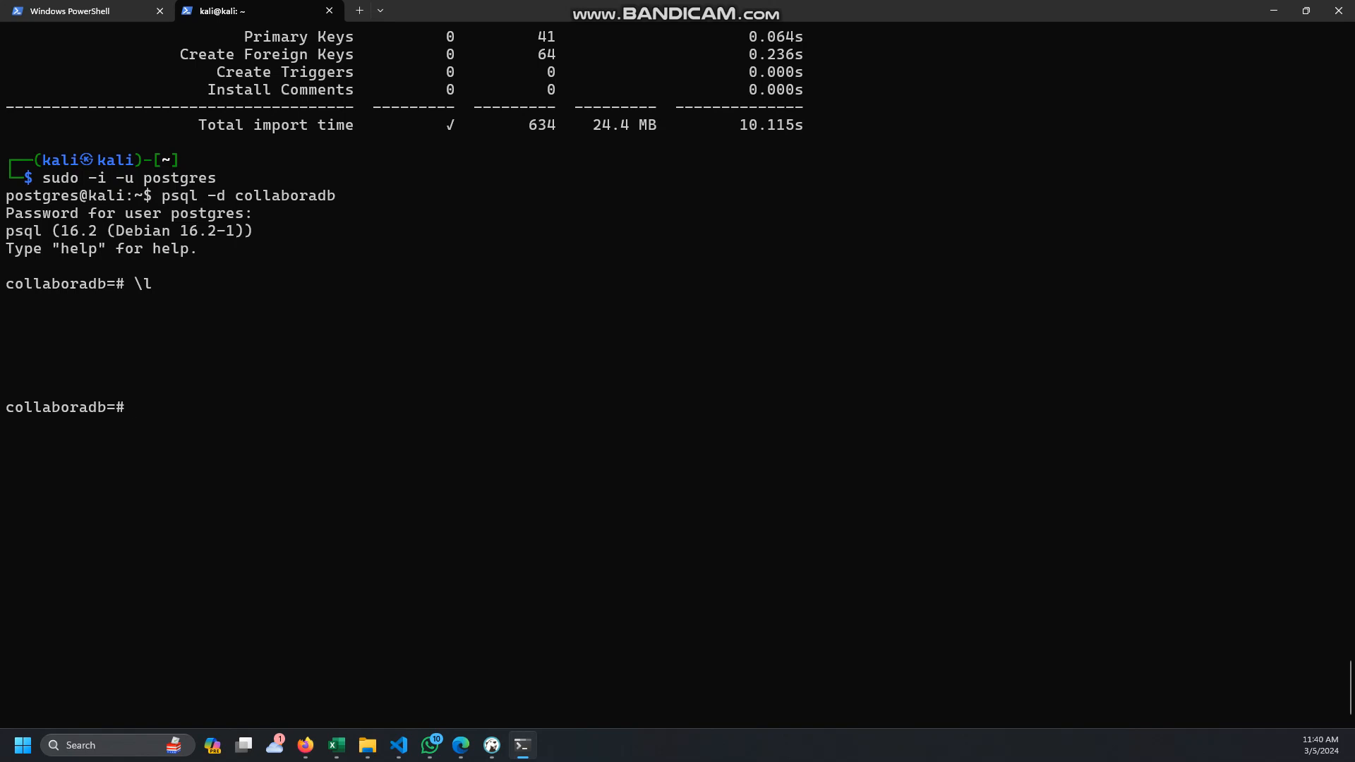
List collaboradb tables with \dt twice and spot the table named universitites.
key("Return")
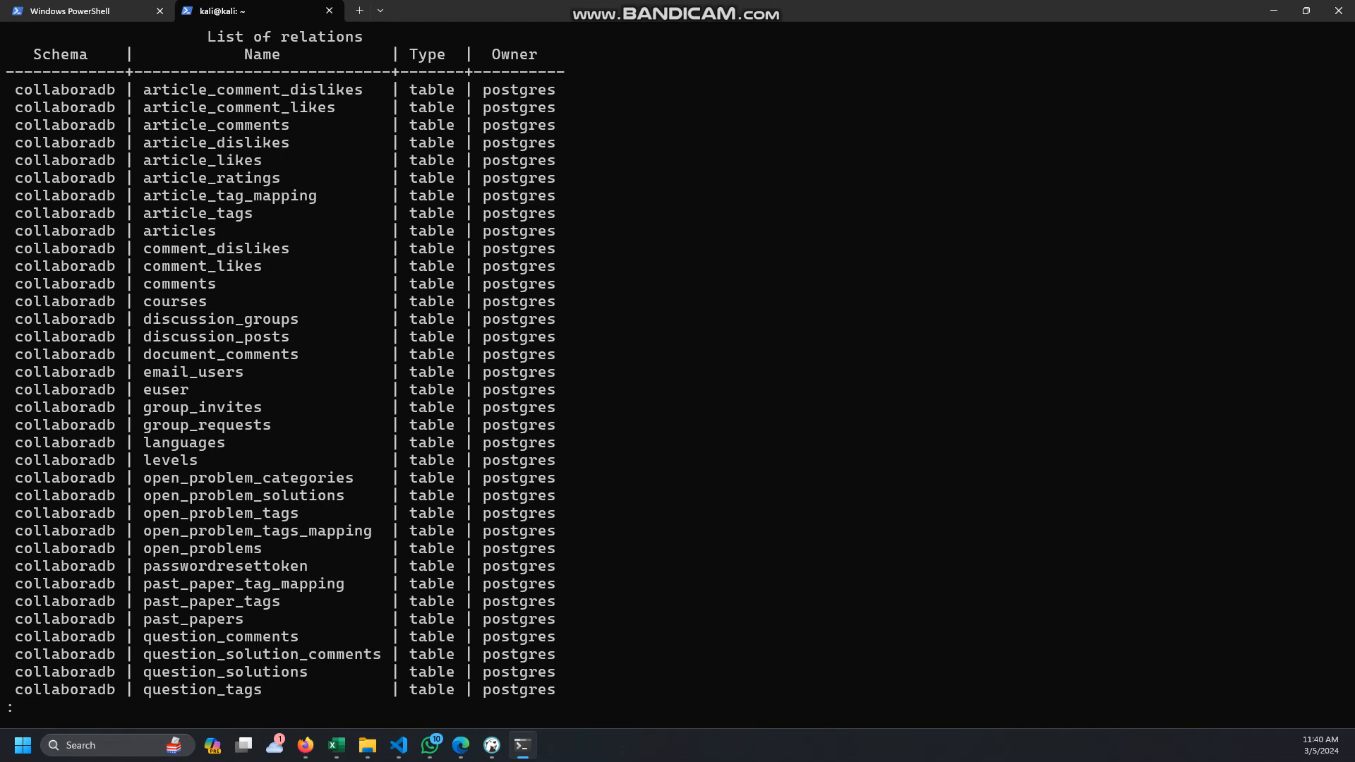
scroll("down", 3)
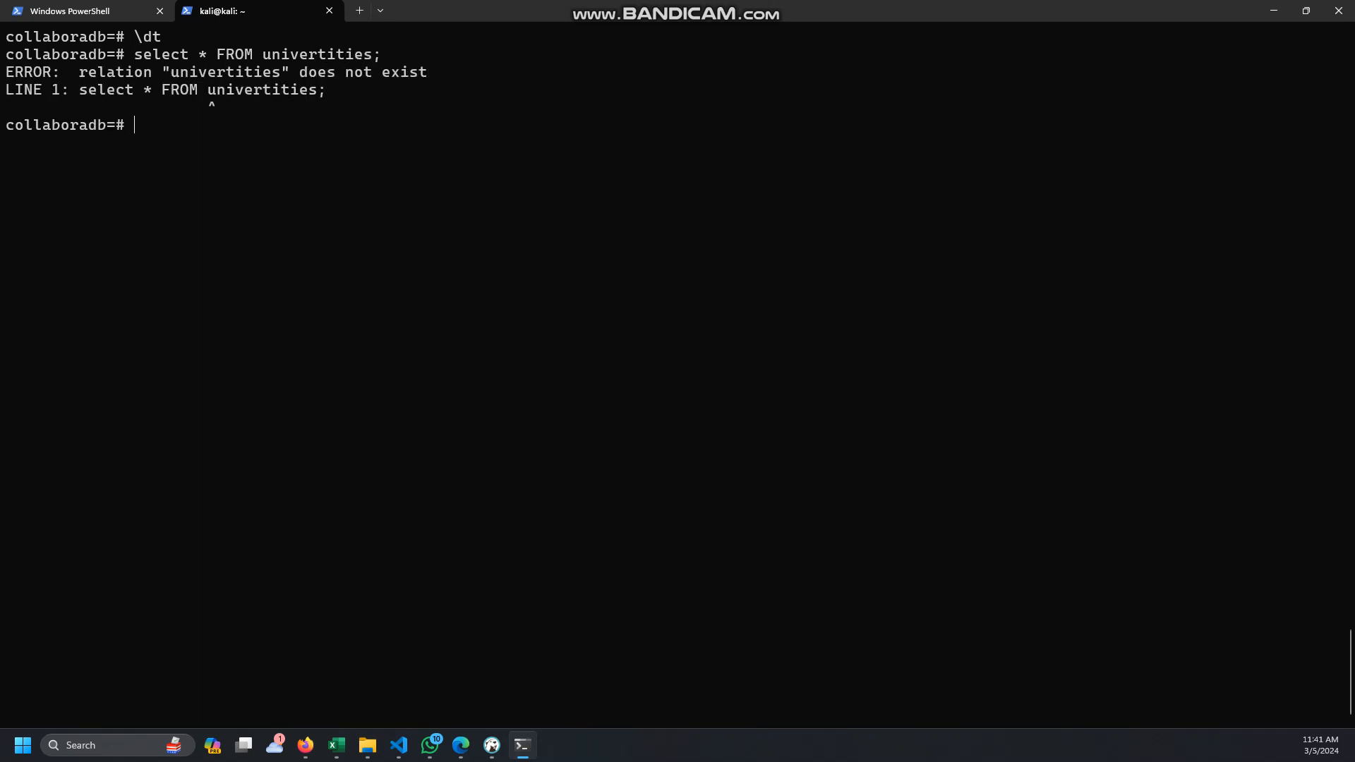
key("Return")
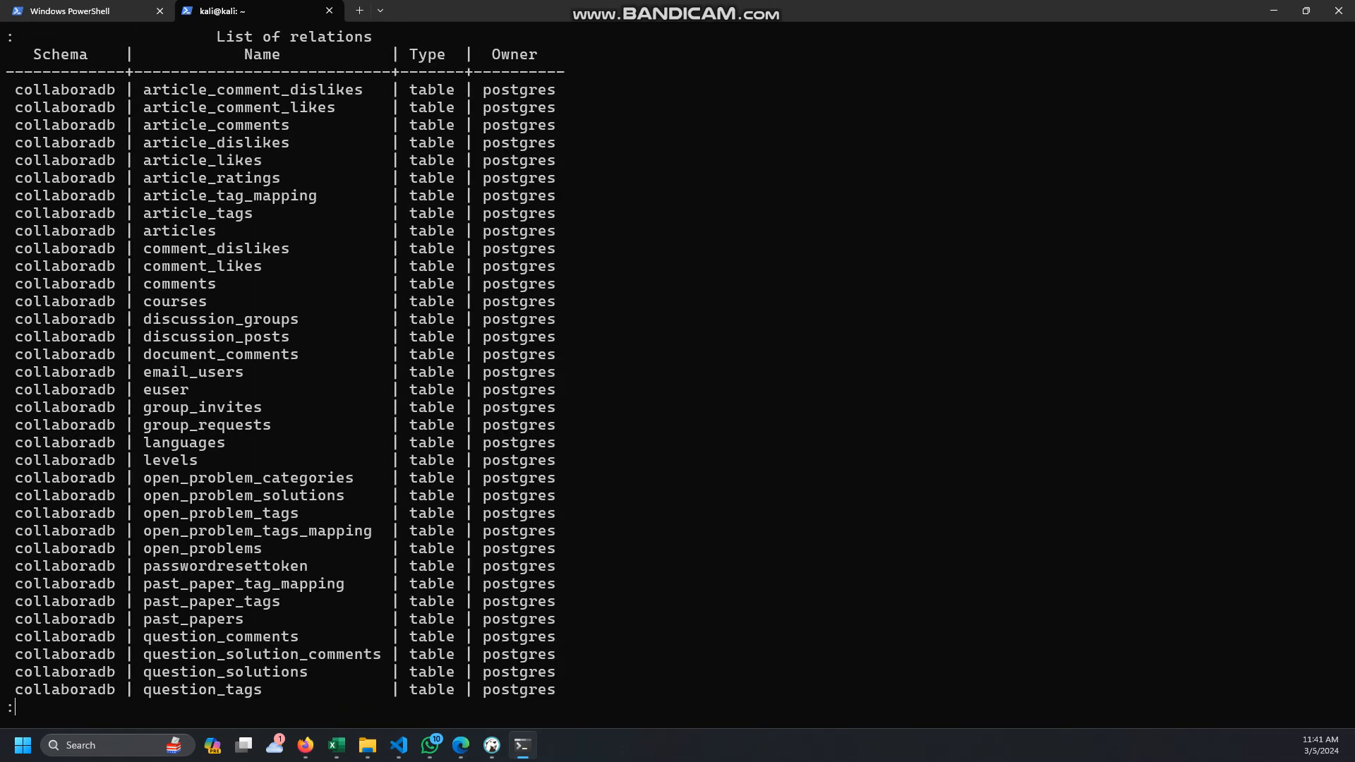
scroll("down", 3)
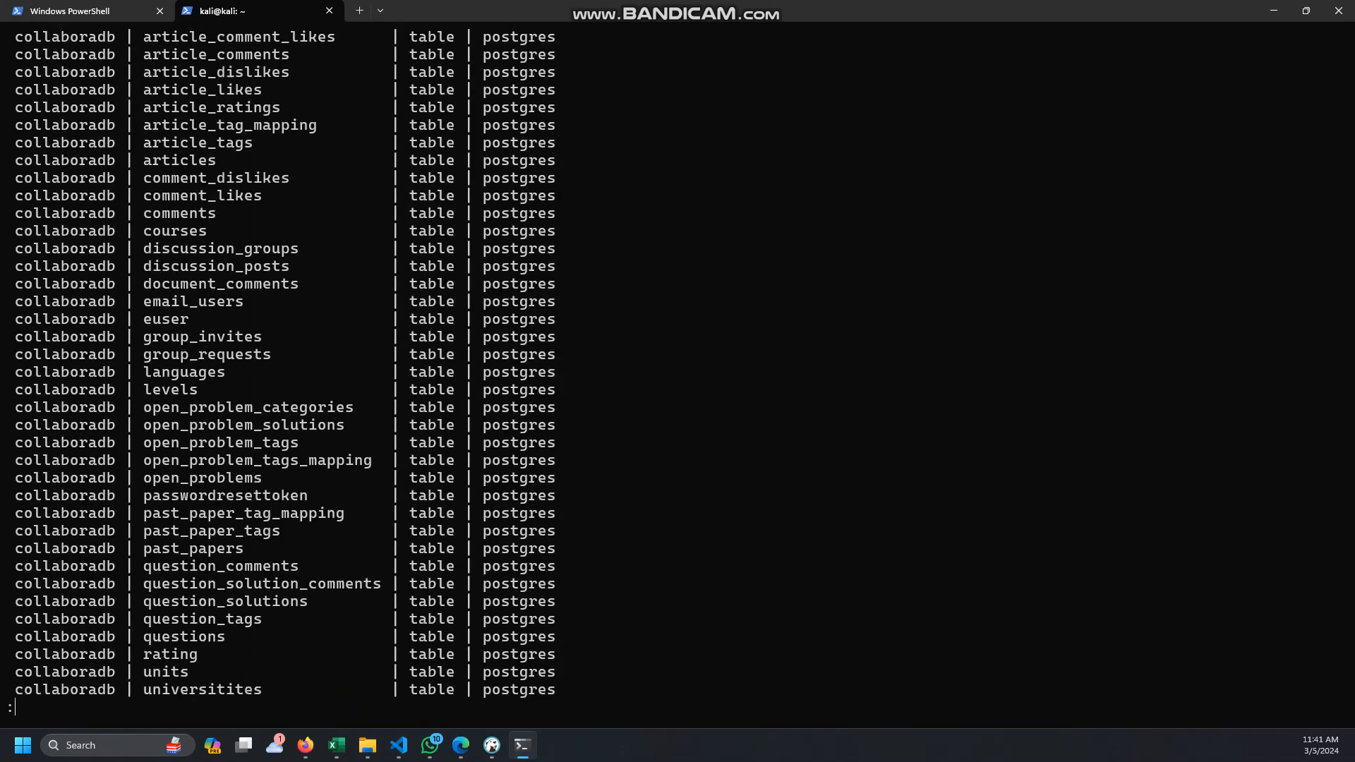
scroll("down", 3)
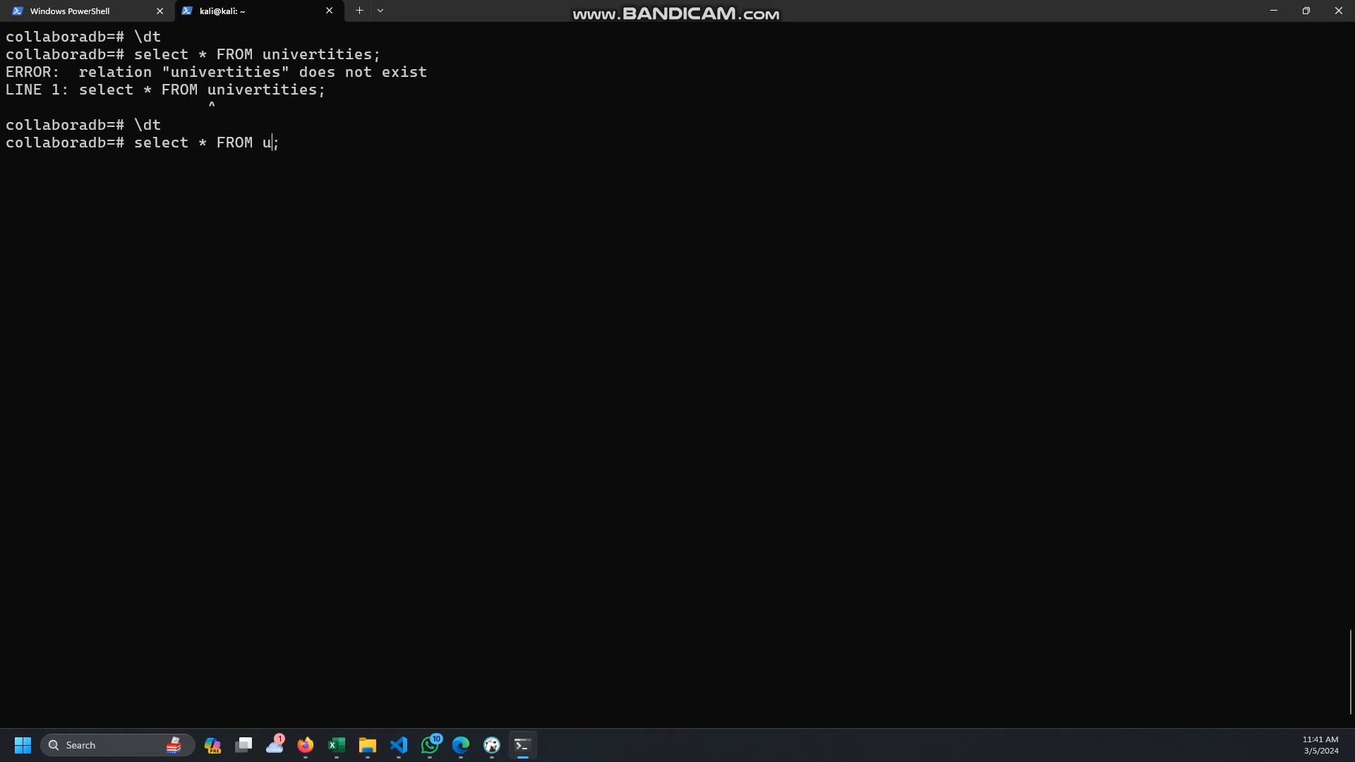
Run select * FROM universitites; and page through all 167 rows to Others.
key("Return")
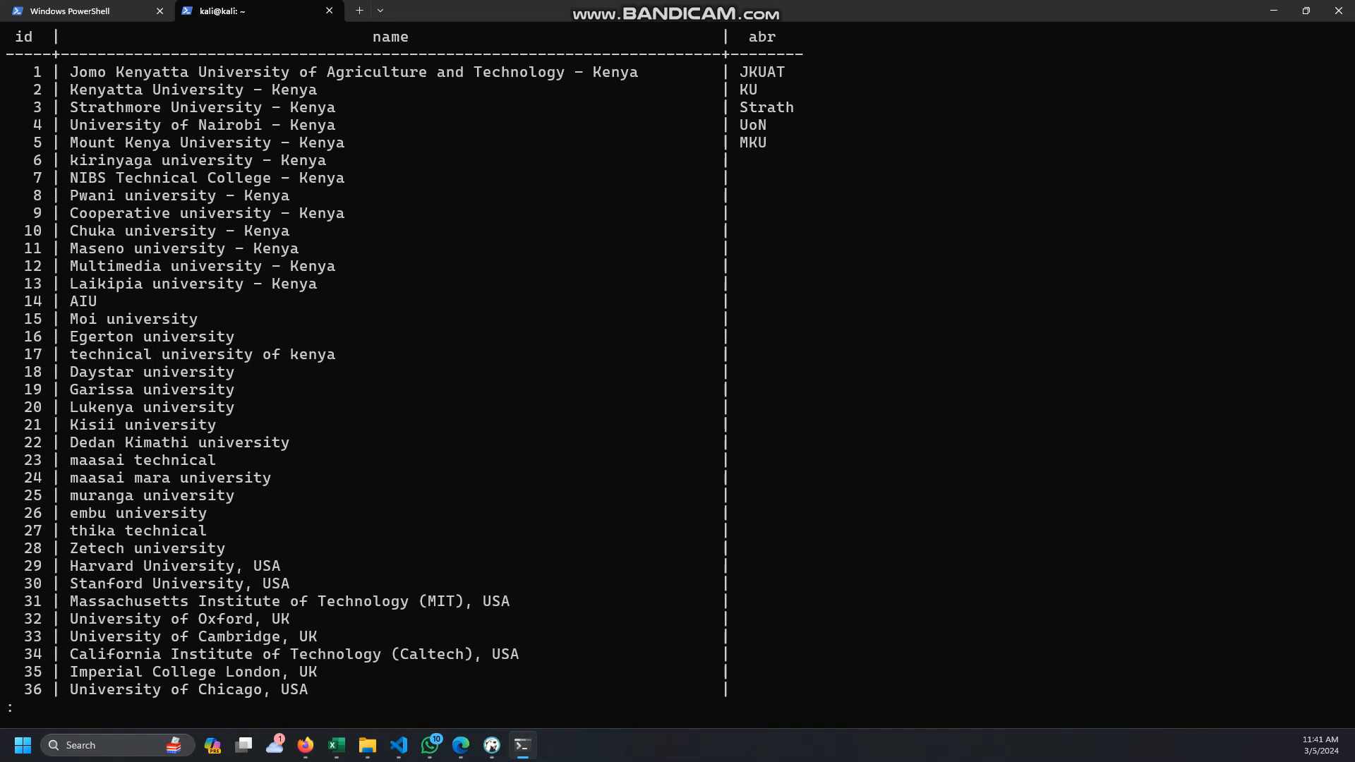
scroll("down", 3)
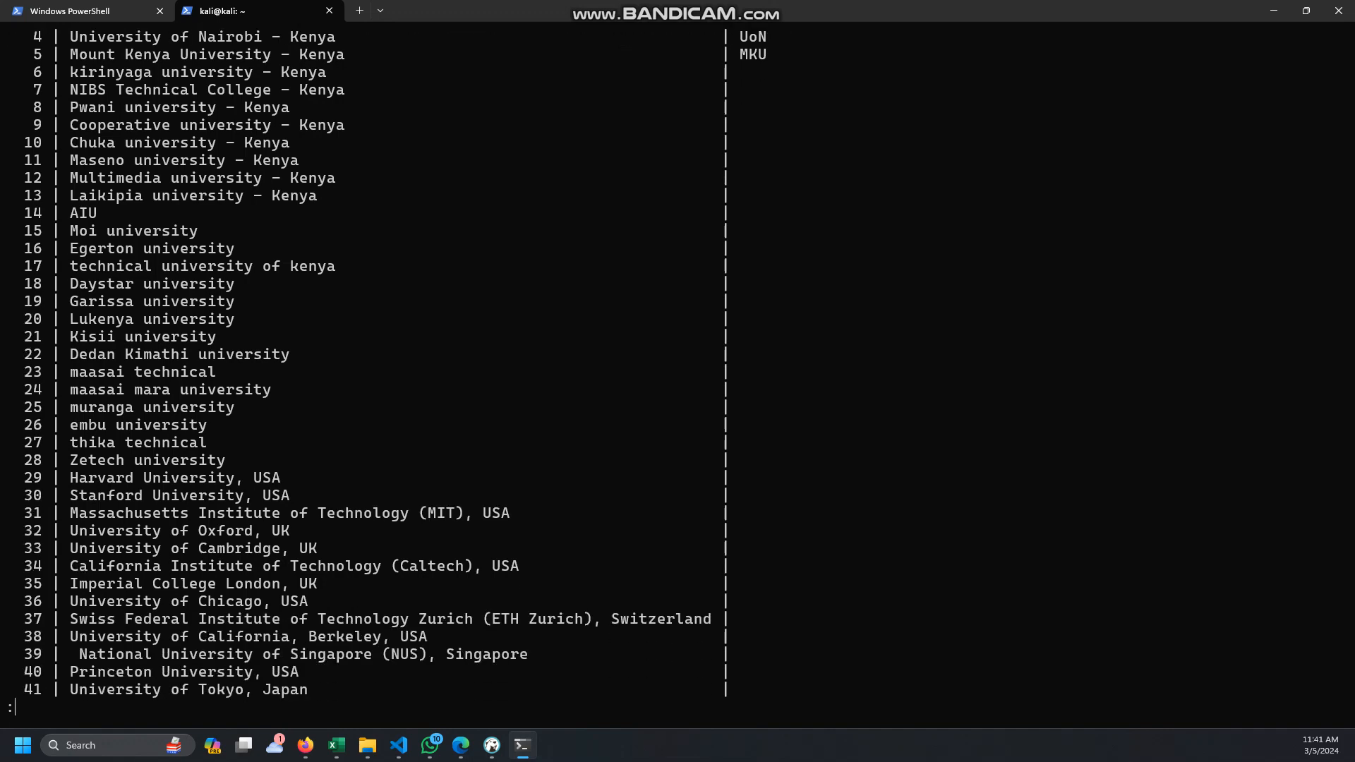
scroll("down", 3)
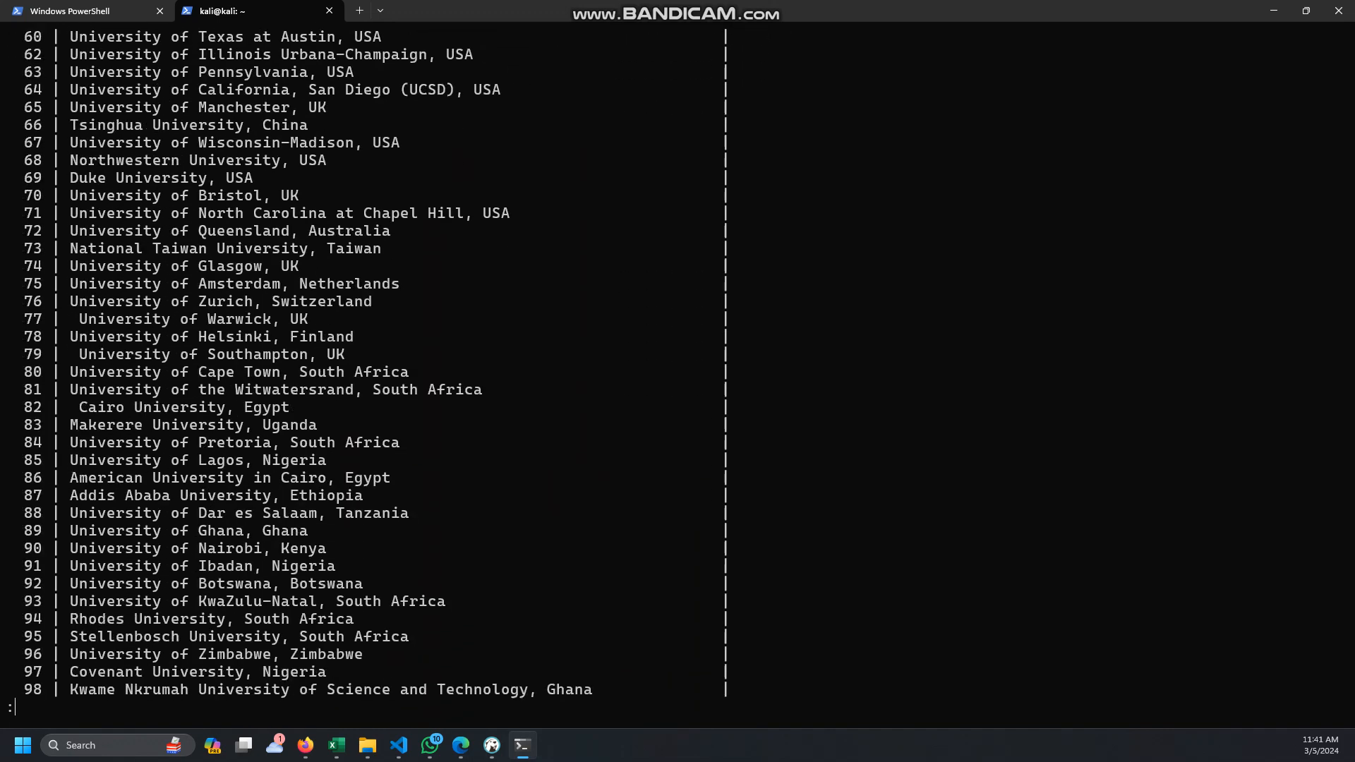
scroll("down", 3)
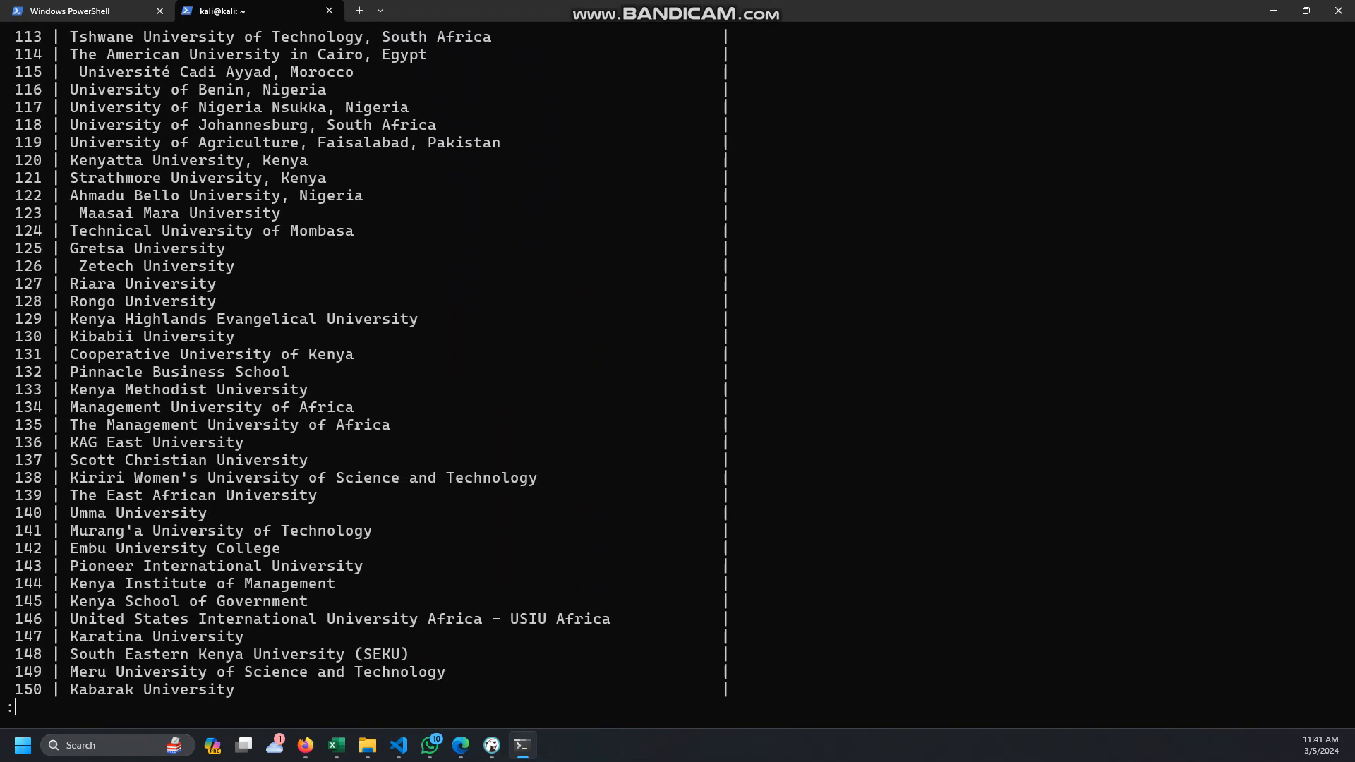
scroll("down", 3)
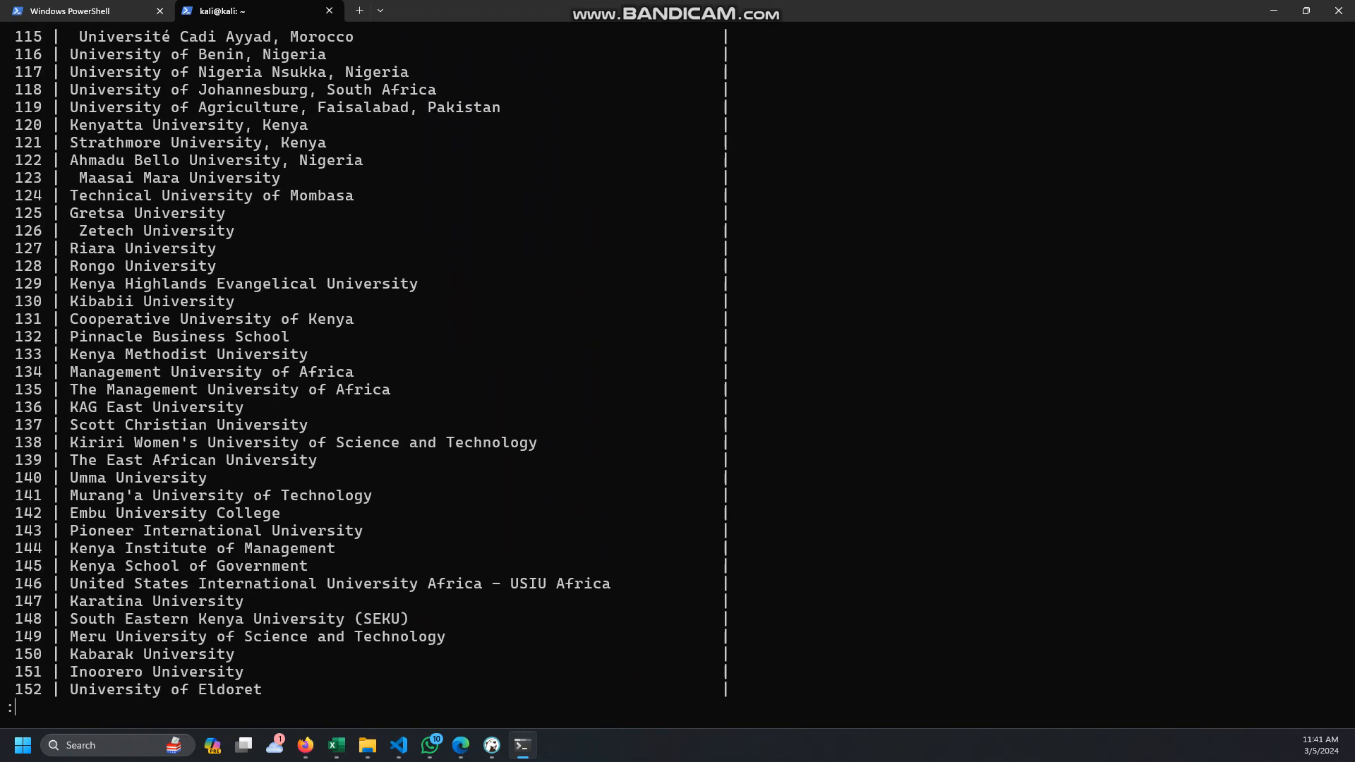
scroll("down", 3)
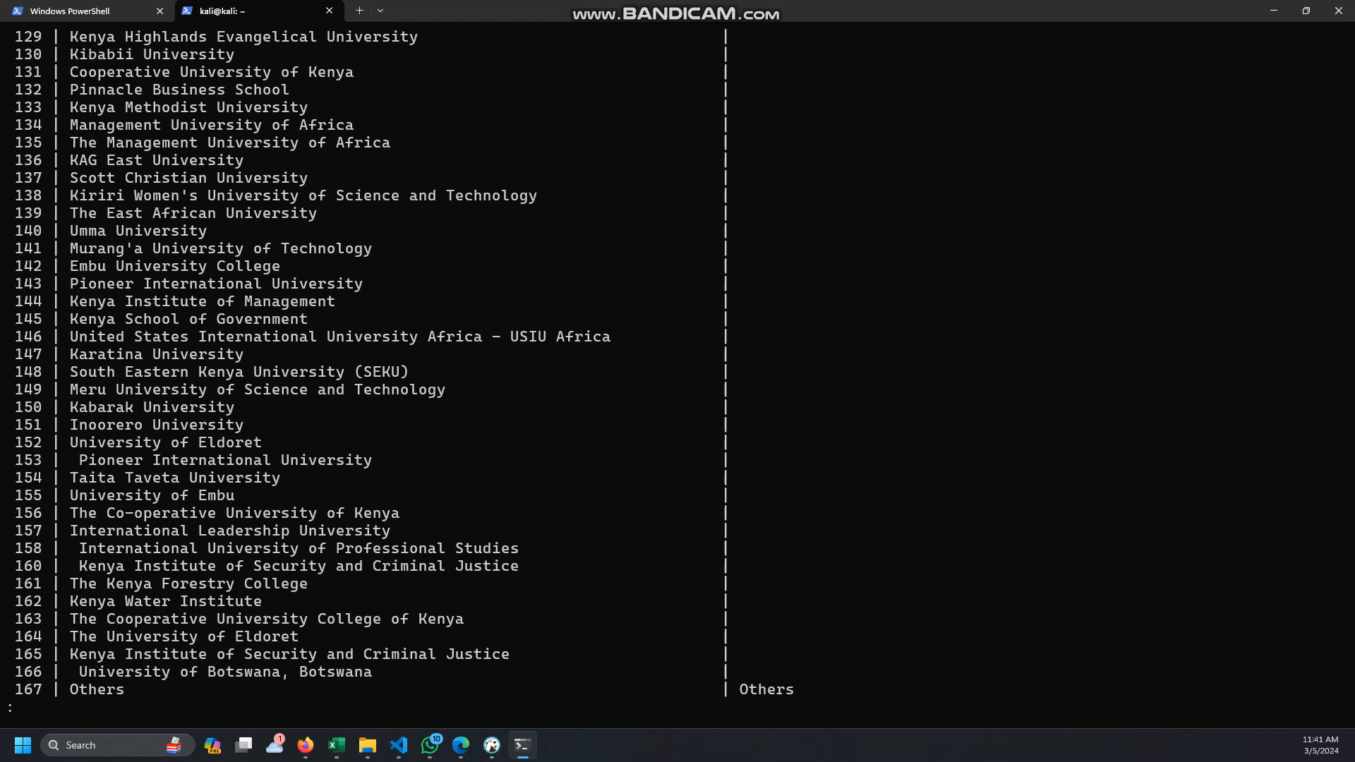